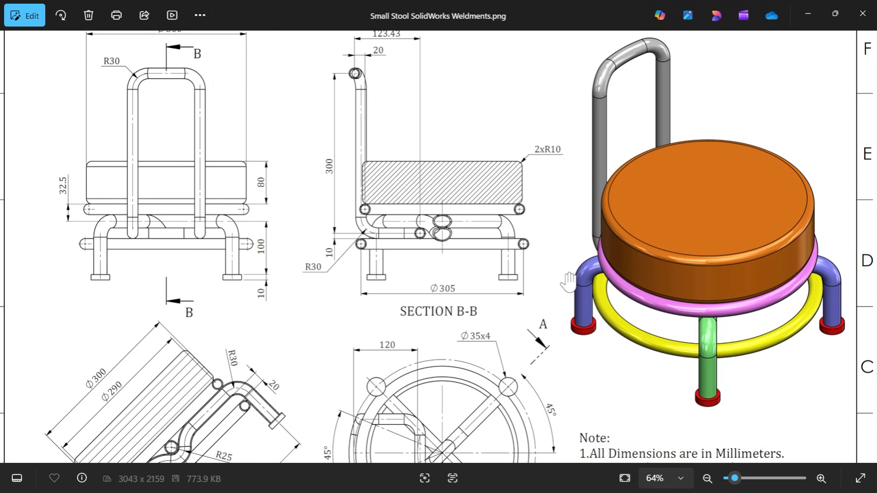
Review the reference drawing, panning toward section B-B for the rectangle dimensions
{"action": "scroll", "scroll_direction": "down", "scroll_amount": 3}
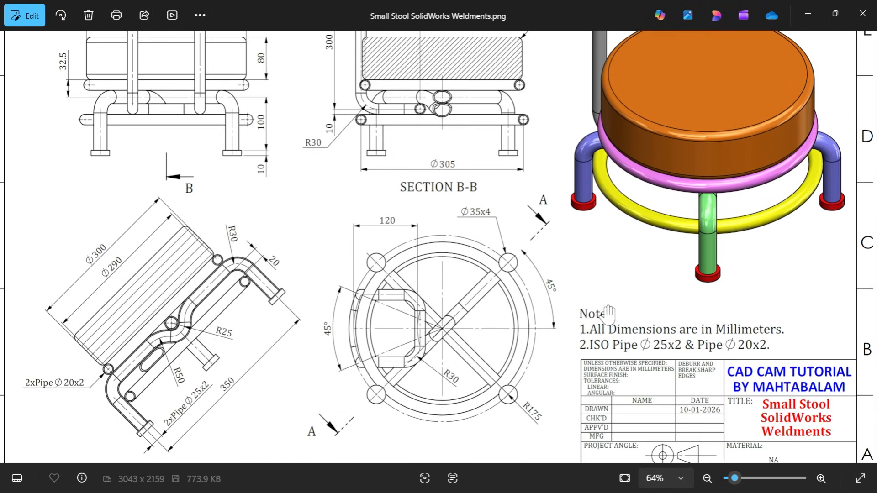
{"action": "left_click", "coordinate": [822, 479]}
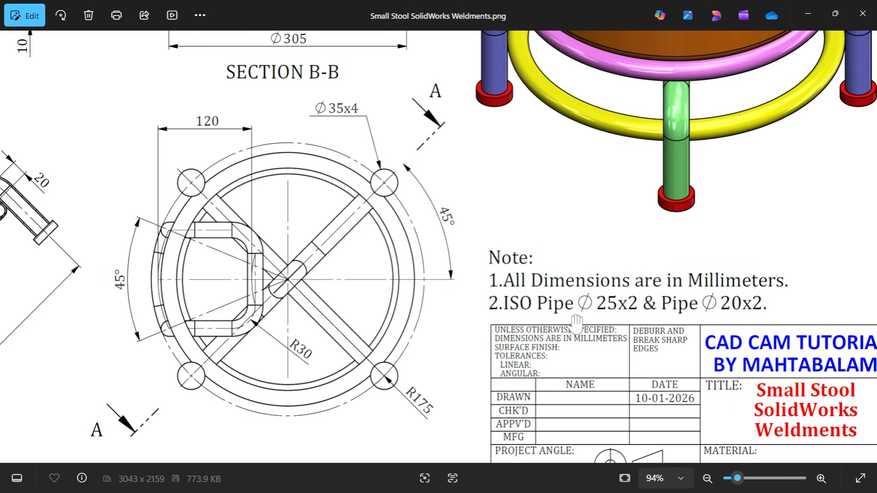
{"action": "mouse_move", "coordinate": [752, 312]}
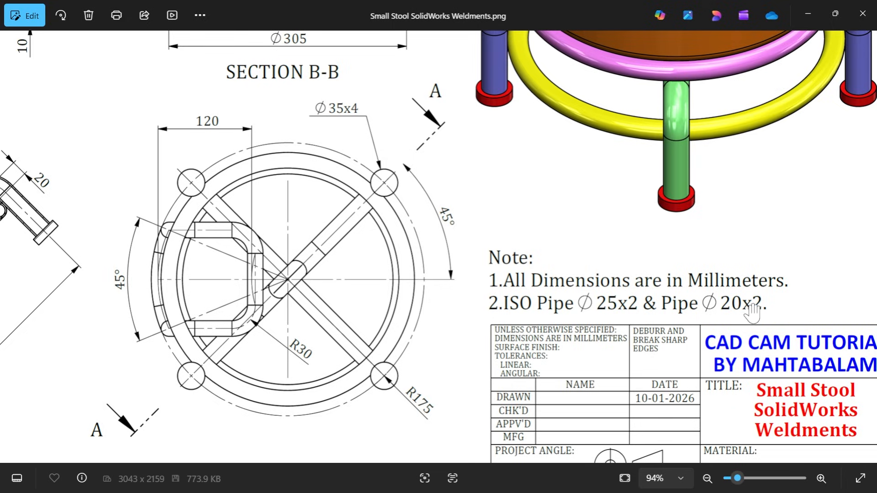
{"action": "mouse_move", "coordinate": [733, 319]}
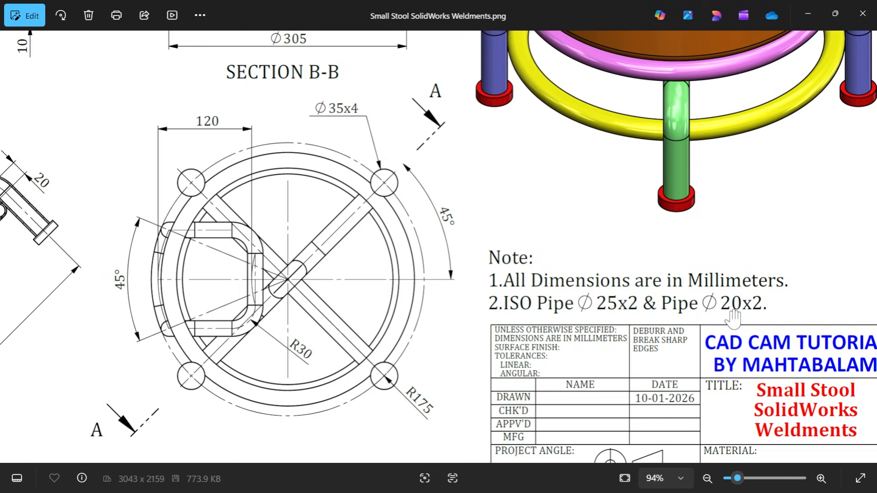
{"action": "mouse_move", "coordinate": [584, 306]}
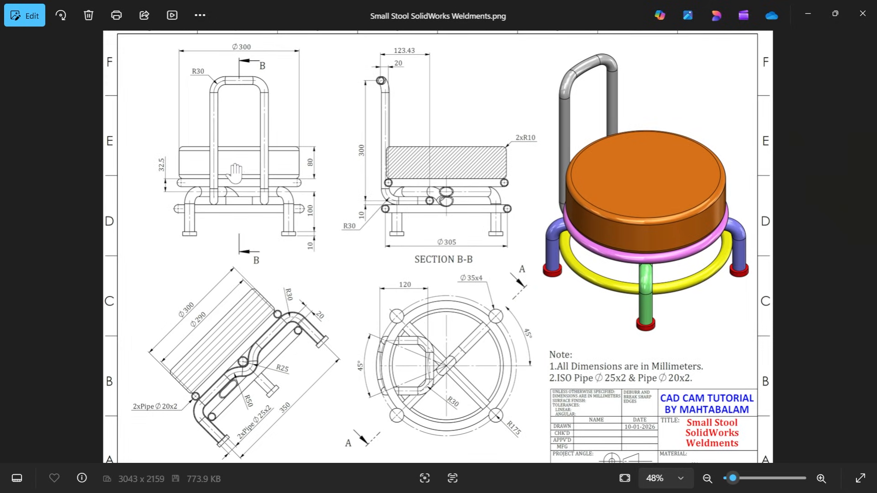
{"action": "mouse_move", "coordinate": [330, 145]}
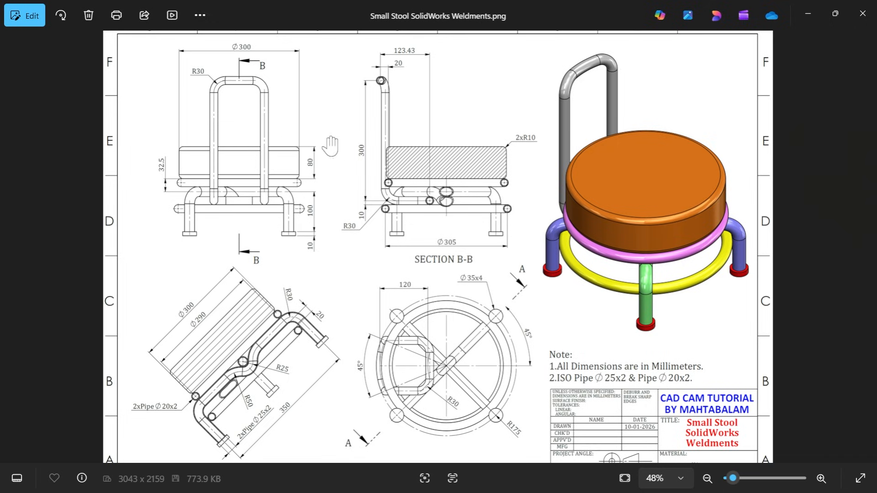
{"action": "mouse_move", "coordinate": [440, 79]}
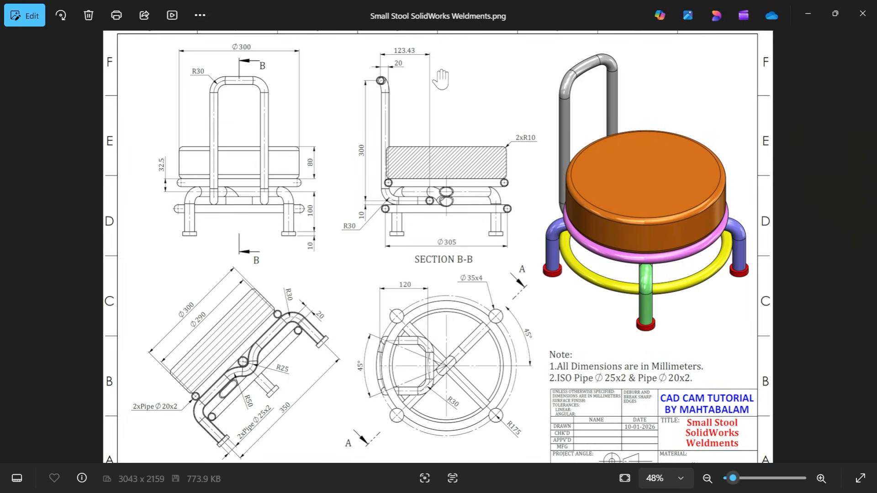
{"action": "scroll", "scroll_direction": "down", "scroll_amount": 3}
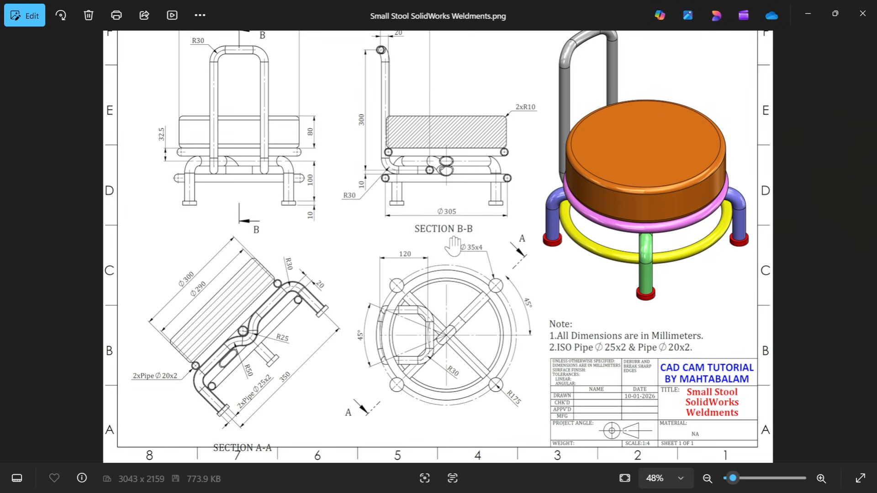
{"action": "mouse_move", "coordinate": [451, 362]}
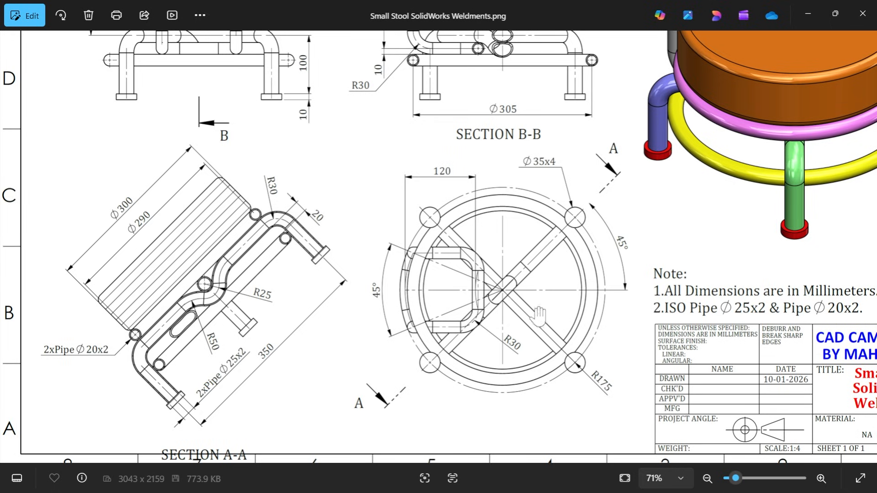
{"action": "left_click", "coordinate": [820, 479]}
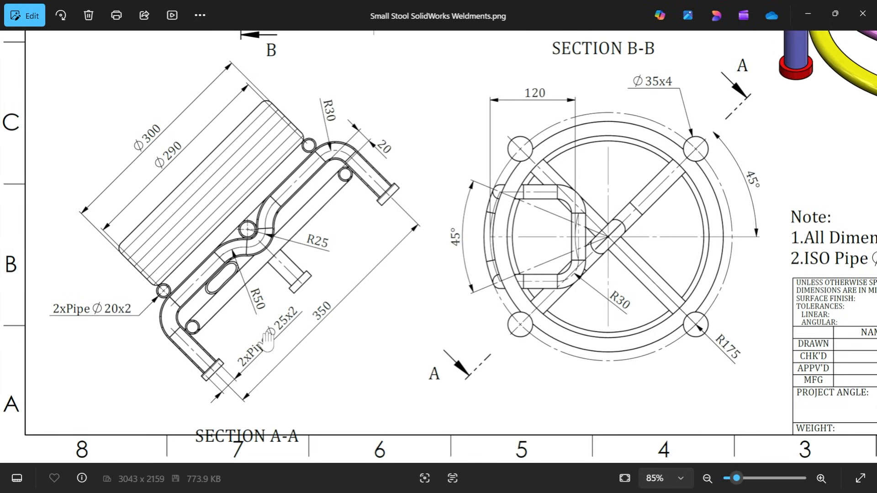
{"action": "mouse_move", "coordinate": [293, 325]}
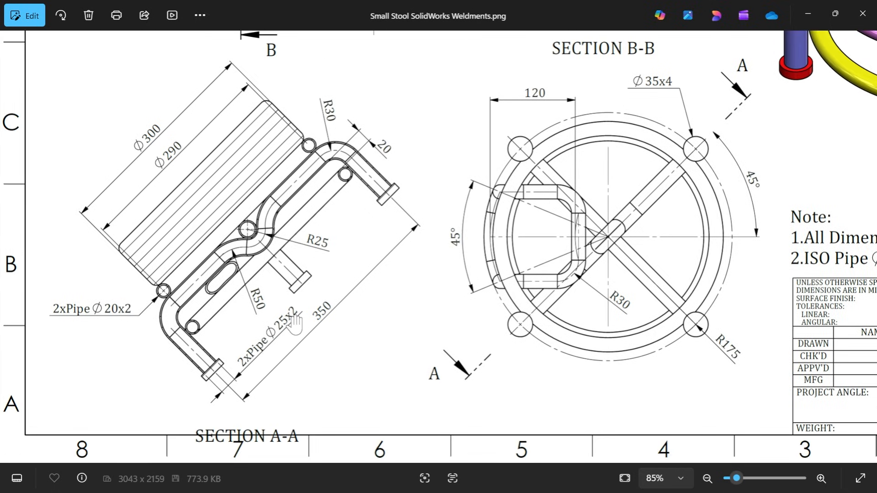
{"action": "mouse_move", "coordinate": [566, 288]}
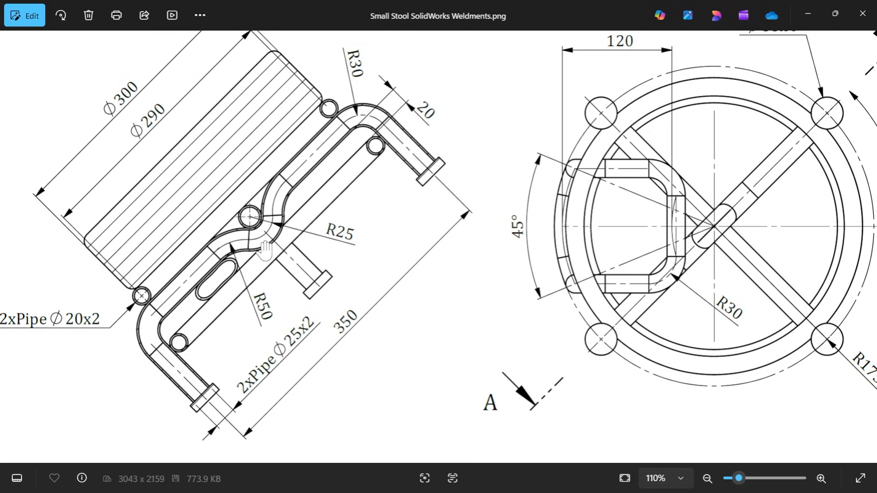
{"action": "mouse_move", "coordinate": [296, 246]}
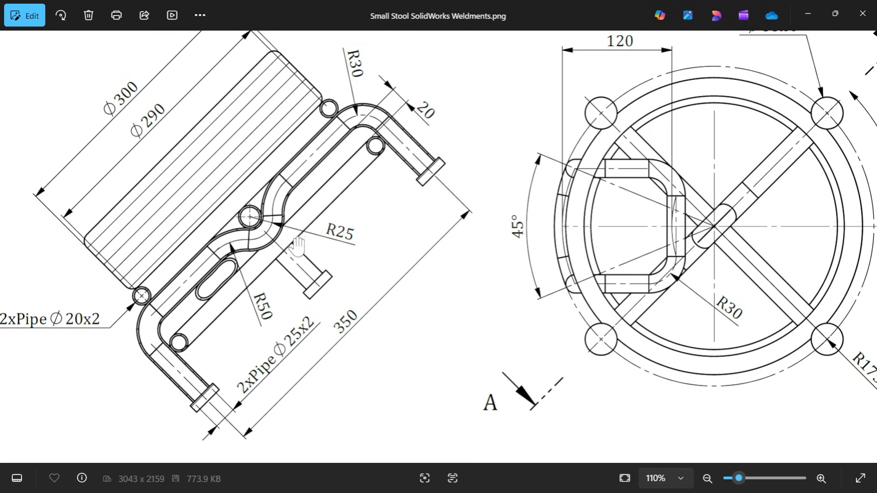
{"action": "mouse_move", "coordinate": [216, 263]}
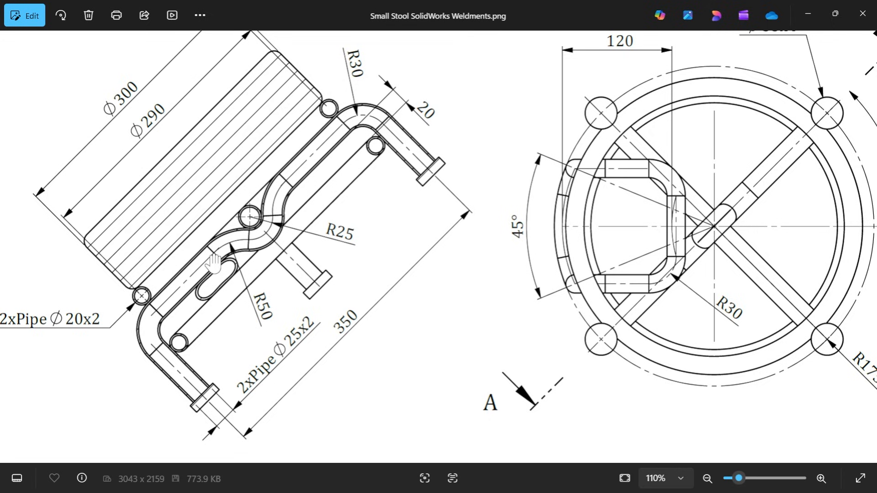
{"action": "mouse_move", "coordinate": [263, 313]}
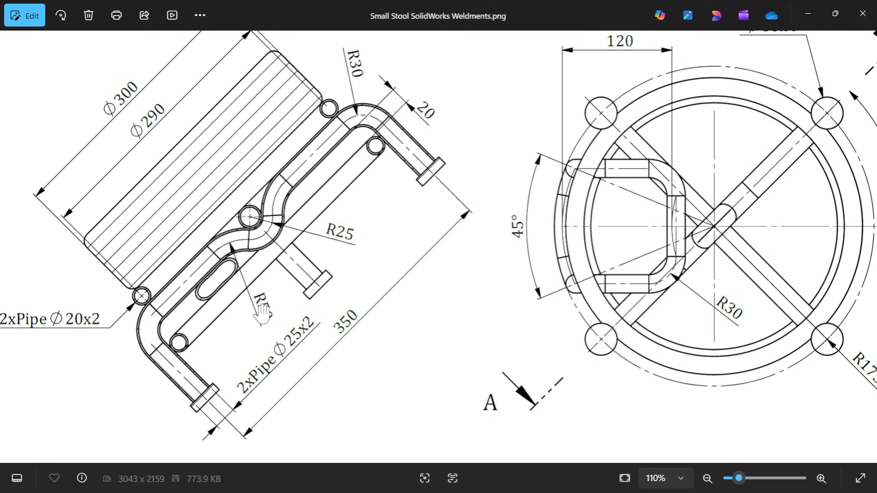
{"action": "mouse_move", "coordinate": [245, 397]}
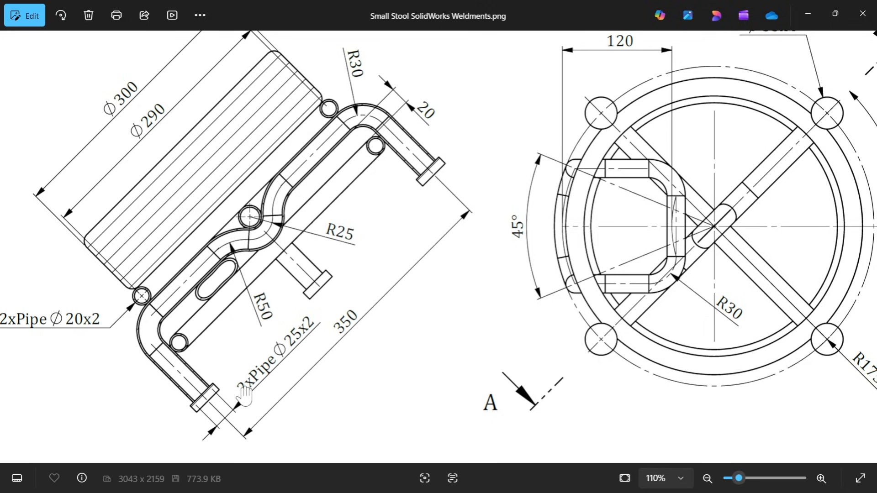
{"action": "mouse_move", "coordinate": [167, 311]}
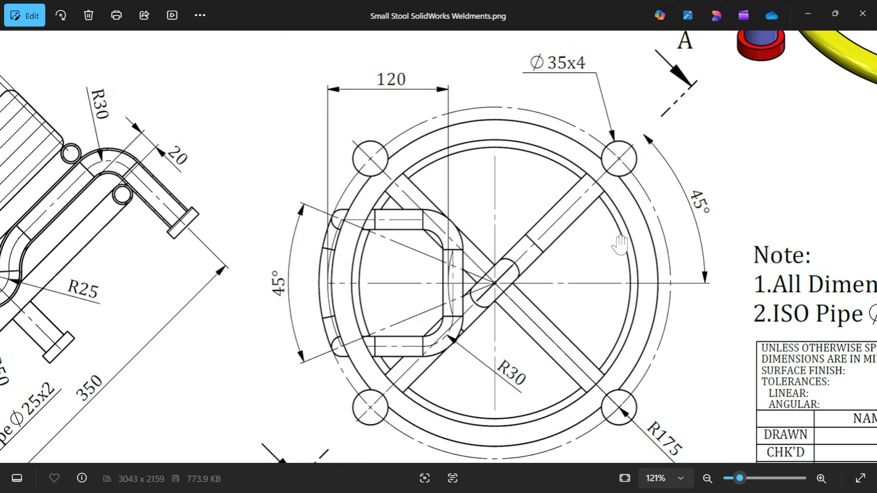
{"action": "mouse_move", "coordinate": [561, 228]}
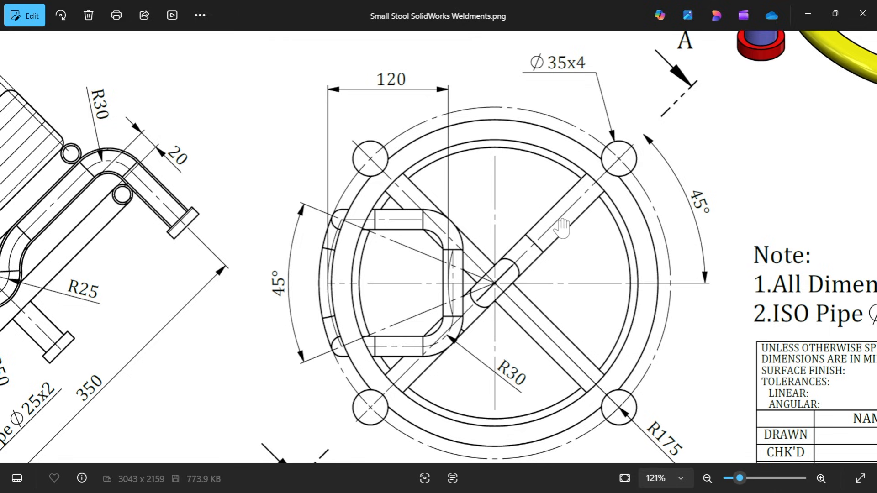
{"action": "mouse_move", "coordinate": [546, 218]}
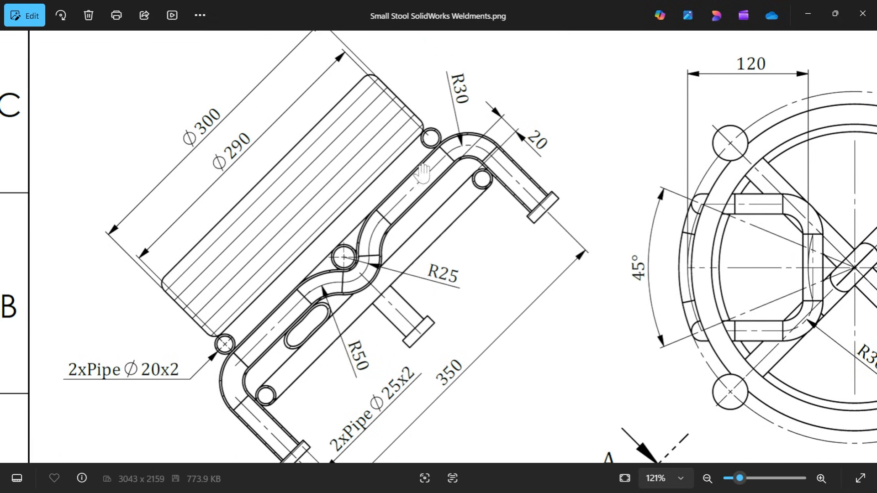
{"action": "mouse_move", "coordinate": [240, 159]}
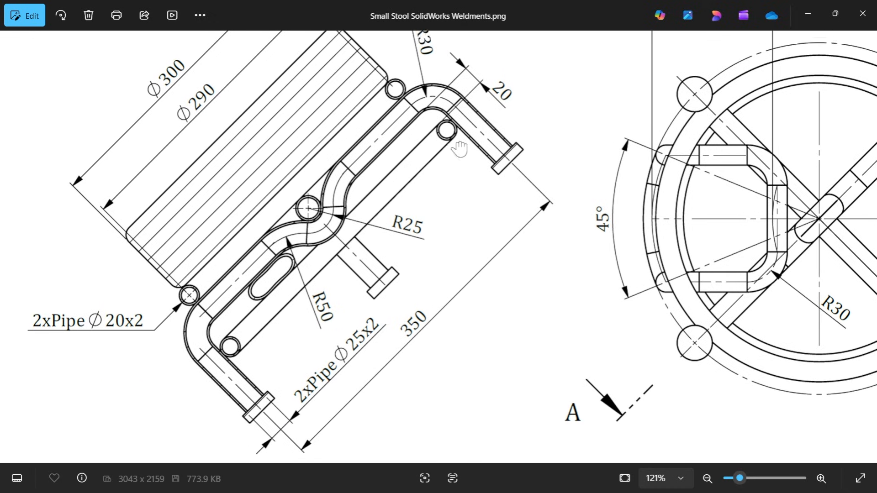
{"action": "left_click_drag", "start_coordinate": [458, 146], "coordinate": [437, 198]}
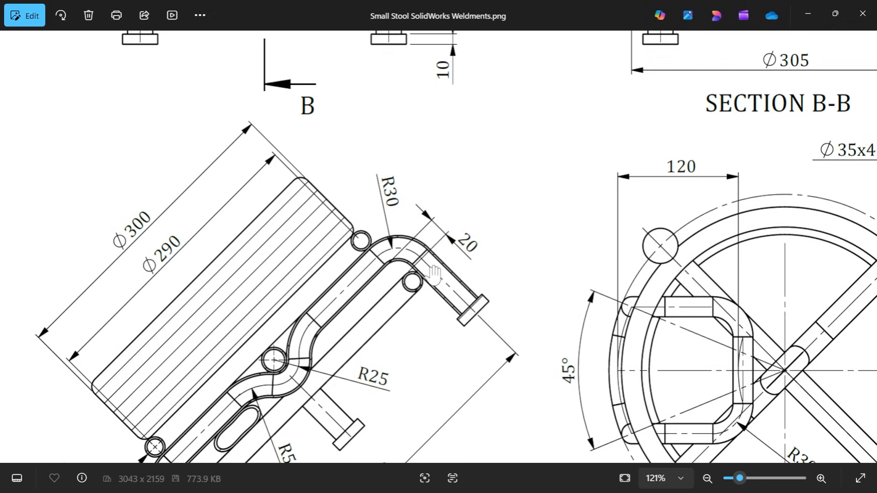
{"action": "scroll", "scroll_direction": "down", "scroll_amount": 3}
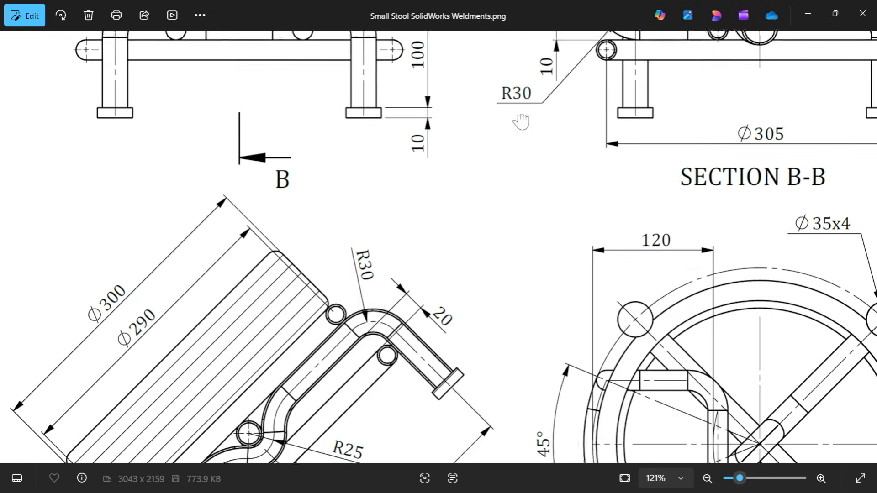
{"action": "scroll", "scroll_direction": "down", "scroll_amount": 3}
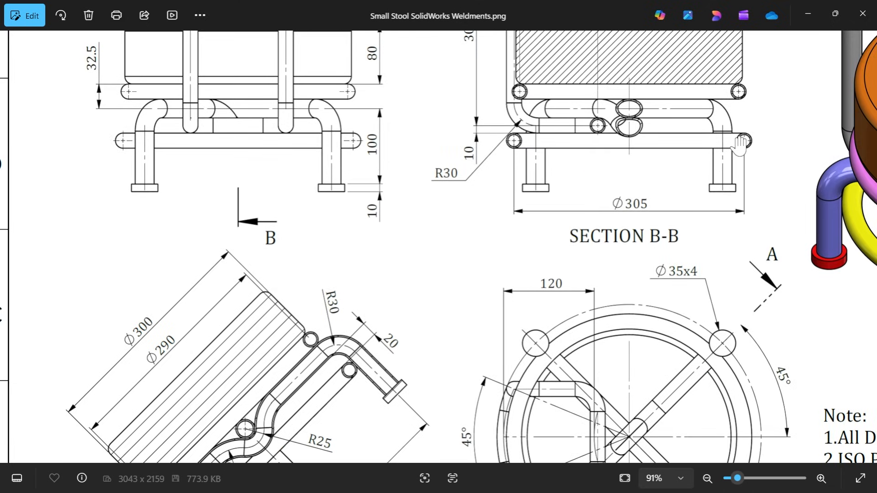
{"action": "mouse_move", "coordinate": [661, 190]}
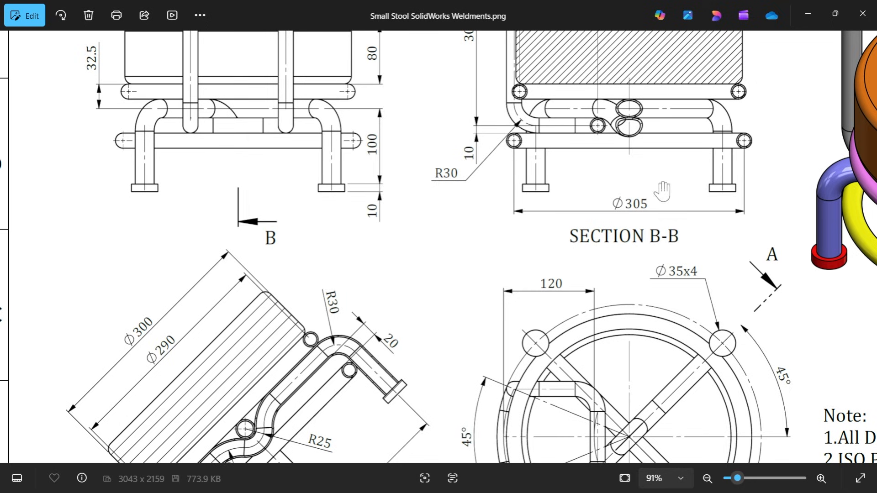
{"action": "mouse_move", "coordinate": [529, 168]}
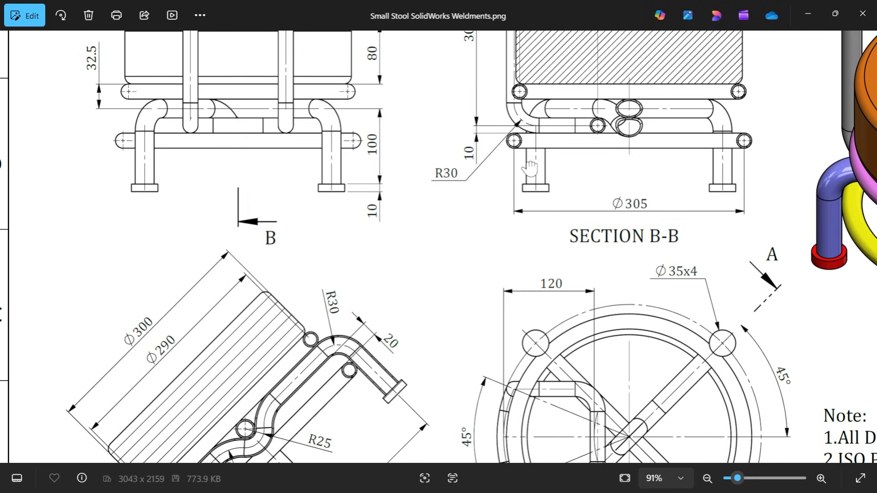
{"action": "scroll", "scroll_direction": "down", "scroll_amount": 3}
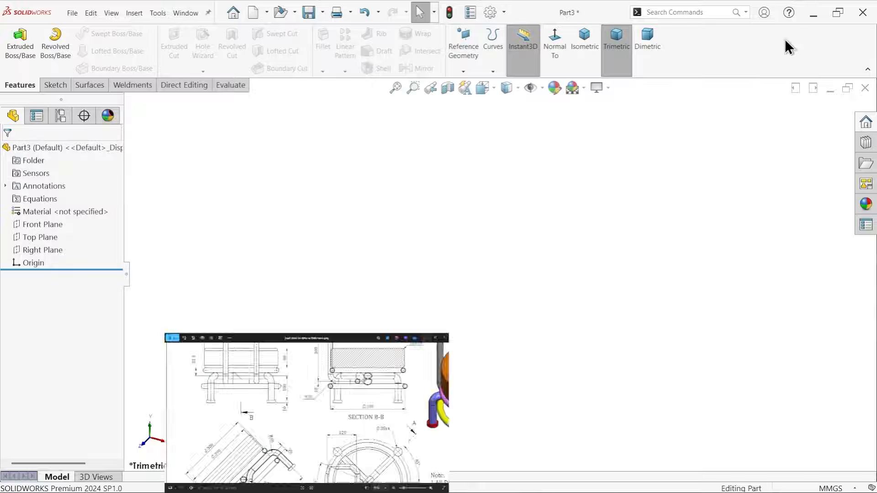
Sketch a Front Plane rectangle, centre its top edge on the origin, make the bottom edge construction geometry
{"action": "left_click", "coordinate": [41, 224]}
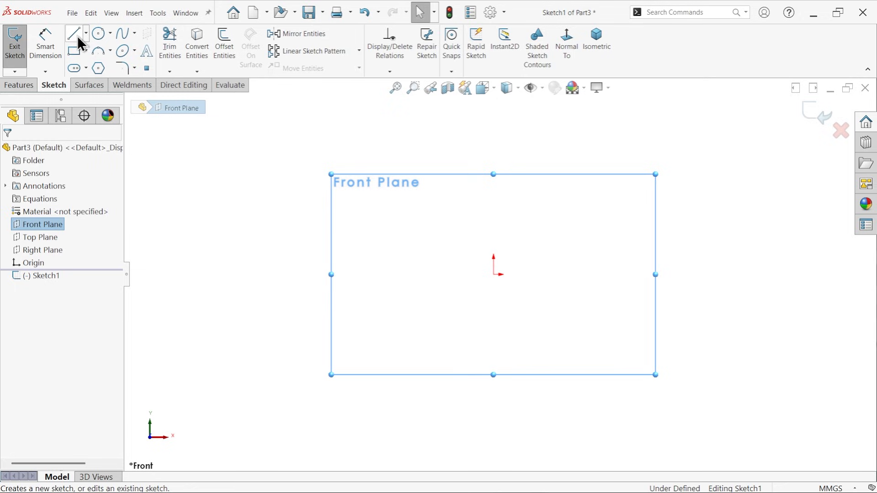
{"action": "mouse_move", "coordinate": [73, 51]}
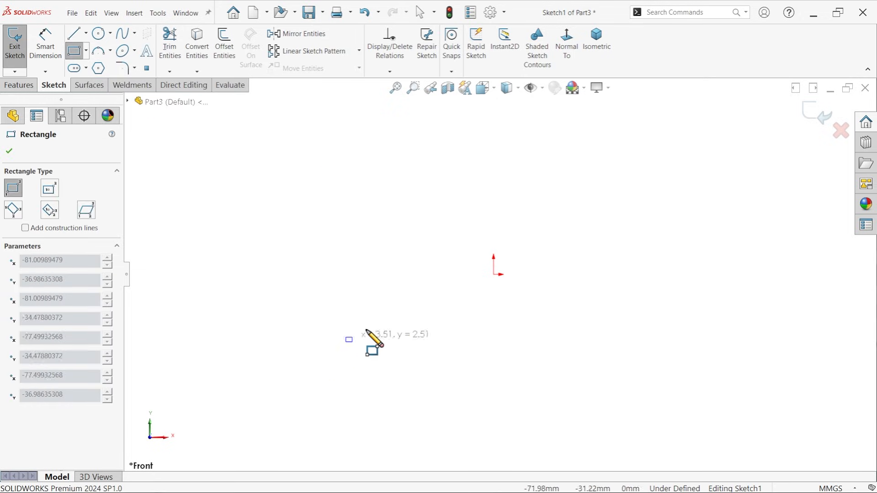
{"action": "left_click_drag", "start_coordinate": [348, 340], "coordinate": [655, 288]}
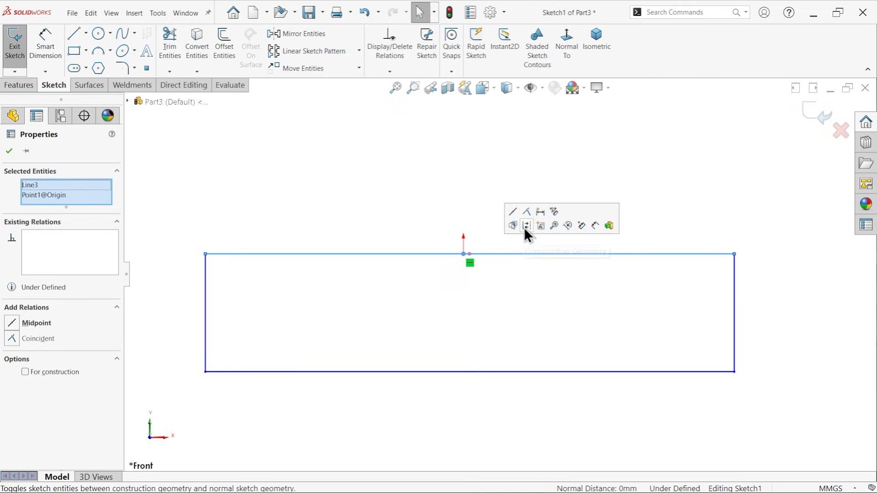
{"action": "left_click", "coordinate": [526, 226]}
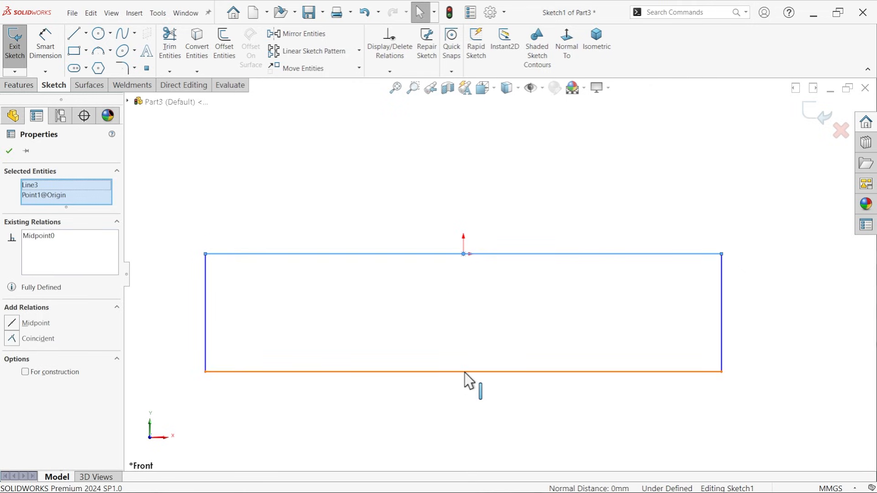
{"action": "left_click", "coordinate": [463, 371]}
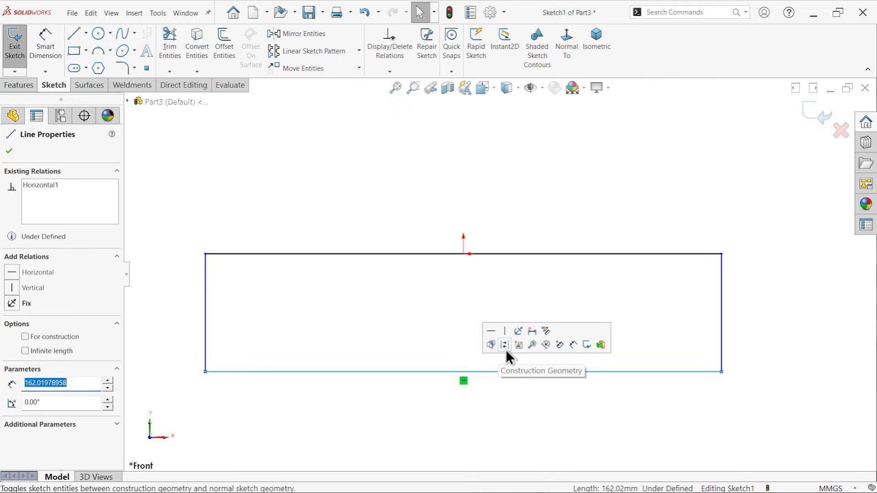
{"action": "left_click", "coordinate": [490, 344]}
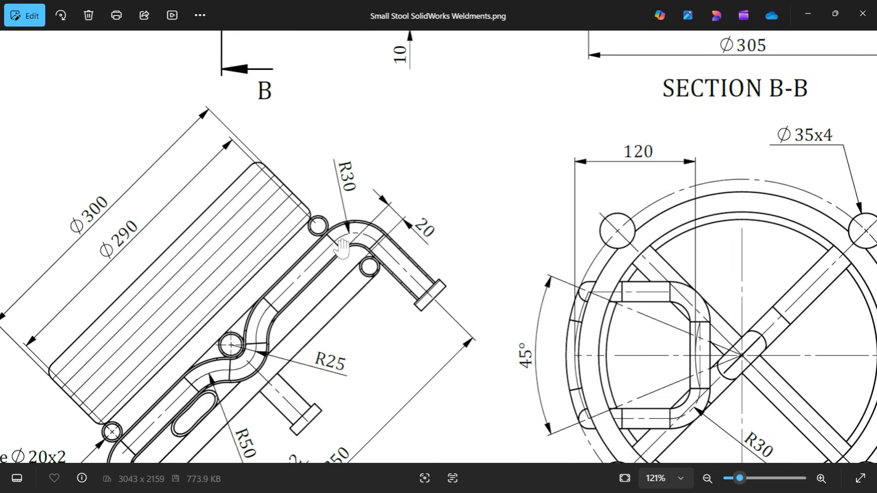
{"action": "mouse_move", "coordinate": [351, 195]}
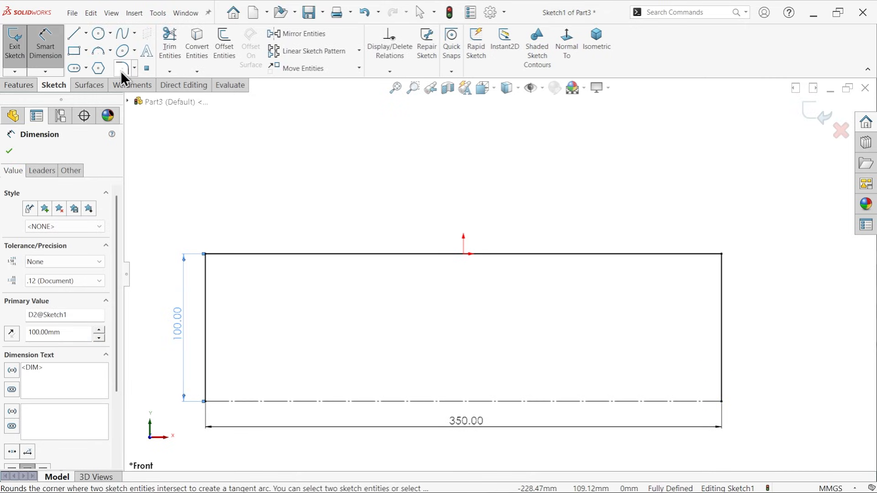
Round both top corners with 30 mm sketch fillets and exit the sketch as Sketch1
{"action": "left_click", "coordinate": [121, 68]}
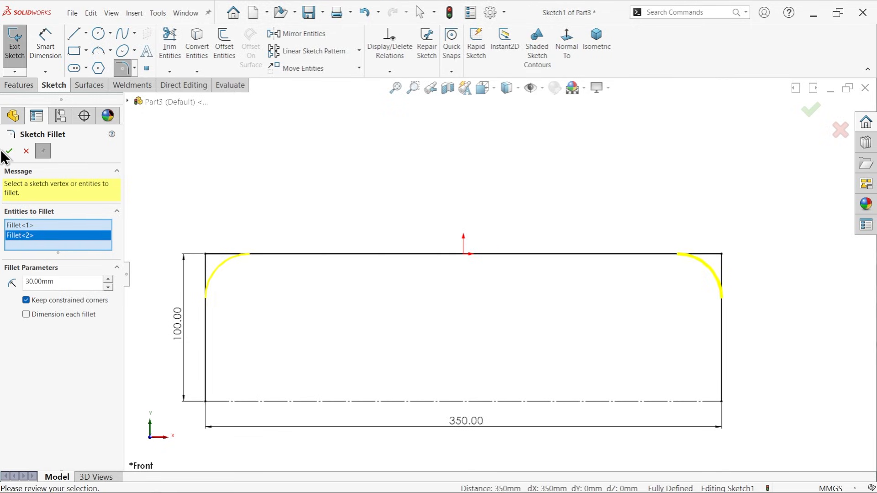
{"action": "left_click", "coordinate": [8, 151]}
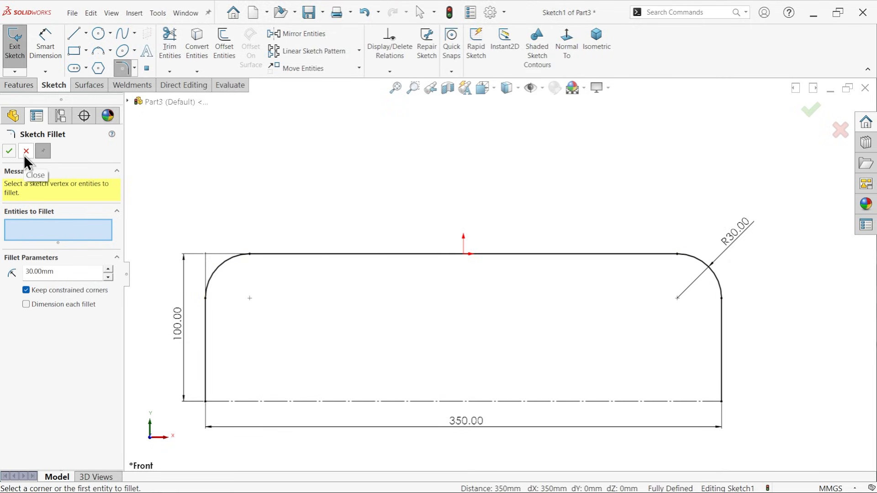
{"action": "left_click", "coordinate": [26, 151]}
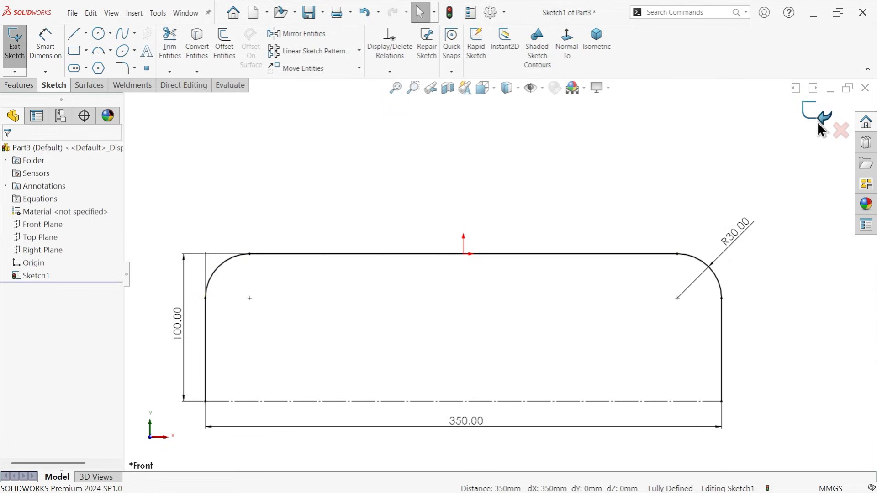
{"action": "left_click", "coordinate": [817, 115]}
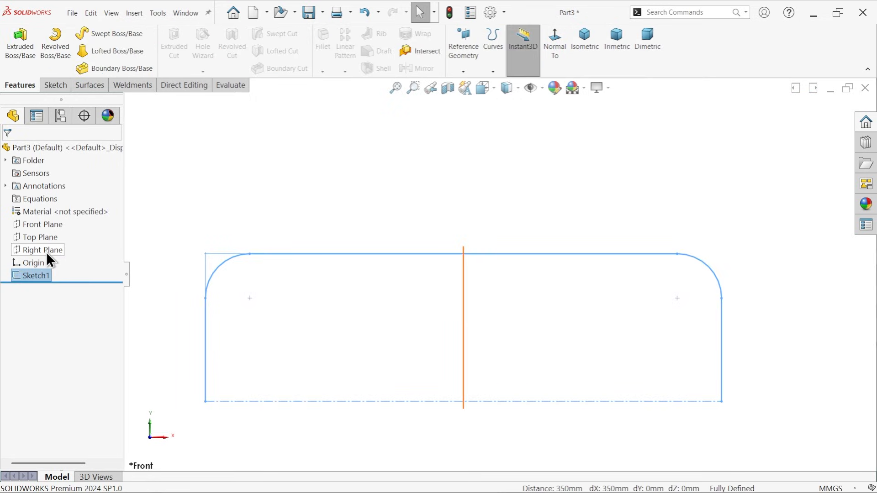
Draw a Right Plane corner rectangle with its top edge midpoint on the origin, ready to trim
{"action": "left_click", "coordinate": [43, 250]}
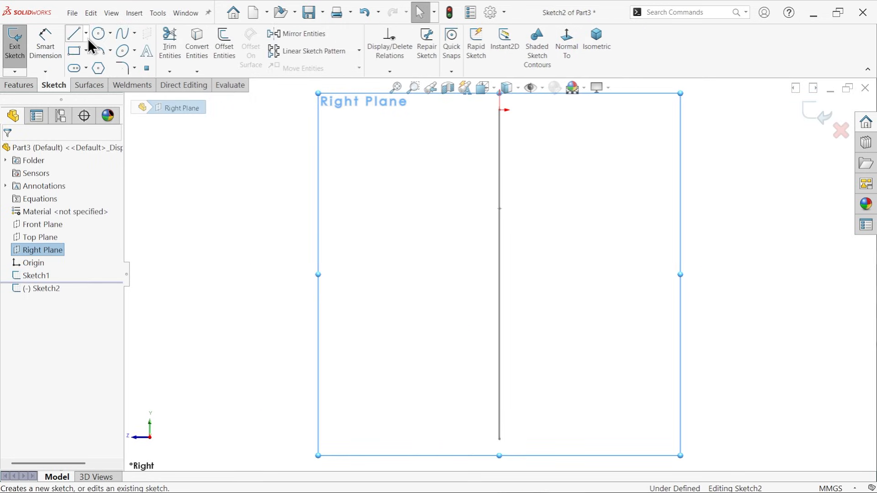
{"action": "mouse_move", "coordinate": [73, 50]}
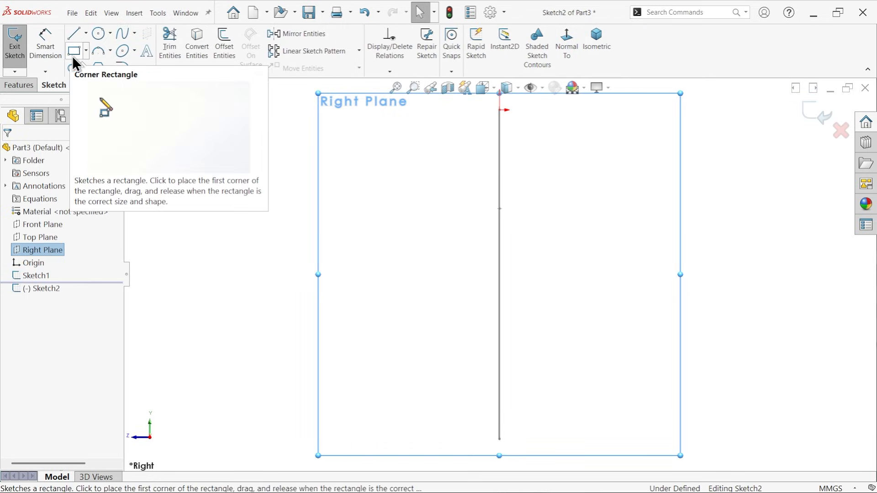
{"action": "left_click", "coordinate": [74, 50]}
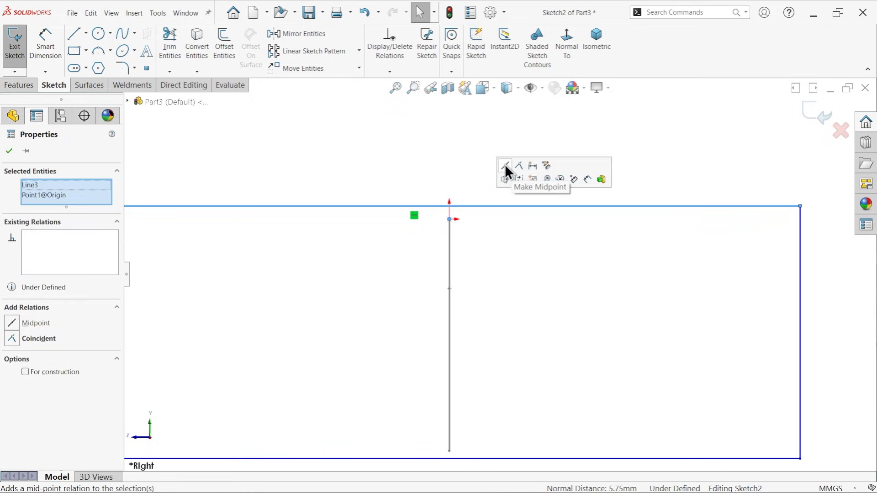
{"action": "left_click", "coordinate": [504, 165]}
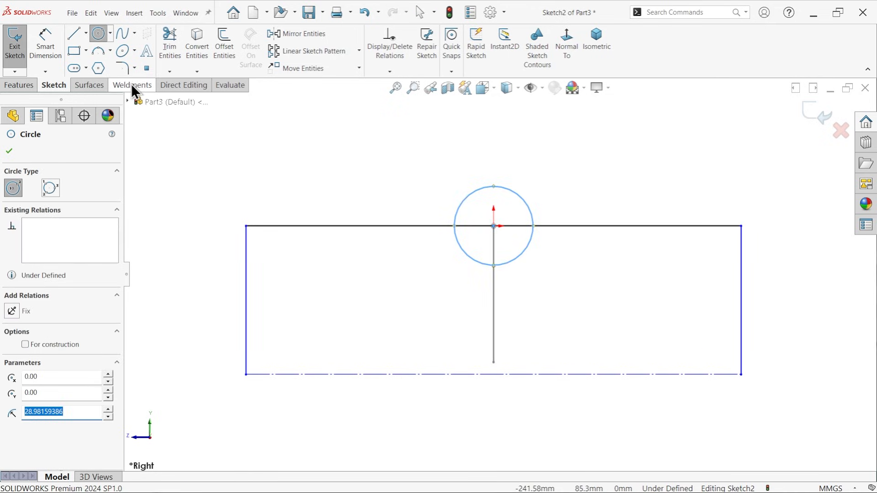
{"action": "mouse_move", "coordinate": [170, 42]}
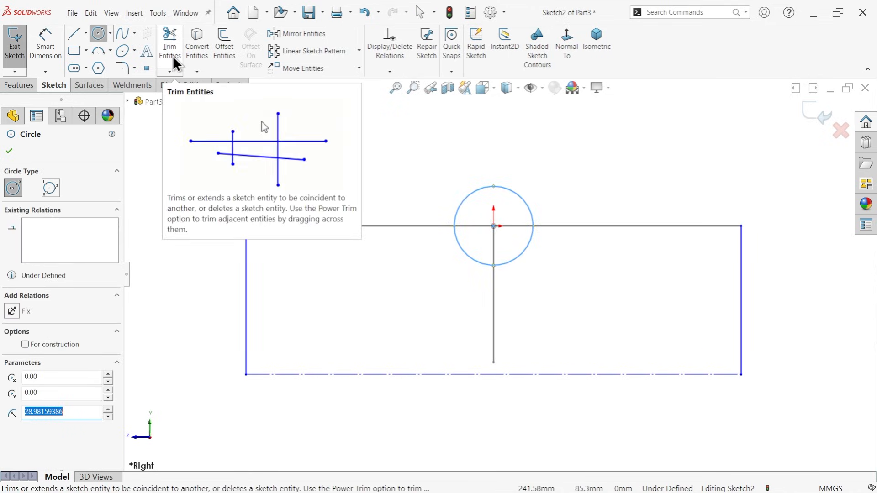
{"action": "left_click", "coordinate": [170, 44]}
{"action": "type", "text": "350"}
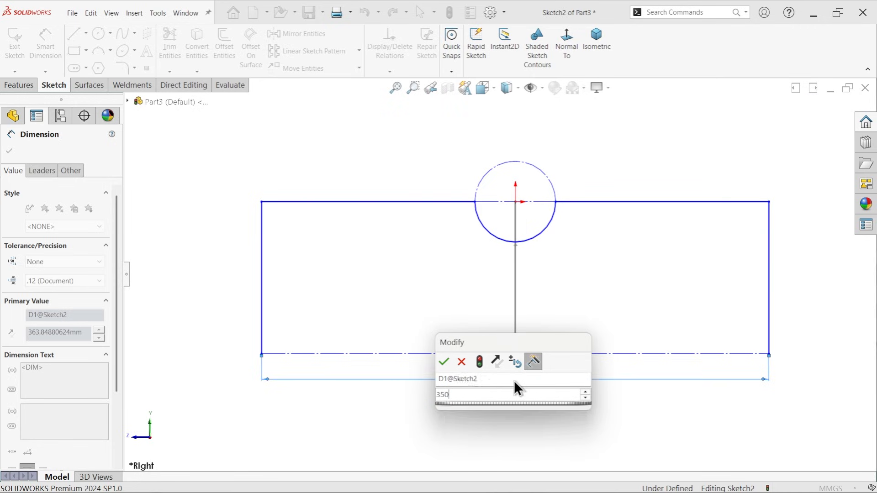
Dimension Sketch2 to 350 wide by 100 high and round its top corners R30
{"action": "left_click", "coordinate": [444, 362]}
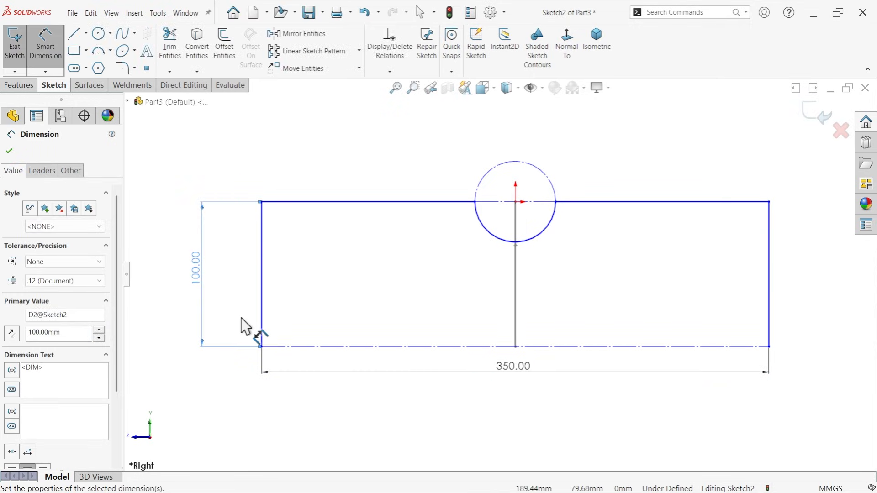
{"action": "left_click", "coordinate": [123, 67]}
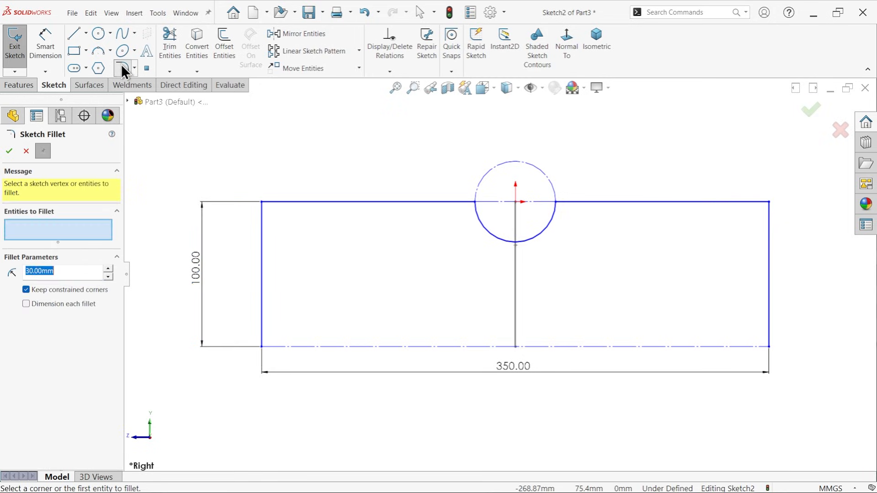
{"action": "left_click", "coordinate": [263, 204]}
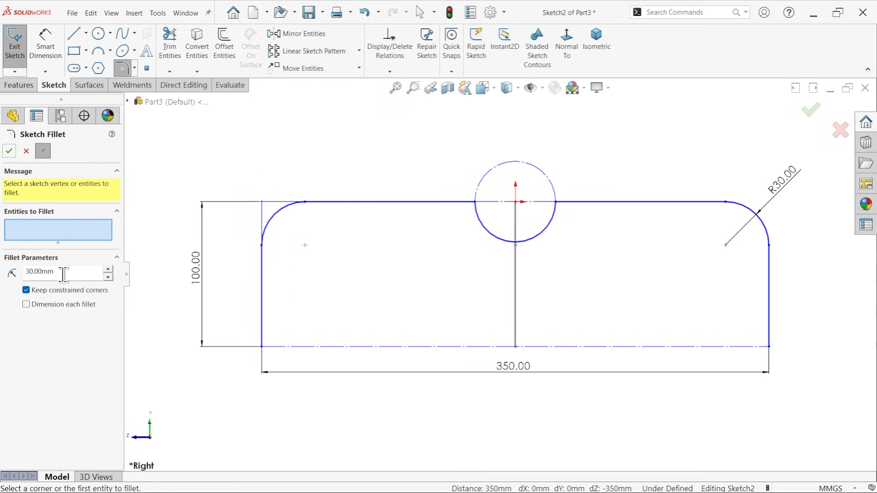
Blend the top lines into the origin circle with 50 mm fillets on both sides
{"action": "type", "text": "50"}
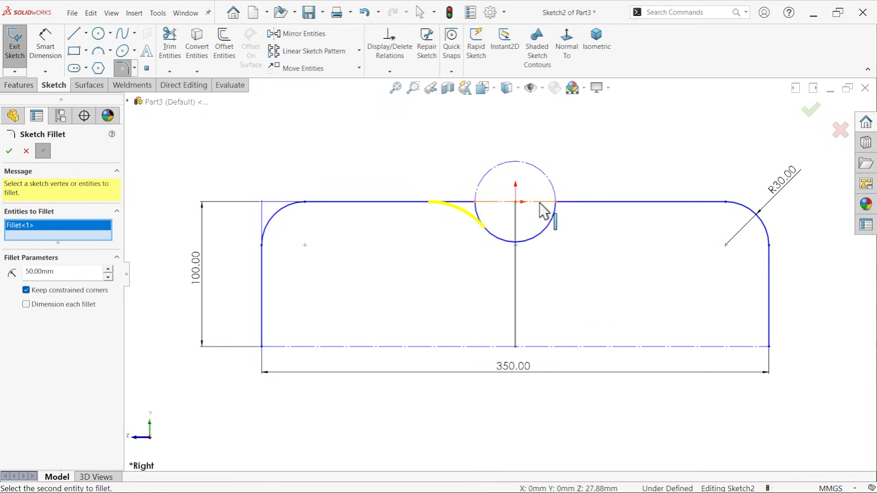
{"action": "left_click", "coordinate": [545, 211]}
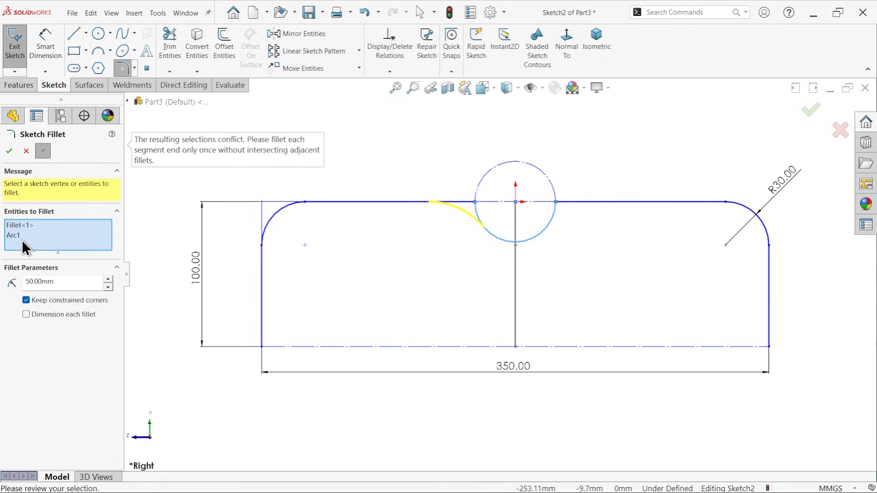
{"action": "left_click", "coordinate": [9, 150]}
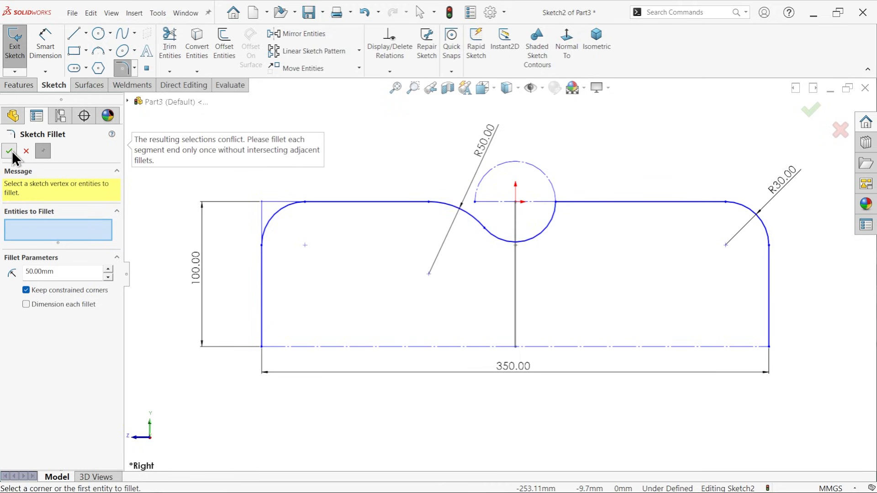
{"action": "mouse_move", "coordinate": [567, 218]}
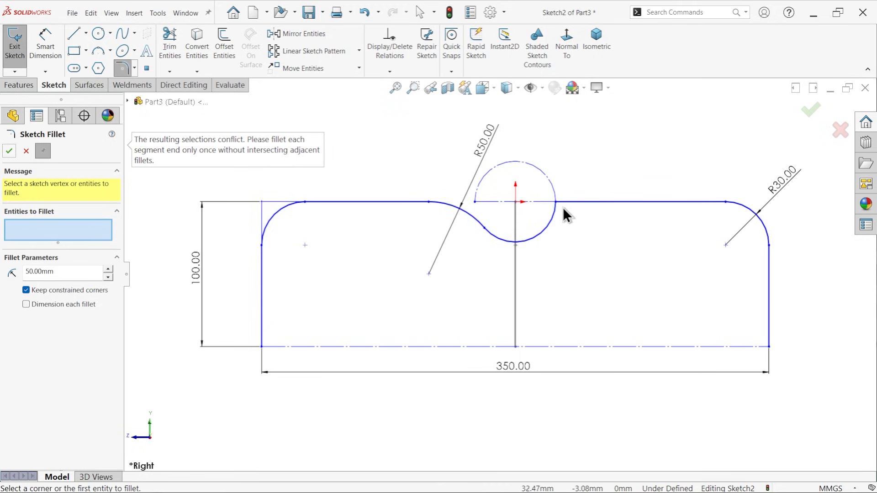
{"action": "left_click", "coordinate": [566, 214]}
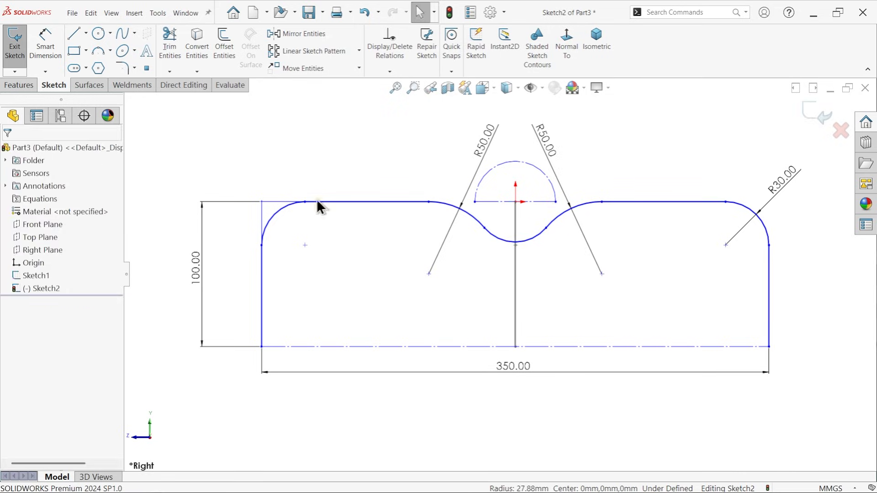
Dimension the dip's bottom arc to a 25 mm radius
{"action": "left_click", "coordinate": [46, 44]}
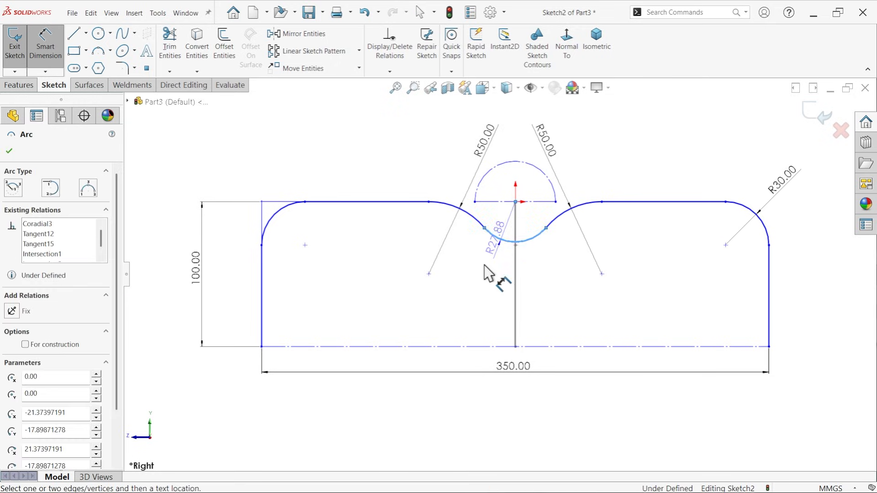
{"action": "left_click", "coordinate": [497, 229]}
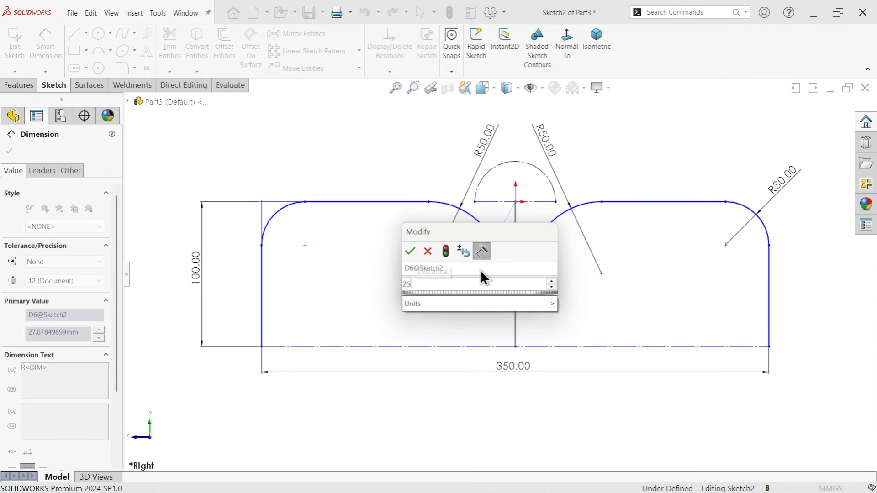
{"action": "left_click", "coordinate": [409, 250]}
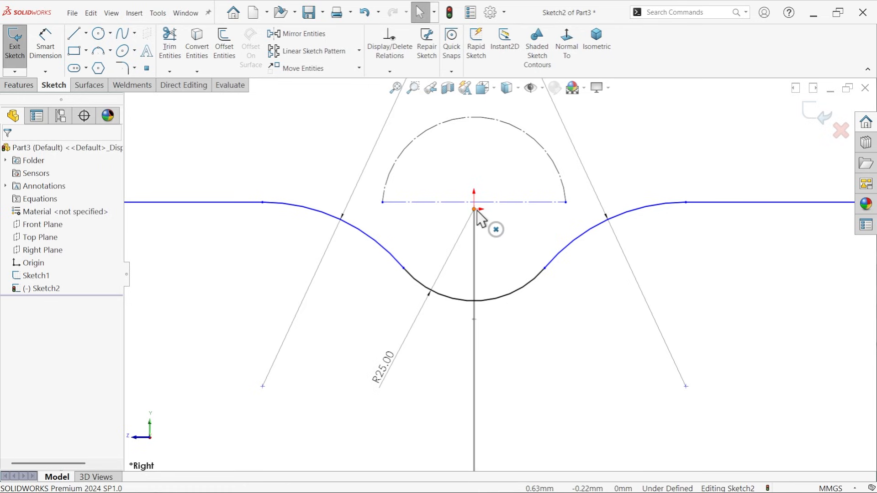
Relate the top line to the centre point and set the half-width distance as 350/2
{"action": "left_click", "coordinate": [474, 218]}
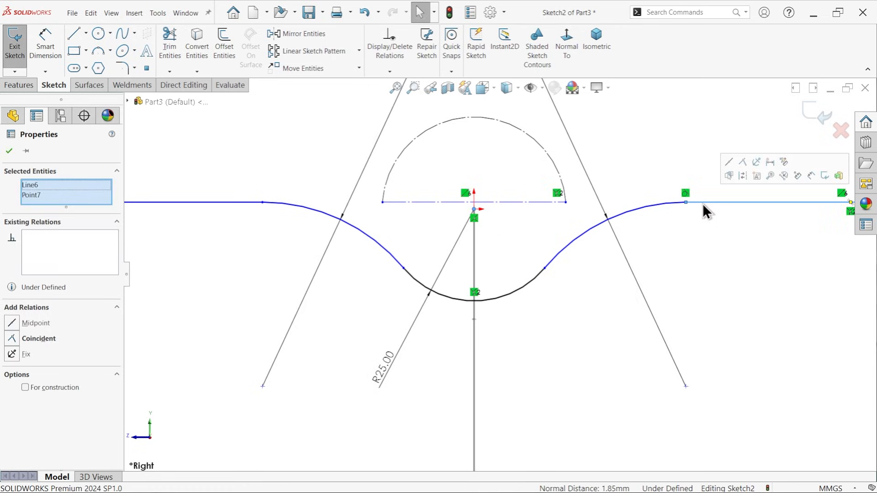
{"action": "left_click", "coordinate": [743, 162]}
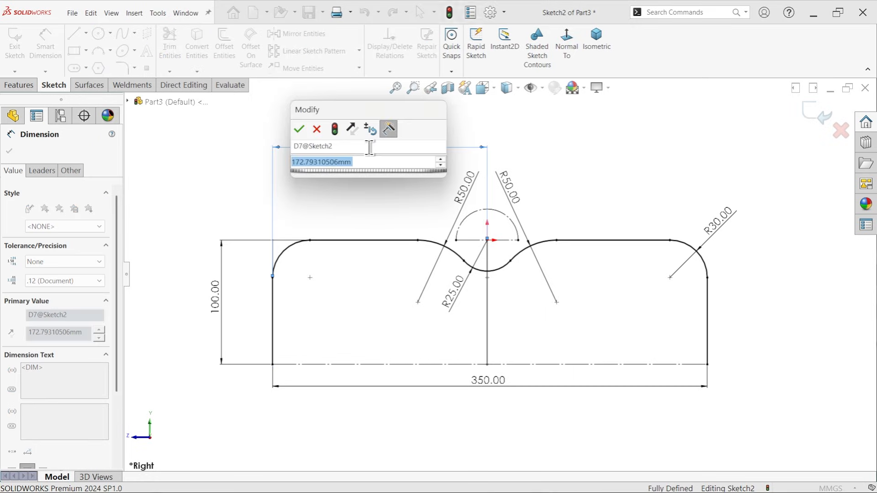
{"action": "type", "text": "350/2"}
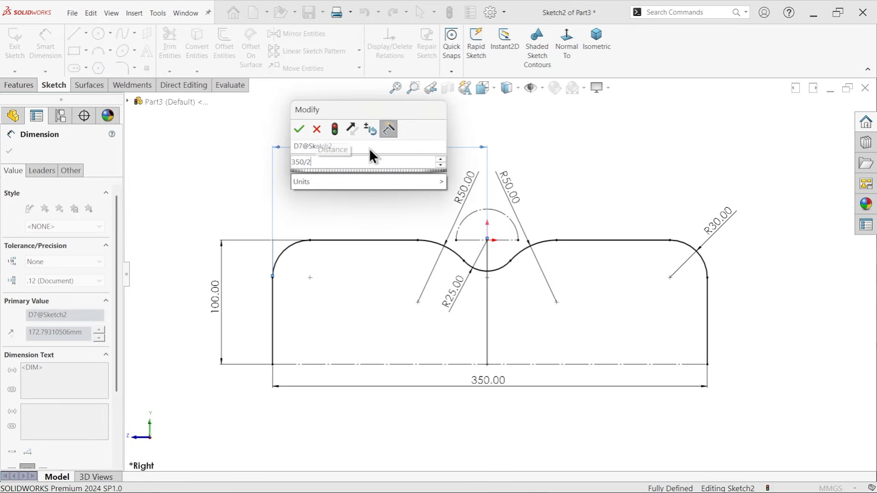
{"action": "left_click", "coordinate": [298, 129]}
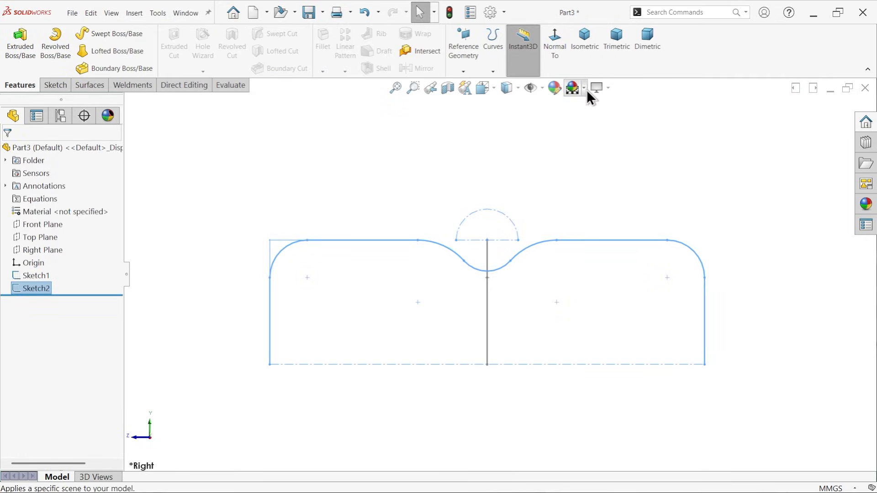
Start a Structural Member in isometric view with the ISO pipe 26.9 x 3.2 profile
{"action": "left_click", "coordinate": [584, 39]}
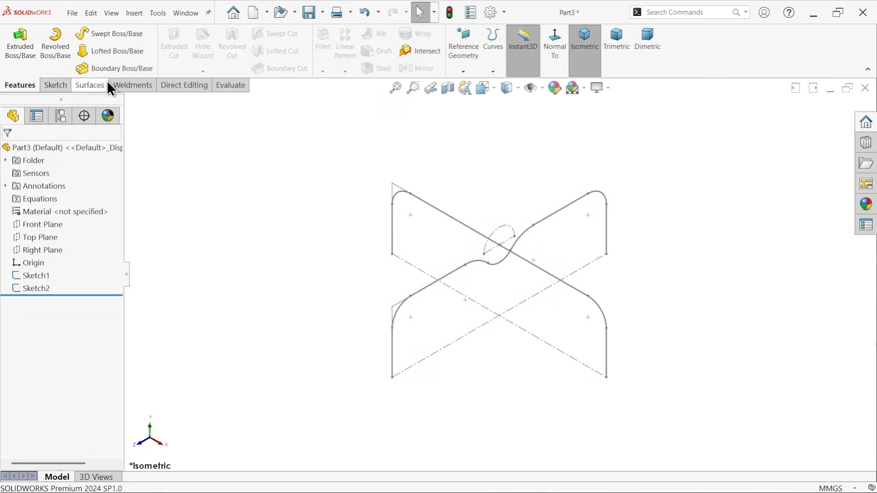
{"action": "left_click", "coordinate": [130, 85]}
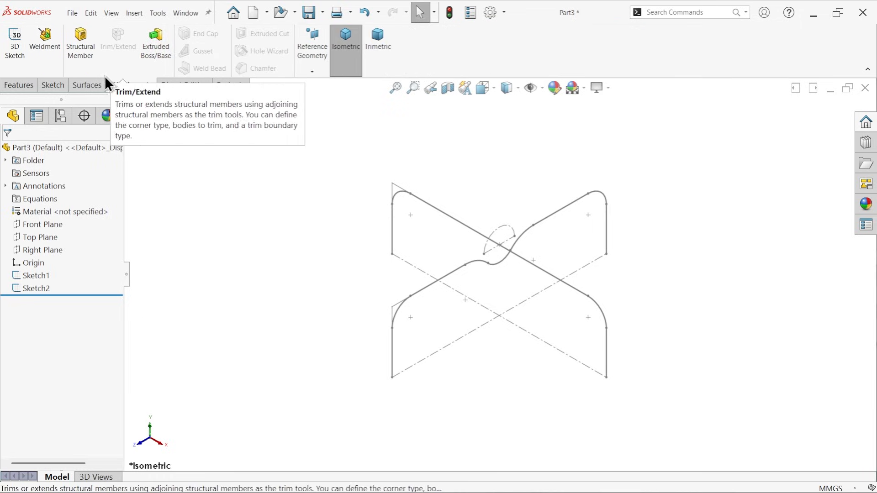
{"action": "left_click", "coordinate": [81, 43]}
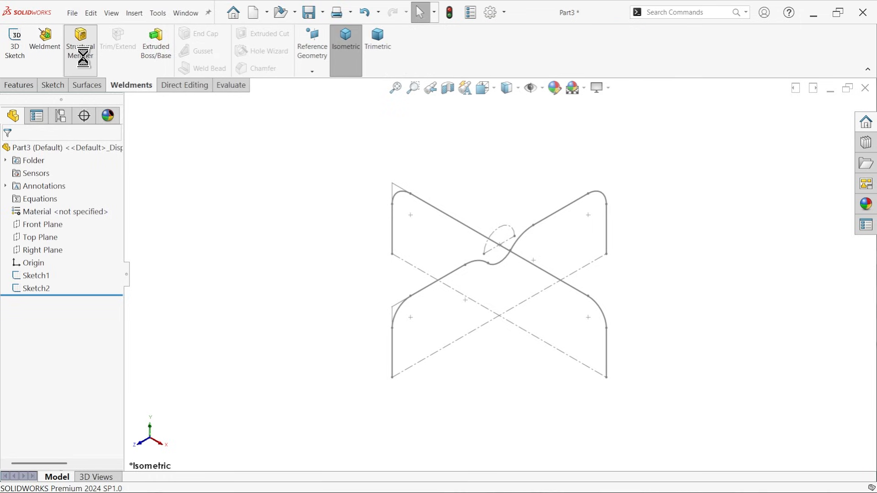
{"action": "left_click", "coordinate": [80, 45]}
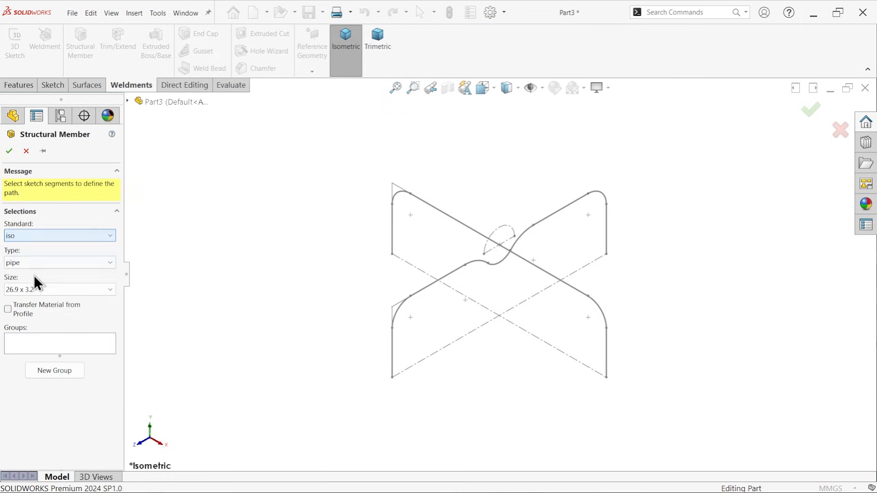
{"action": "left_click", "coordinate": [58, 289]}
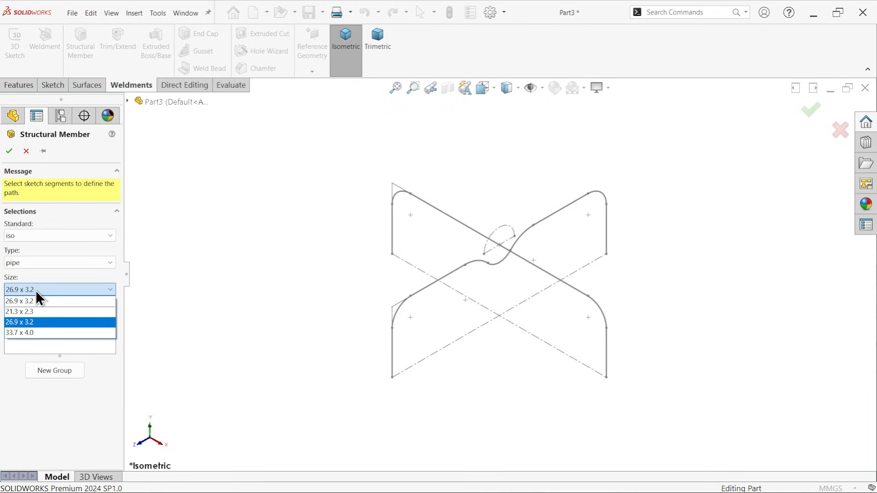
{"action": "mouse_move", "coordinate": [37, 305]}
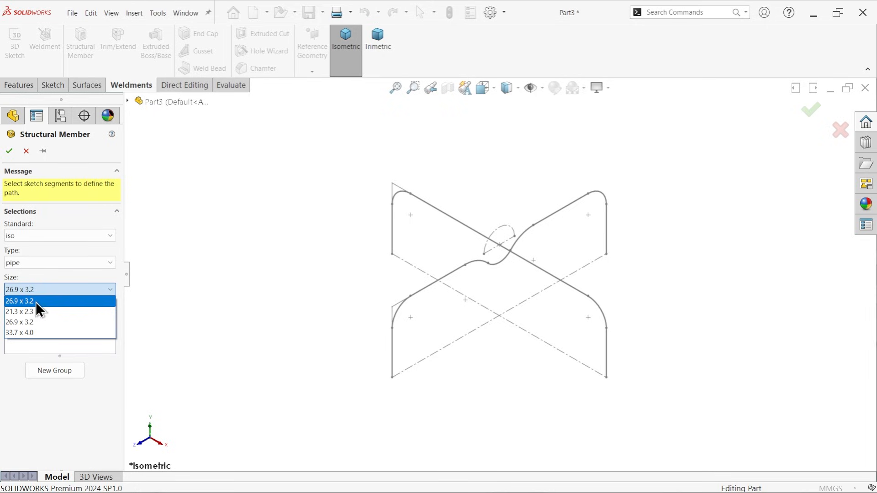
{"action": "left_click", "coordinate": [19, 300]}
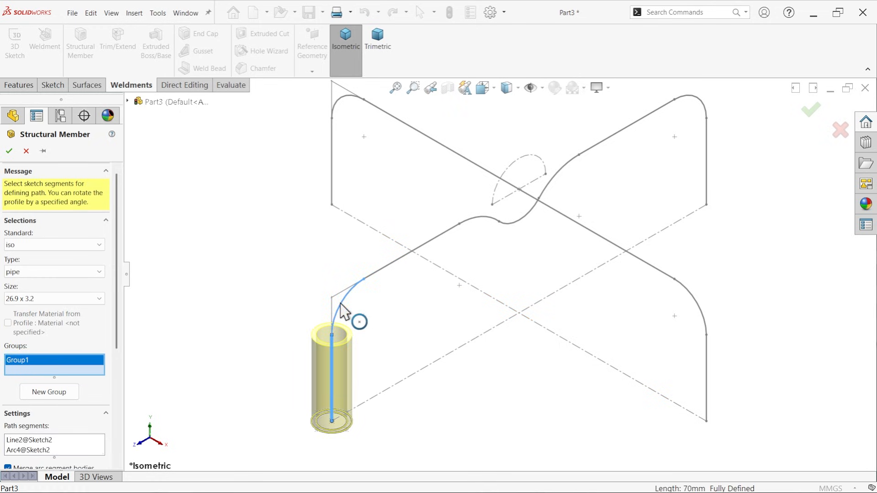
Path the pipe along Sketch2, add Sketch1 as a new group, and confirm the frame
{"action": "left_click", "coordinate": [498, 224]}
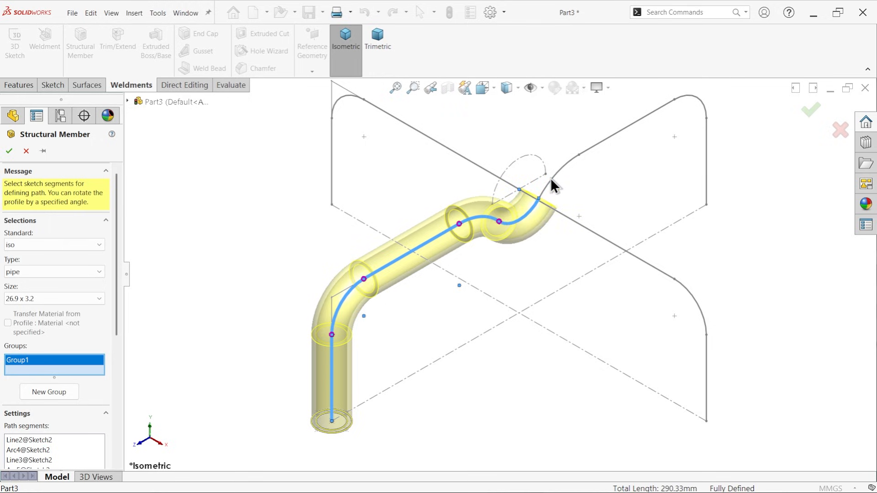
{"action": "left_click", "coordinate": [554, 184]}
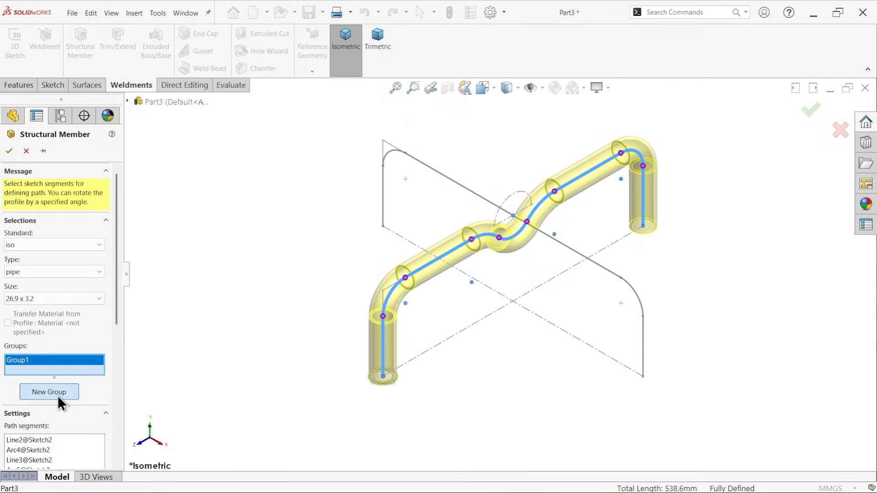
{"action": "left_click", "coordinate": [48, 392]}
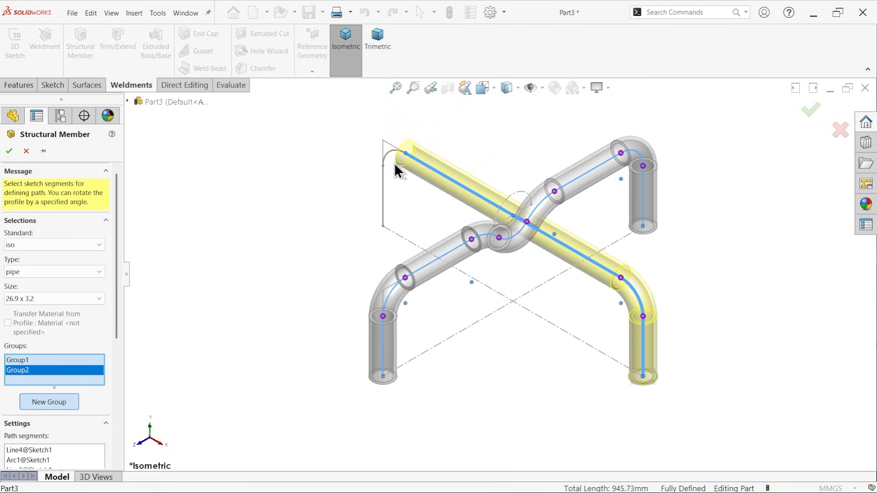
{"action": "left_click", "coordinate": [392, 156]}
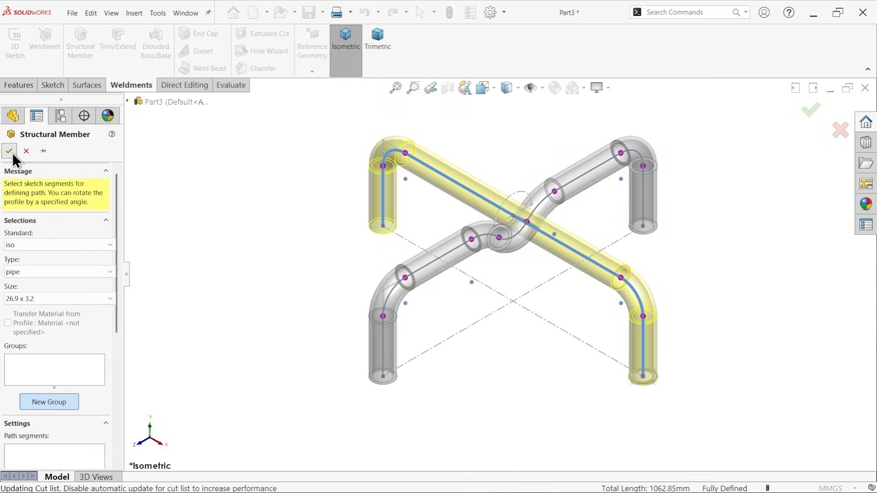
{"action": "left_click", "coordinate": [9, 151]}
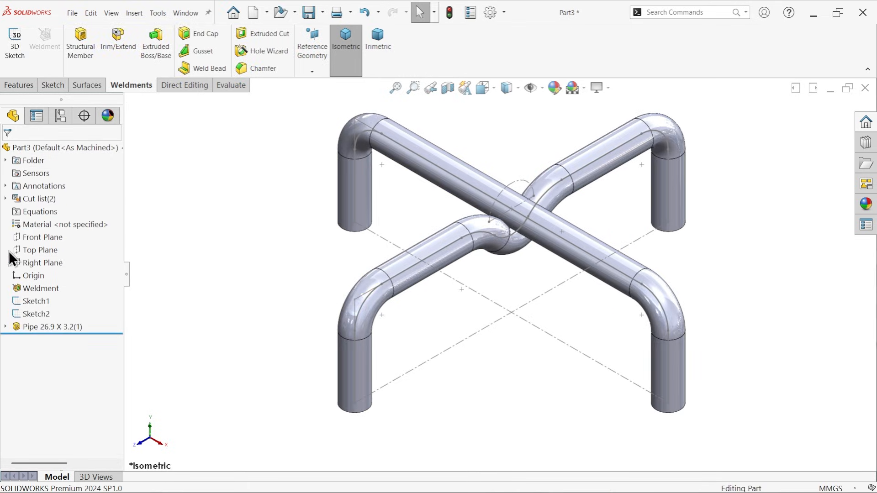
Sketch two equal circles on the Front Plane and add a vertical centreline
{"action": "left_click", "coordinate": [42, 264]}
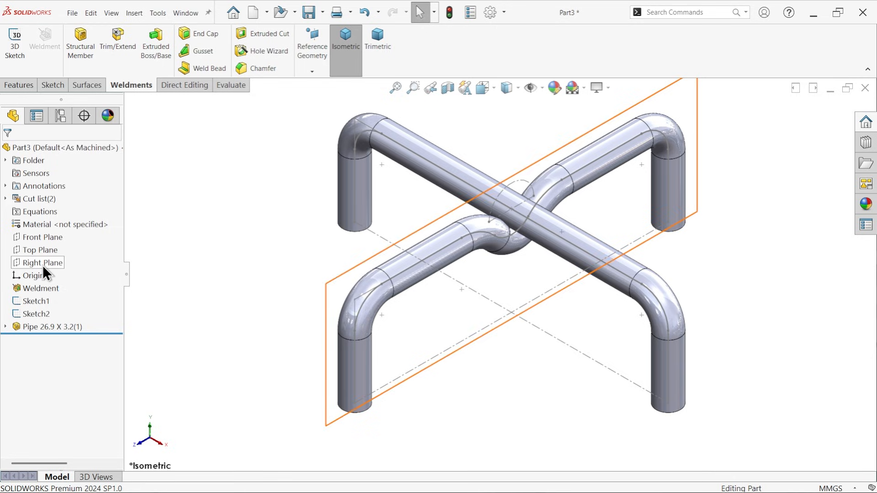
{"action": "left_click", "coordinate": [42, 237]}
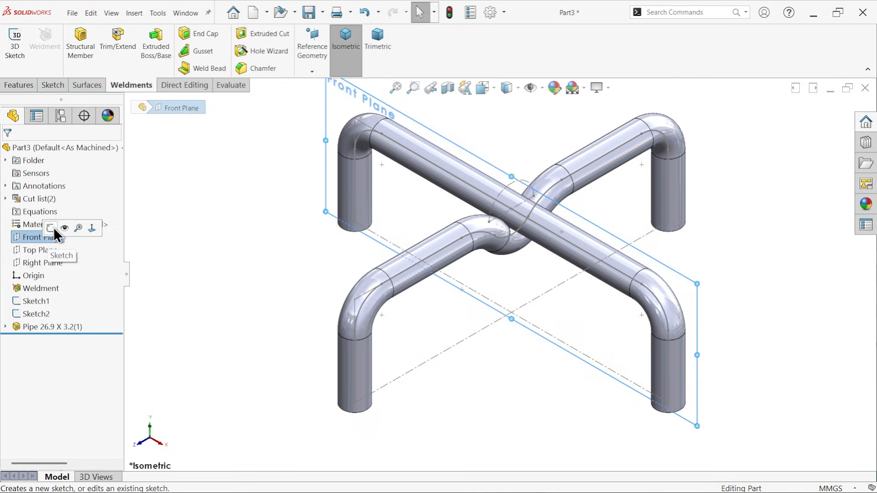
{"action": "left_click", "coordinate": [49, 228]}
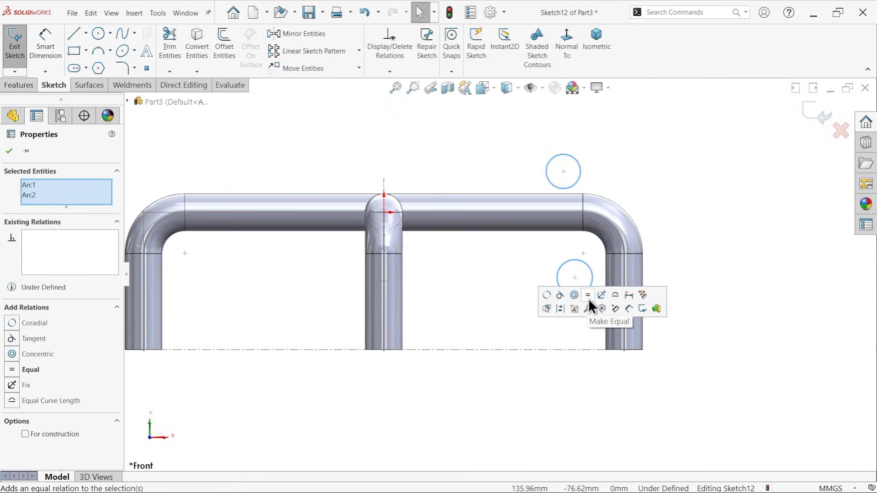
{"action": "left_click", "coordinate": [588, 295]}
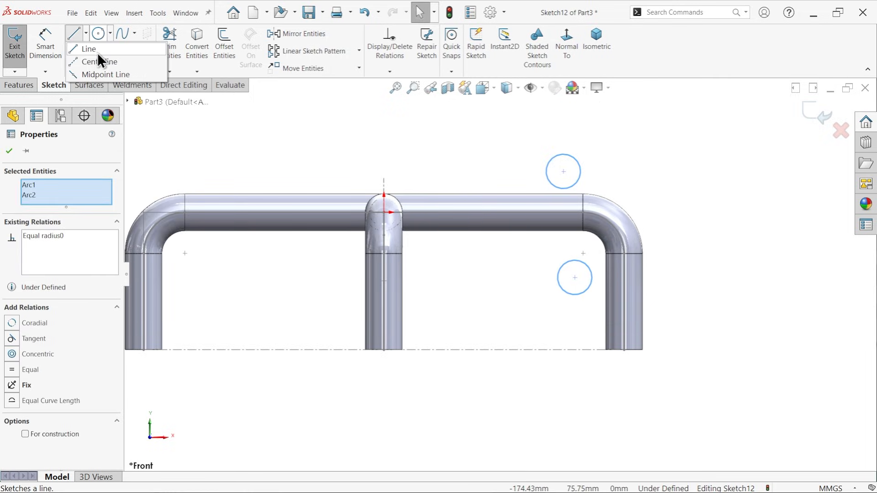
{"action": "left_click", "coordinate": [89, 48]}
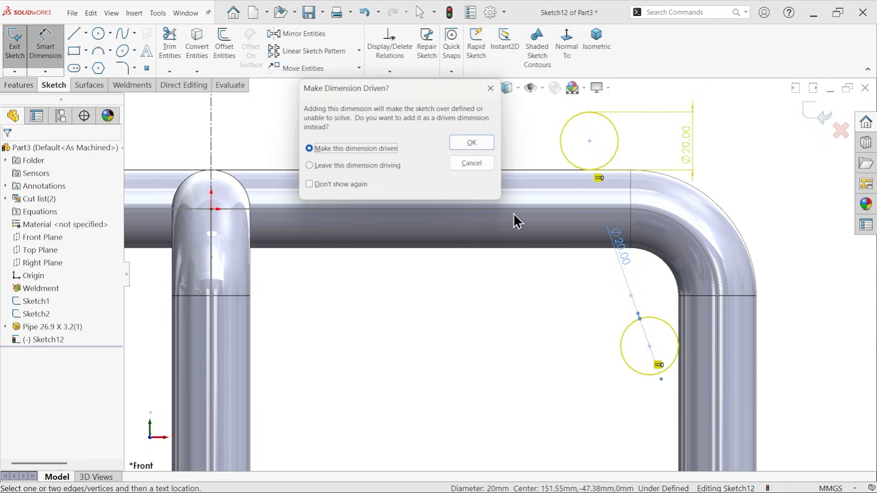
Dimension the circles Ø20 and 290 mm from the centreline until fully defined
{"action": "left_click", "coordinate": [471, 142]}
{"action": "type", "text": "2"}
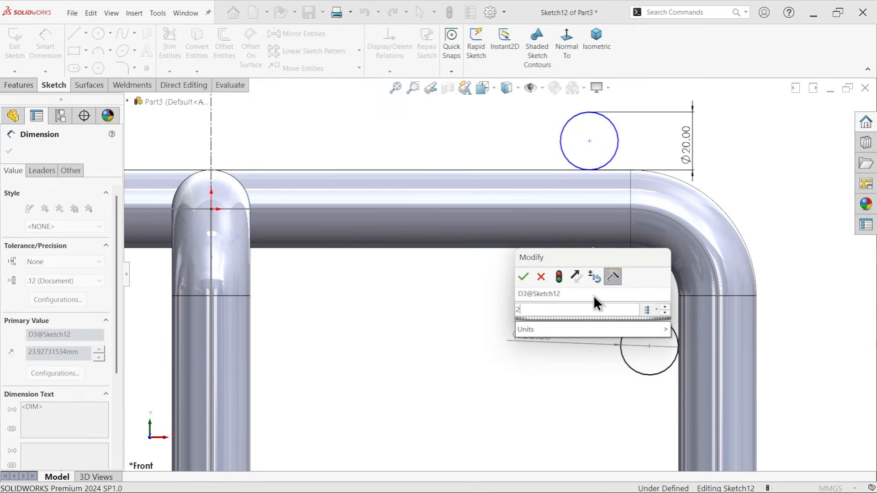
{"action": "left_click", "coordinate": [523, 276]}
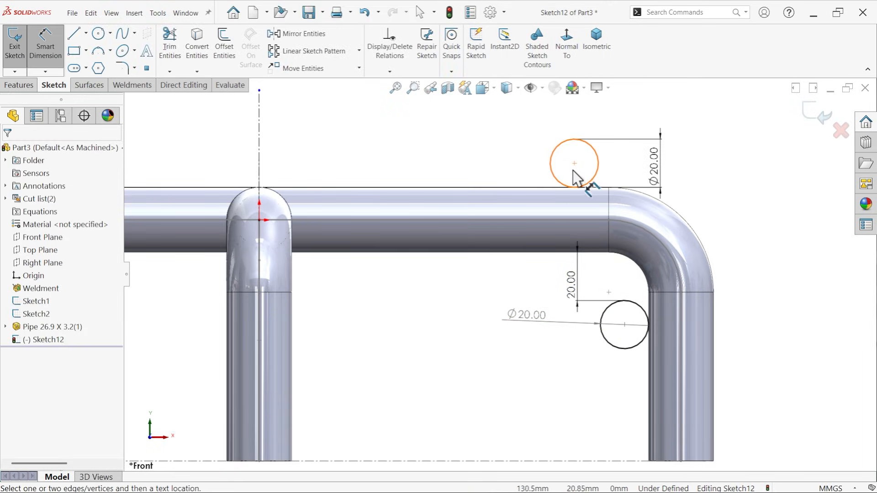
{"action": "left_click", "coordinate": [574, 162]}
{"action": "type", "text": "290"}
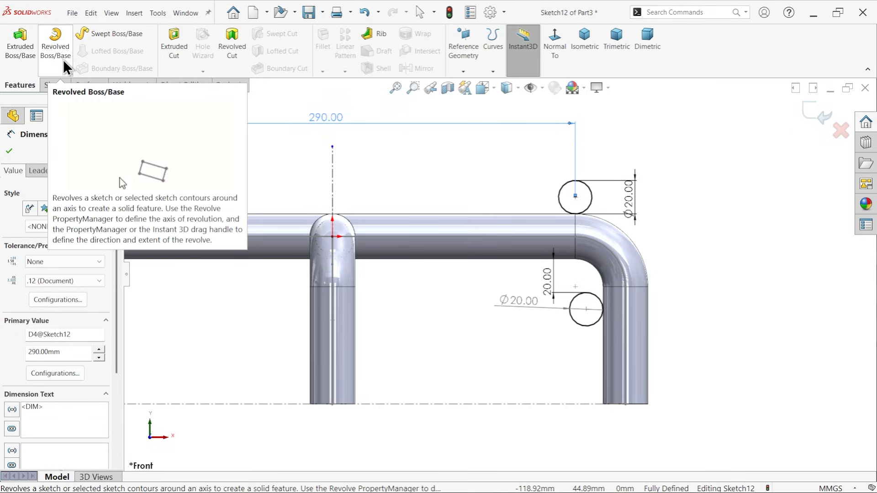
Revolve the circles 360° about the centreline as a 2.00 mm thin feature, forming two rings
{"action": "left_click", "coordinate": [54, 43]}
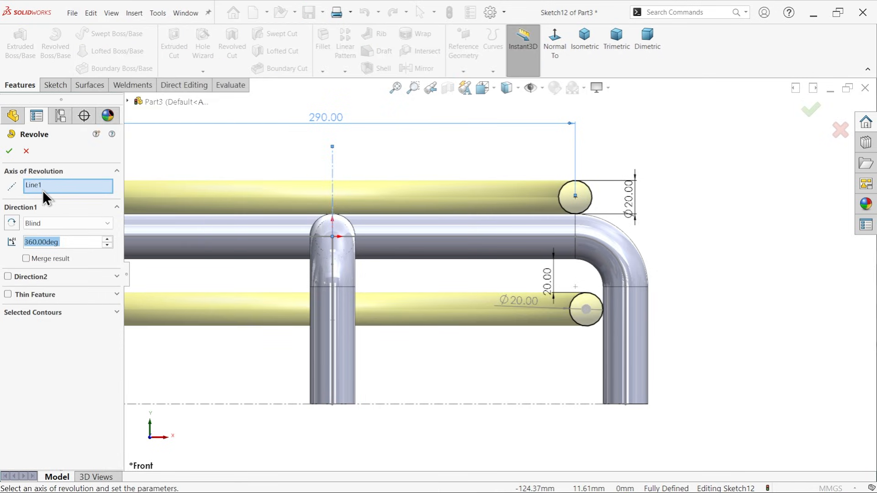
{"action": "mouse_move", "coordinate": [248, 256]}
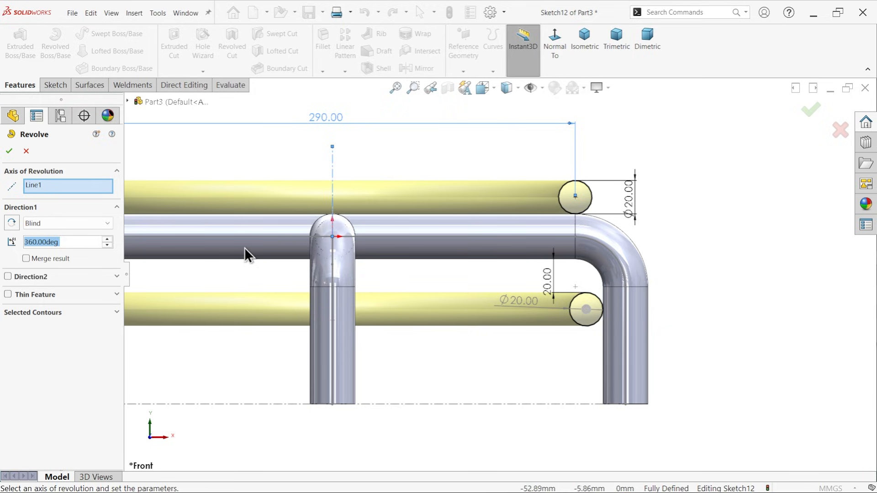
{"action": "mouse_move", "coordinate": [29, 296]}
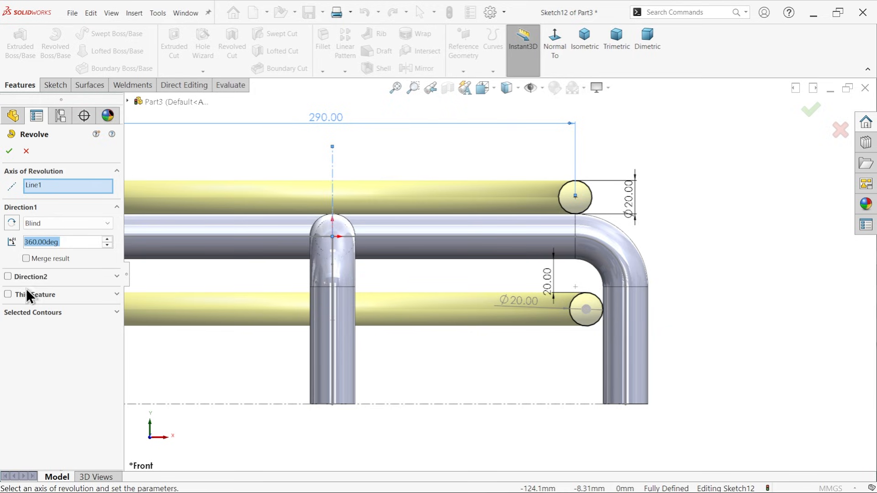
{"action": "left_click", "coordinate": [8, 294]}
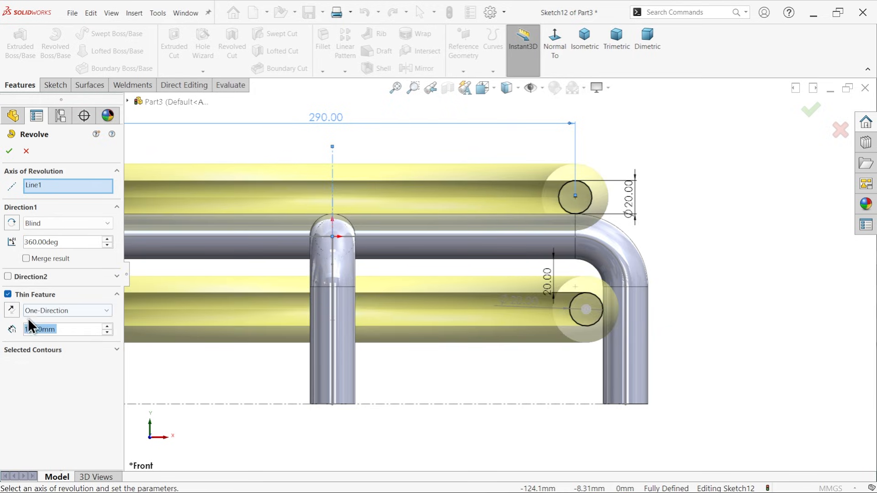
{"action": "type", "text": "2.00mm"}
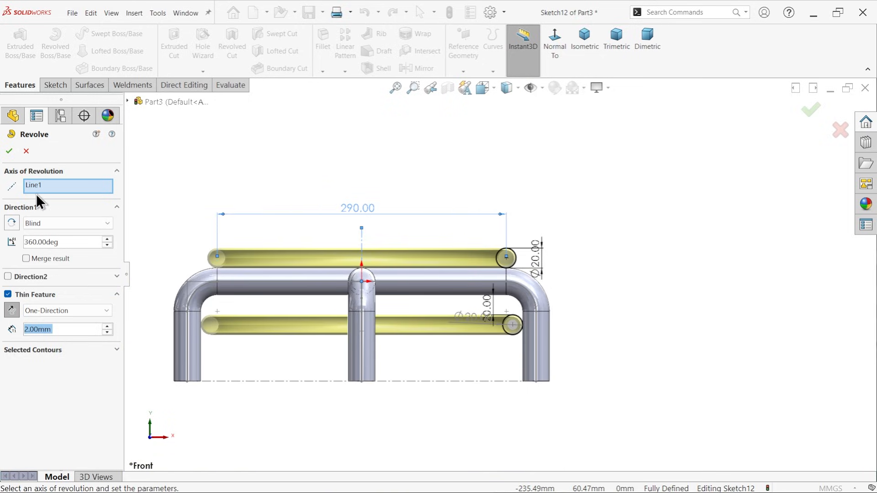
{"action": "left_click", "coordinate": [9, 151]}
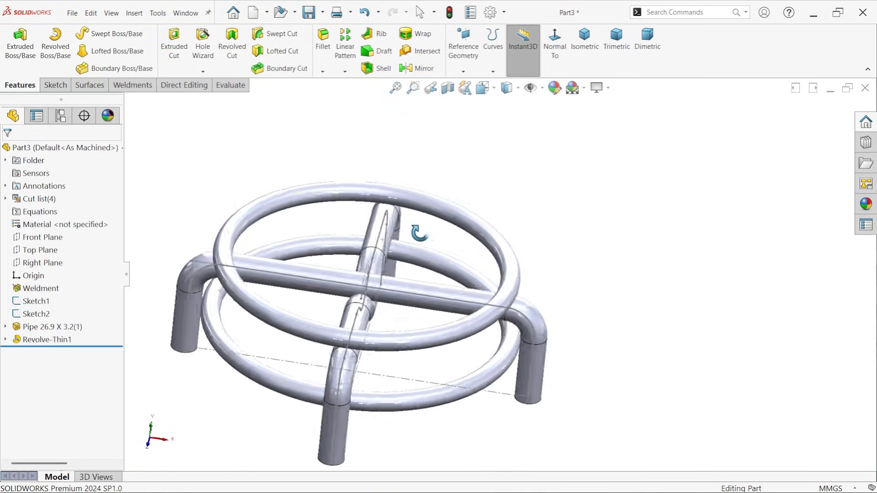
{"action": "left_click_drag", "start_coordinate": [420, 229], "coordinate": [431, 296]}
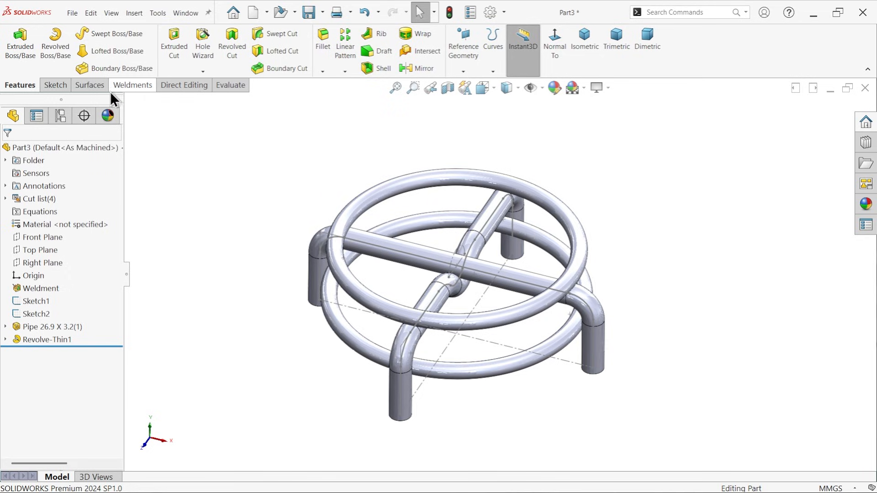
Move/Copy all bodies with a 45-degree Y rotation about the origin and verify the feature
{"action": "left_click", "coordinate": [184, 85]}
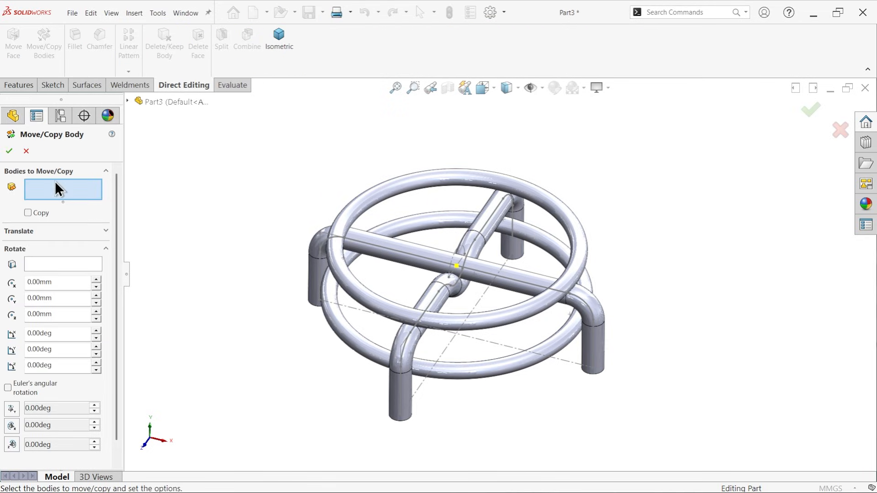
{"action": "left_click", "coordinate": [456, 266]}
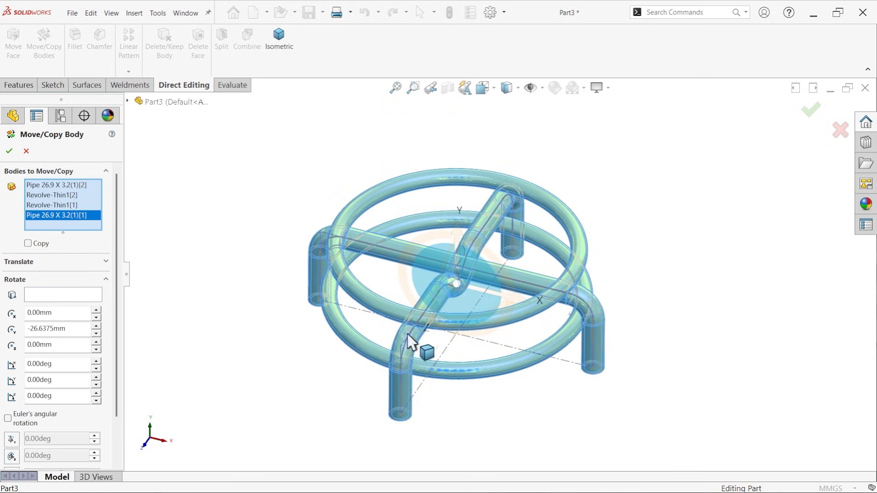
{"action": "mouse_move", "coordinate": [25, 287]}
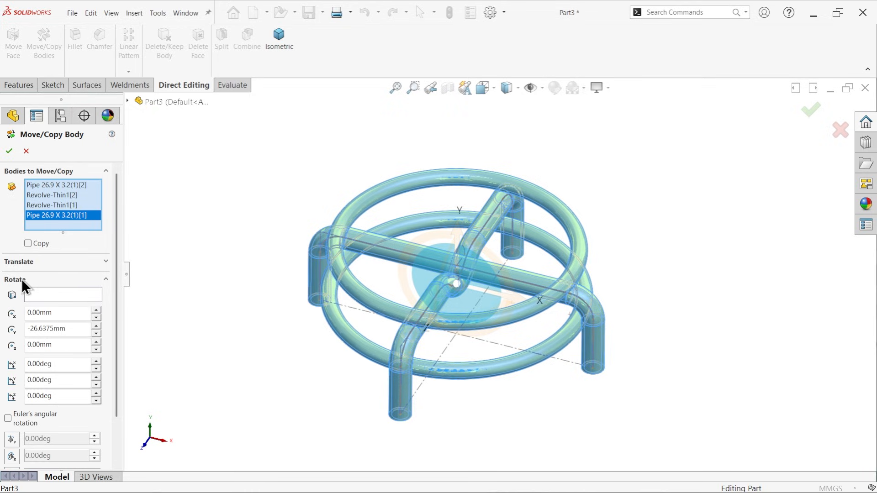
{"action": "left_click", "coordinate": [127, 101]}
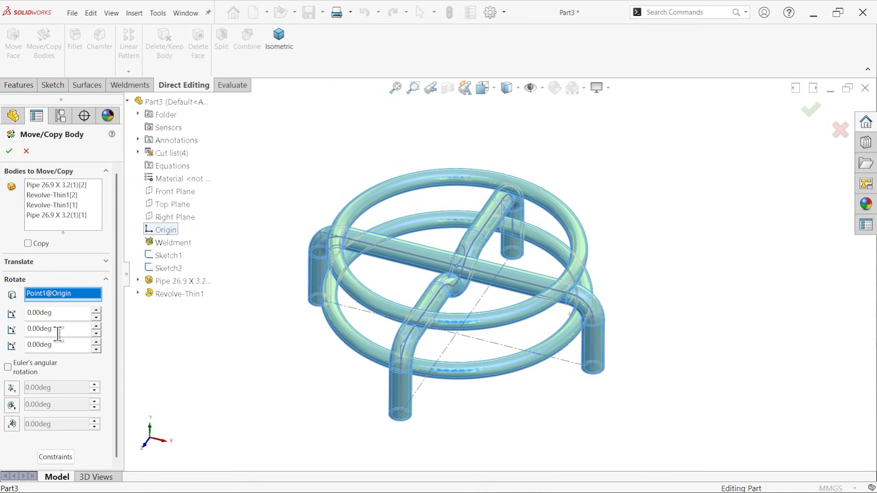
{"action": "type", "text": "45"}
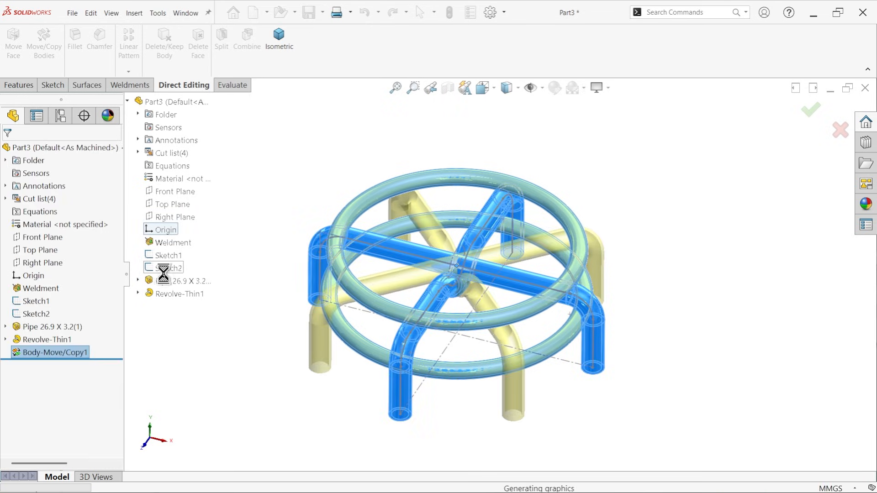
{"action": "left_click", "coordinate": [810, 109]}
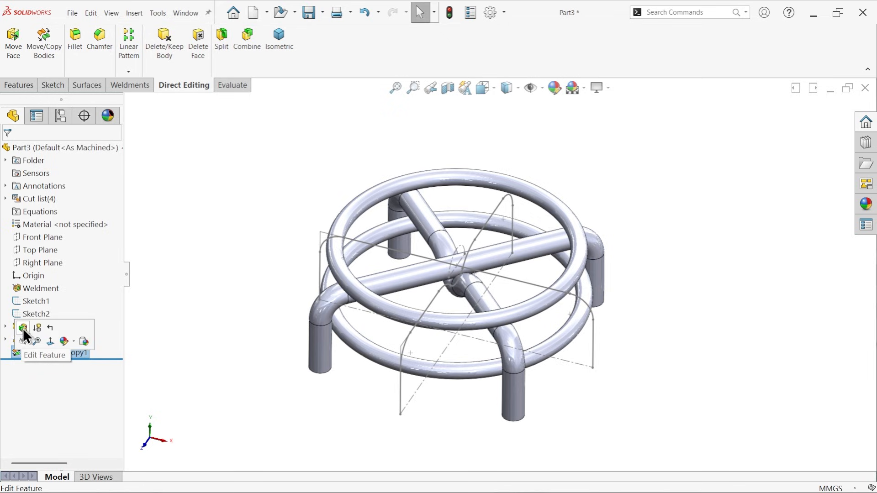
{"action": "left_click", "coordinate": [44, 355]}
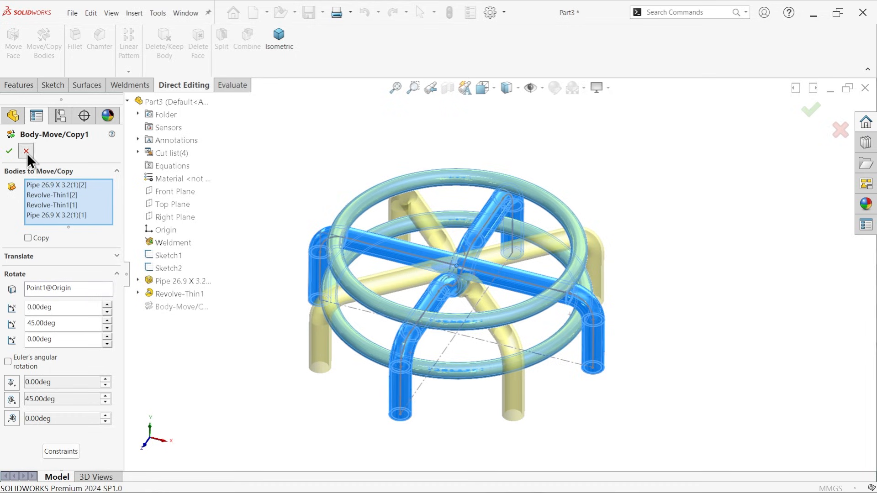
{"action": "left_click", "coordinate": [9, 151]}
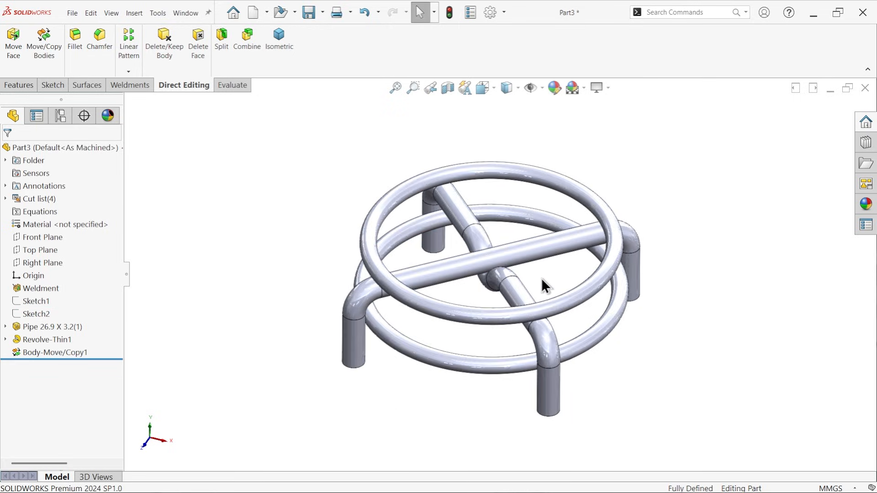
Give the top ring a pink appearance
{"action": "left_click_drag", "start_coordinate": [545, 285], "coordinate": [437, 330]}
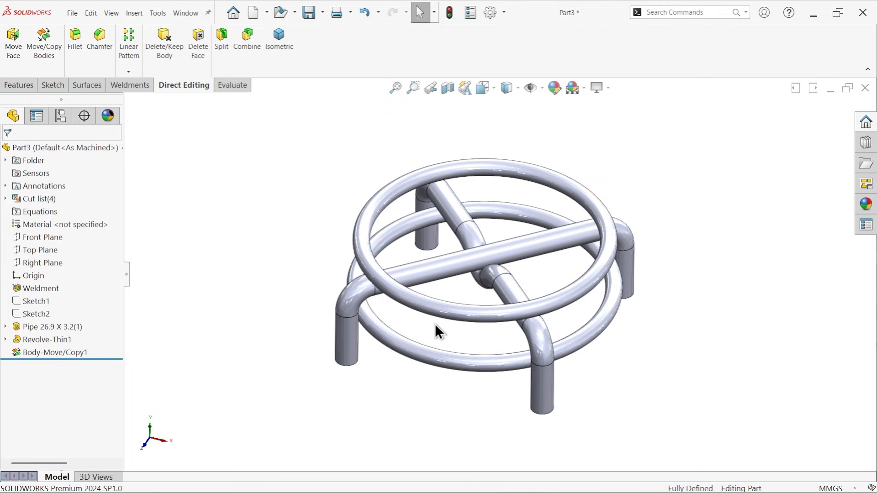
{"action": "mouse_move", "coordinate": [501, 153]}
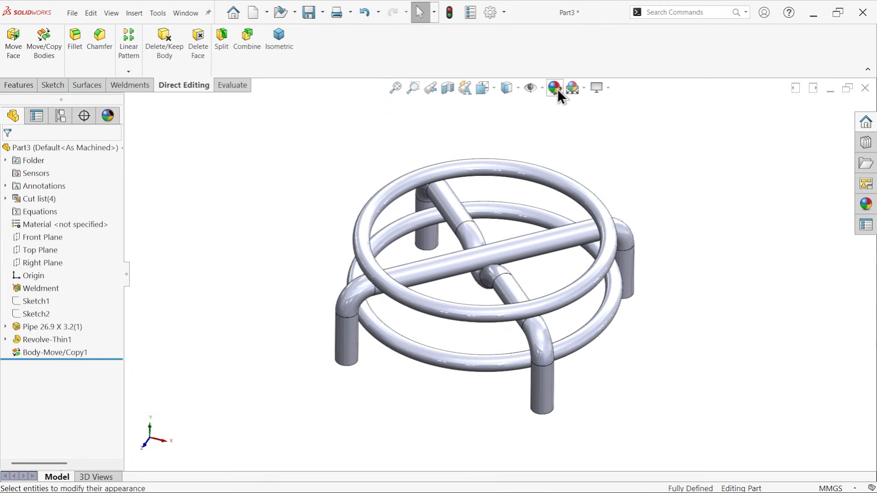
{"action": "left_click", "coordinate": [554, 88]}
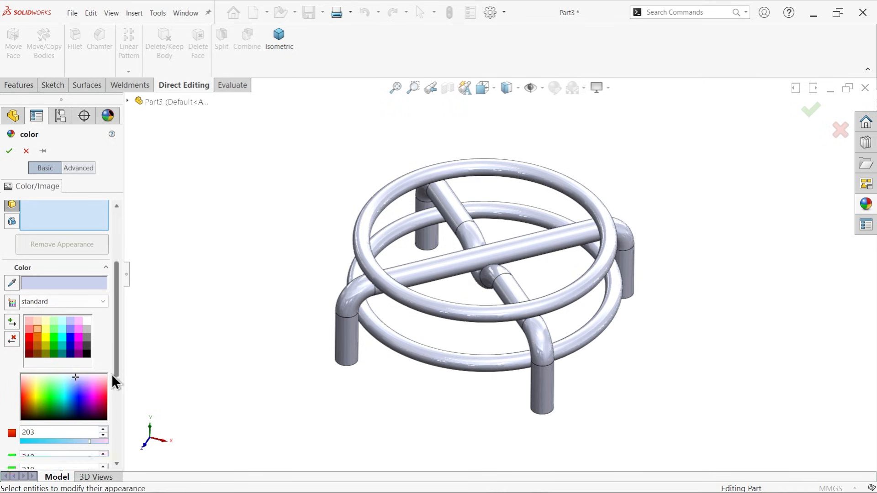
{"action": "left_click", "coordinate": [93, 385]}
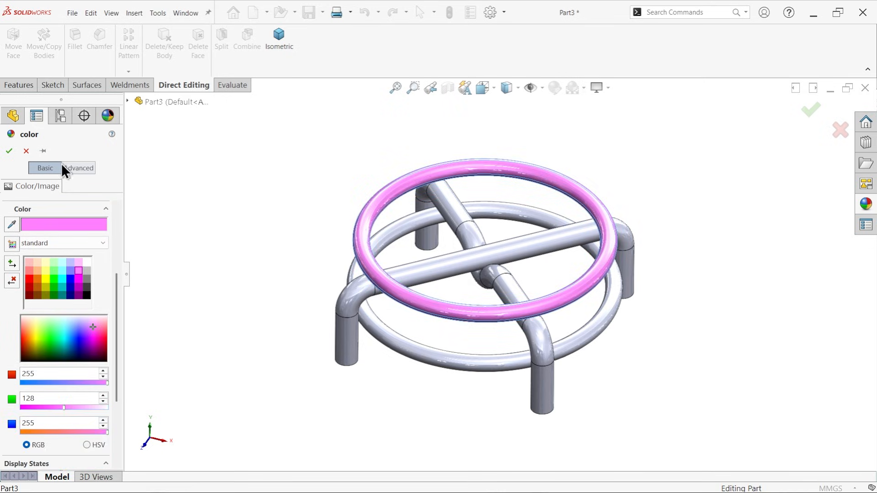
{"action": "left_click", "coordinate": [9, 151]}
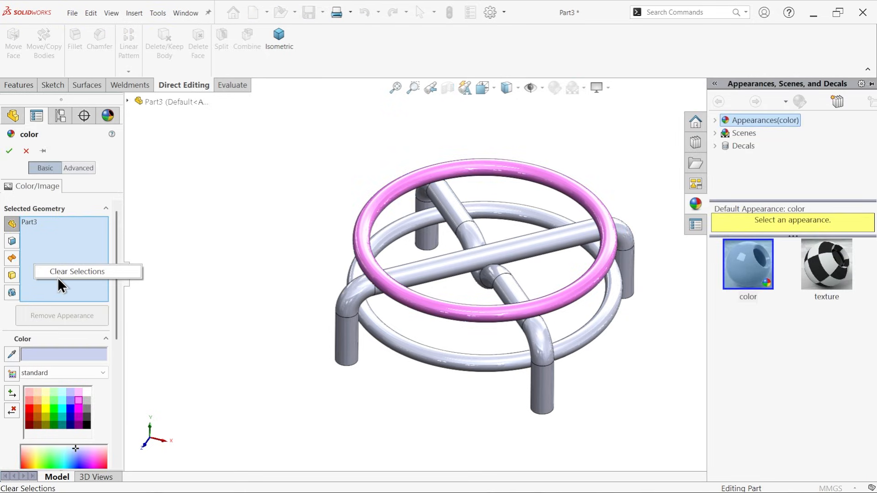
Give the lower ring a yellow appearance
{"action": "left_click", "coordinate": [78, 272]}
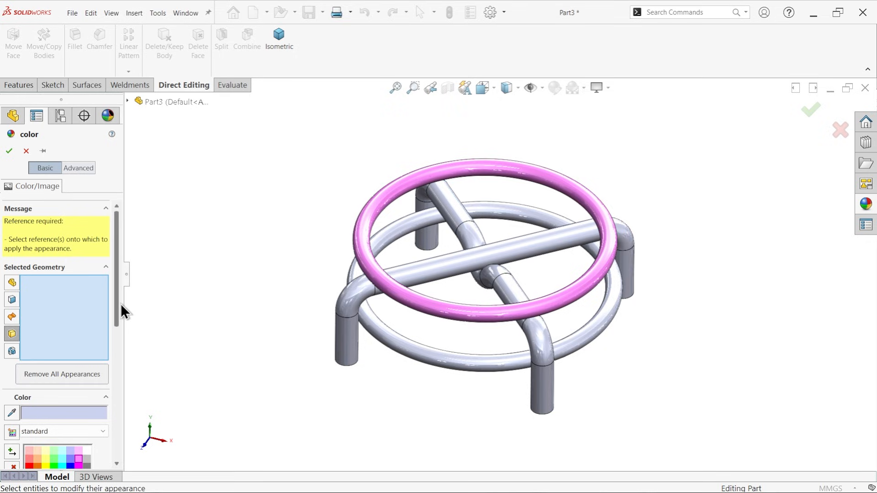
{"action": "scroll", "scroll_direction": "down", "scroll_amount": 3}
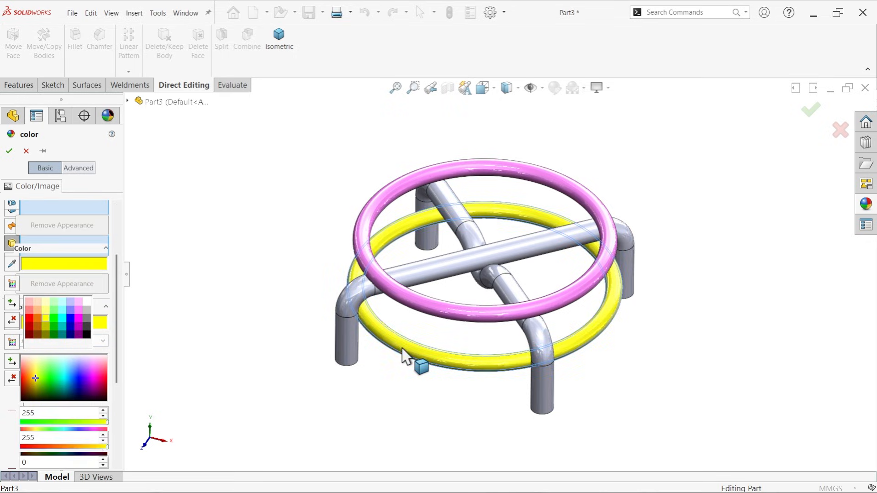
{"action": "left_click", "coordinate": [9, 150]}
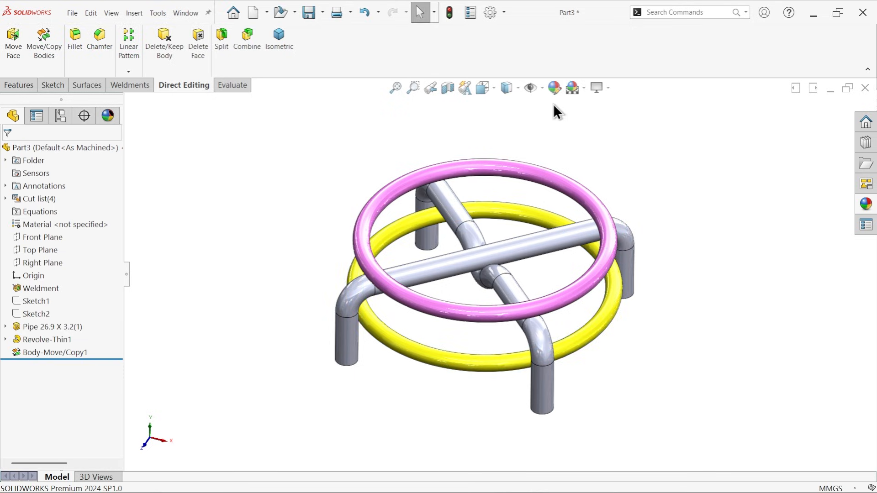
{"action": "left_click", "coordinate": [553, 88]}
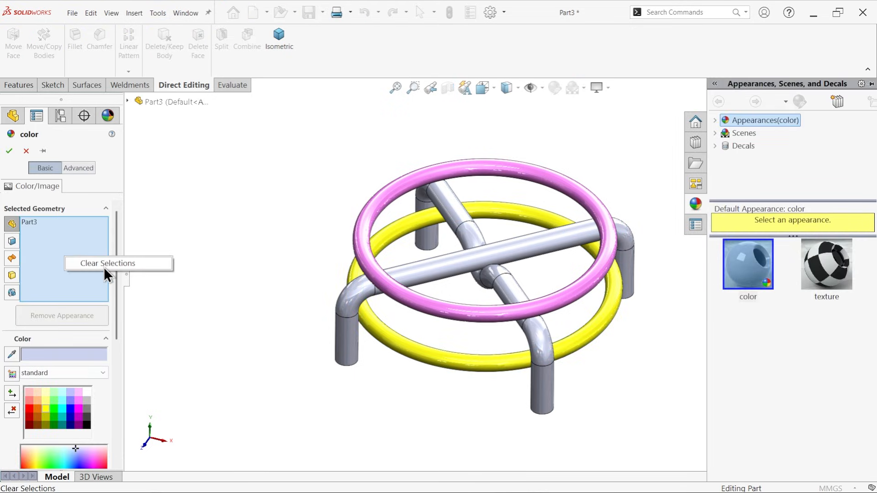
Give the crossing pipe with its two legs a green appearance
{"action": "left_click", "coordinate": [107, 263]}
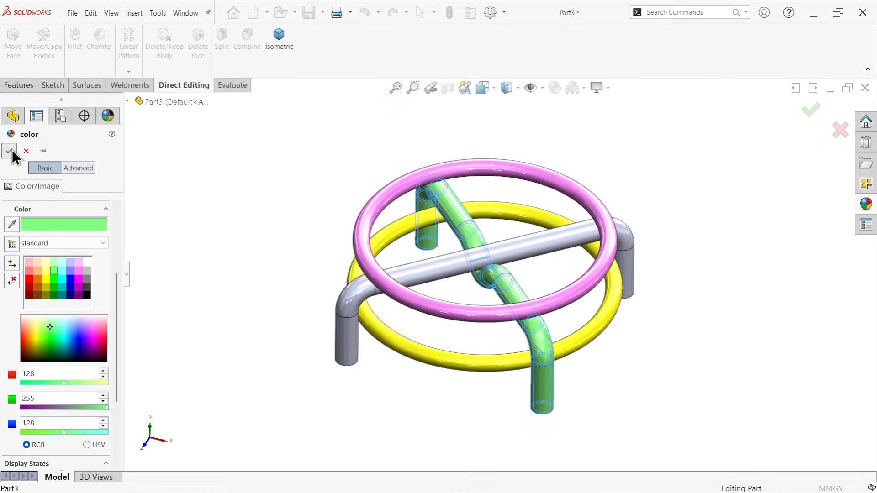
{"action": "left_click", "coordinate": [9, 151]}
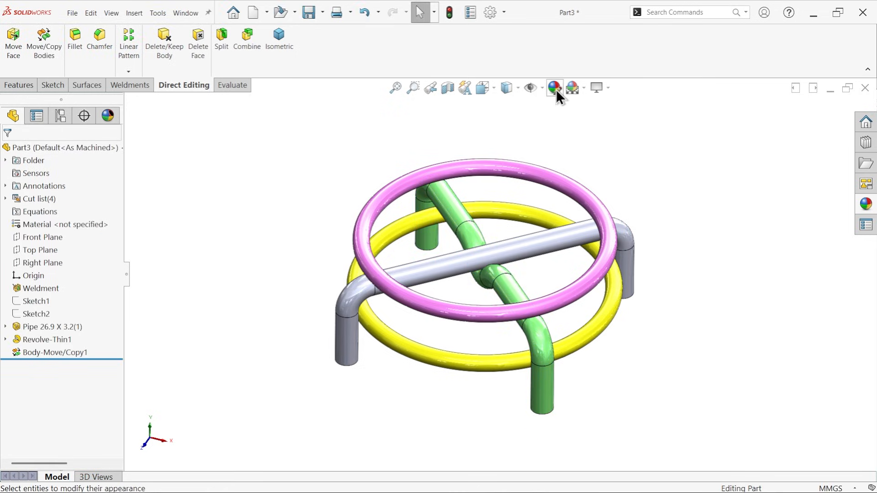
{"action": "left_click", "coordinate": [554, 88]}
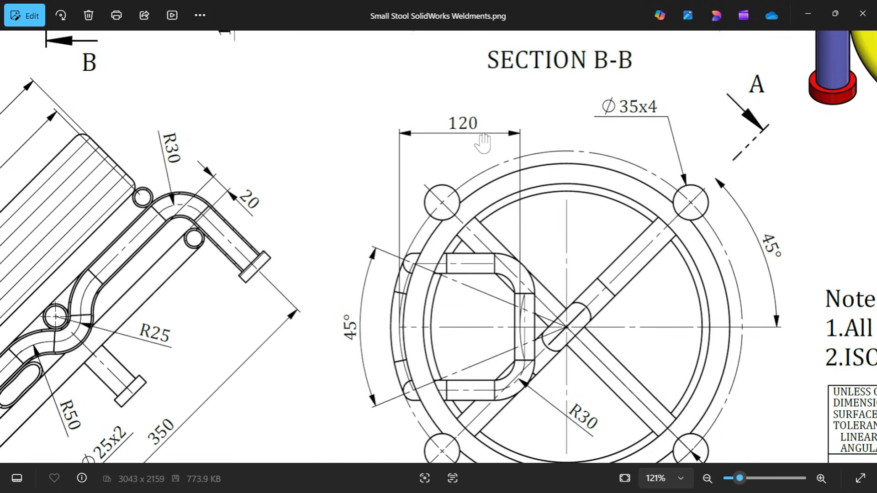
{"action": "mouse_move", "coordinate": [400, 328]}
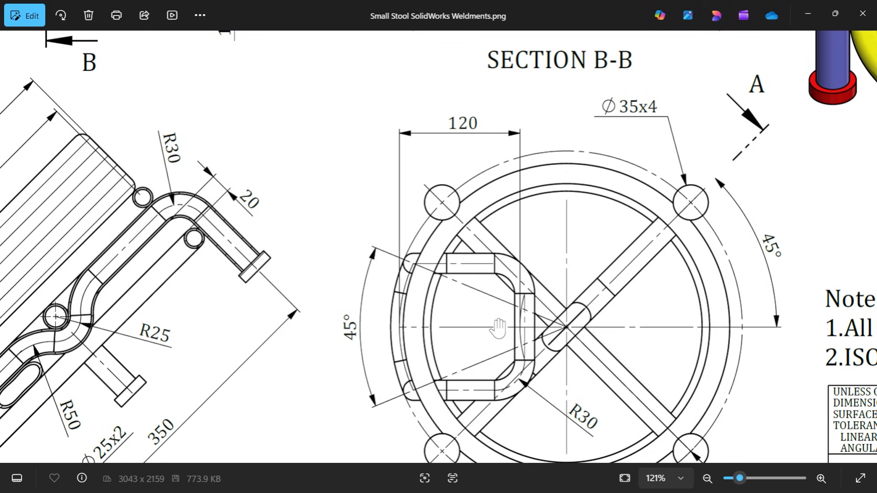
{"action": "mouse_move", "coordinate": [478, 334]}
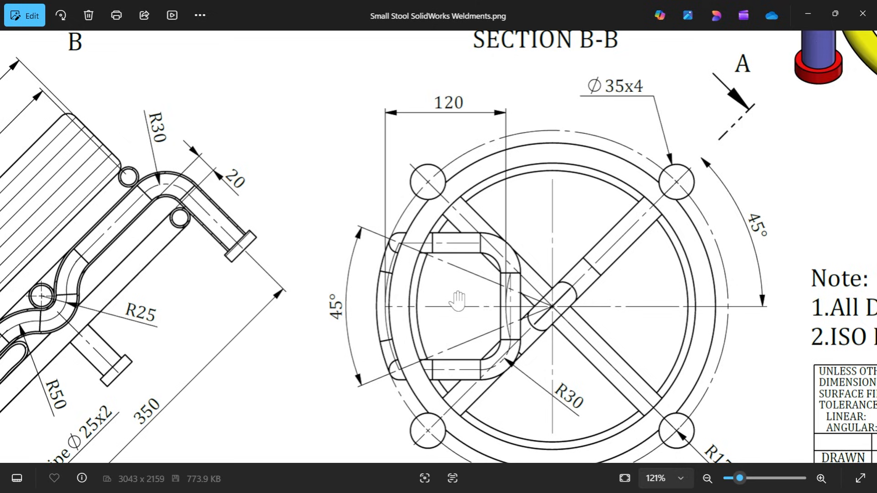
{"action": "mouse_move", "coordinate": [455, 323]}
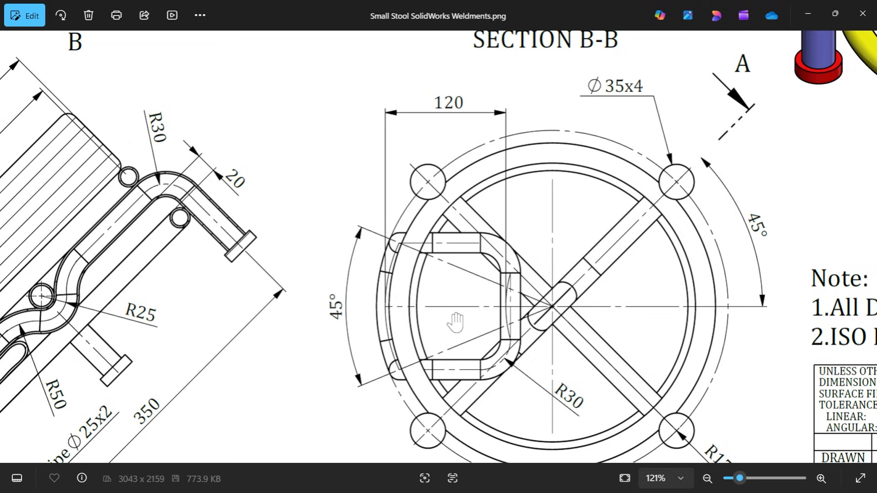
Pan the drawing in Photos down to Section A-A with the 2xPipe Ø20x2, R25, R50 and R175 callouts
{"action": "left_click_drag", "start_coordinate": [456, 322], "coordinate": [456, 282]}
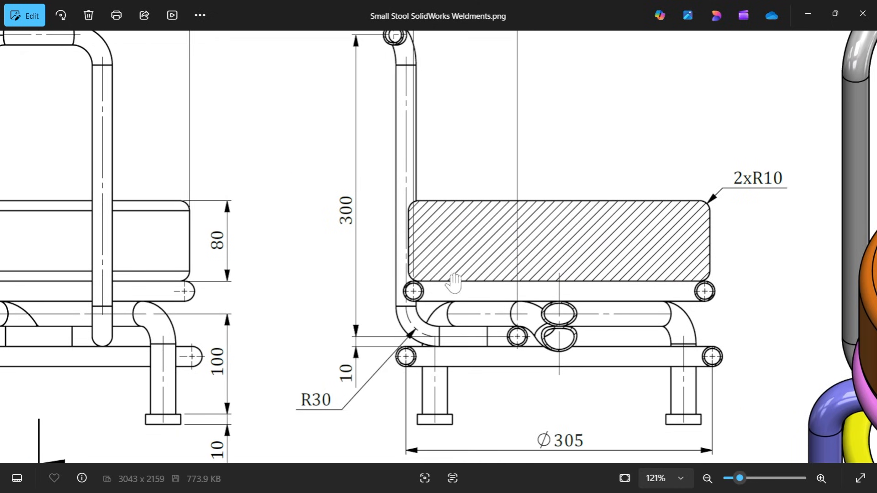
{"action": "scroll", "scroll_direction": "down", "scroll_amount": 3}
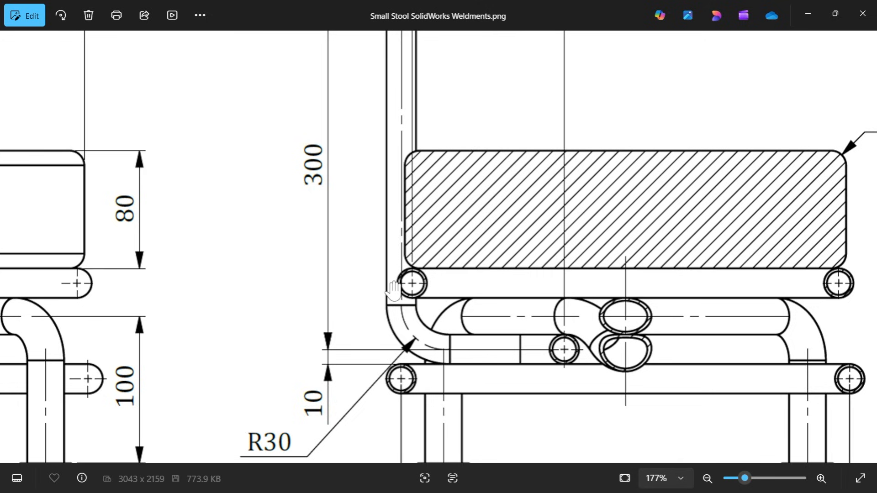
{"action": "mouse_move", "coordinate": [402, 290]}
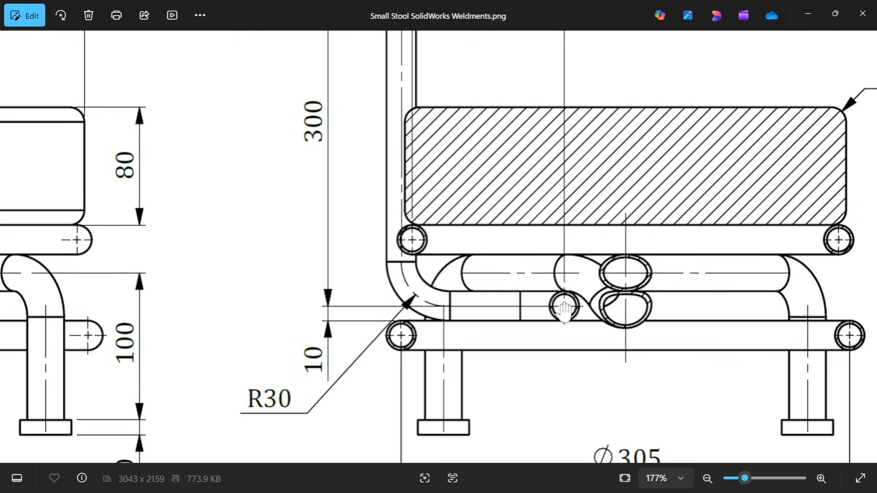
{"action": "mouse_move", "coordinate": [324, 335]}
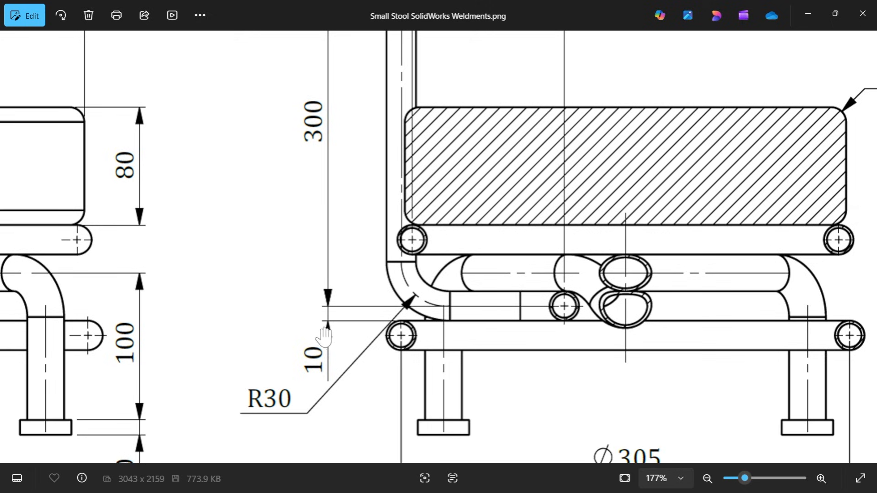
{"action": "mouse_move", "coordinate": [482, 329]}
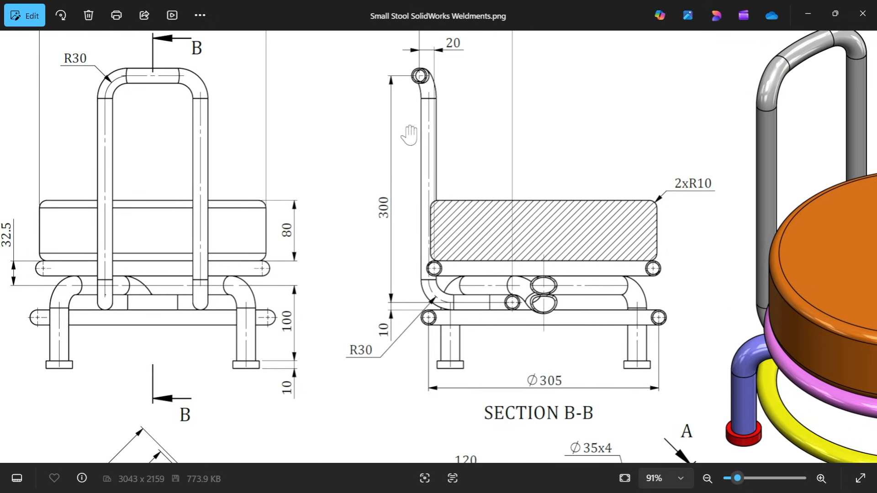
{"action": "mouse_move", "coordinate": [181, 129]}
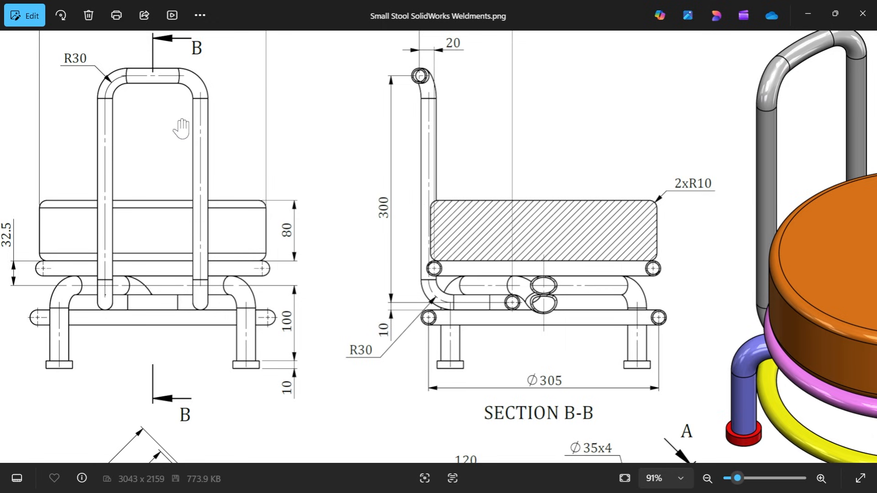
{"action": "mouse_move", "coordinate": [83, 73]}
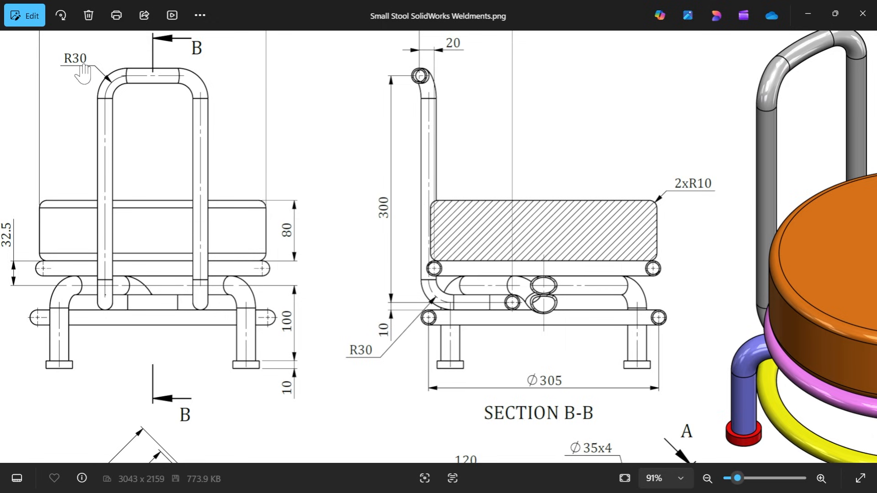
{"action": "scroll", "scroll_direction": "down", "scroll_amount": 3}
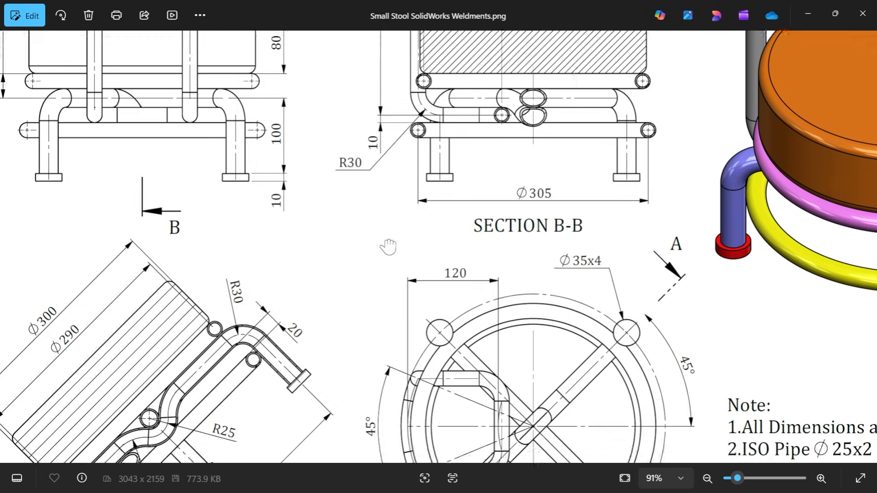
{"action": "scroll", "scroll_direction": "down", "scroll_amount": 3}
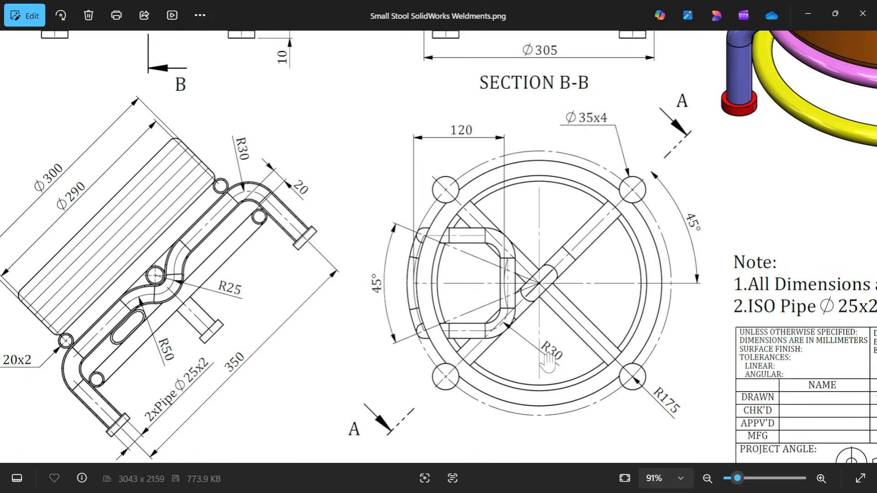
{"action": "left_click", "coordinate": [708, 478]}
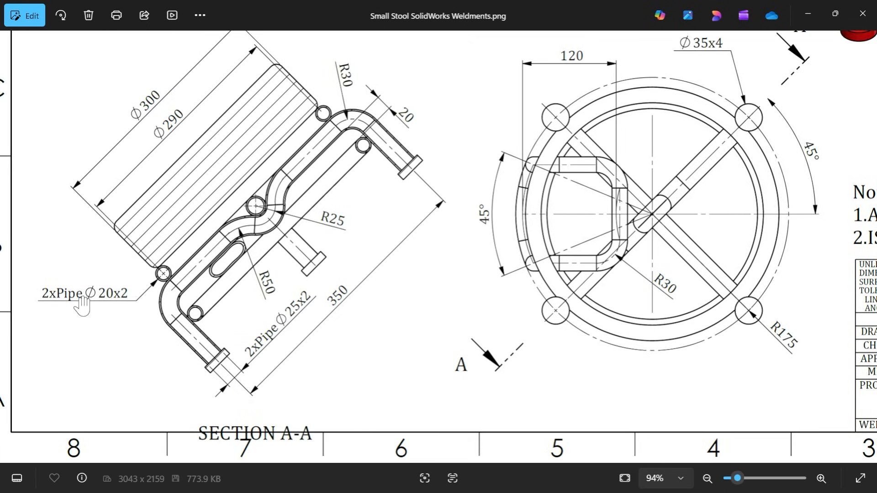
{"action": "mouse_move", "coordinate": [790, 54]}
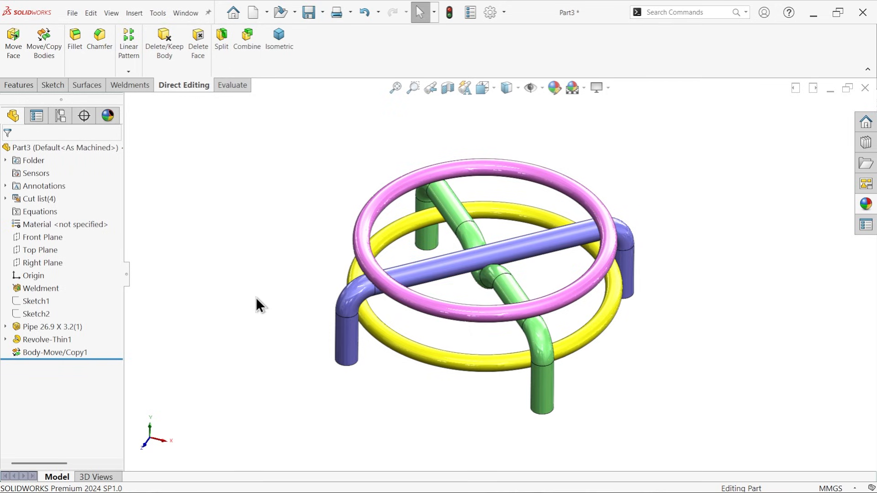
Start a new sketch on the Front Plane and draw the L-shaped backrest profile lines
{"action": "left_click", "coordinate": [41, 264]}
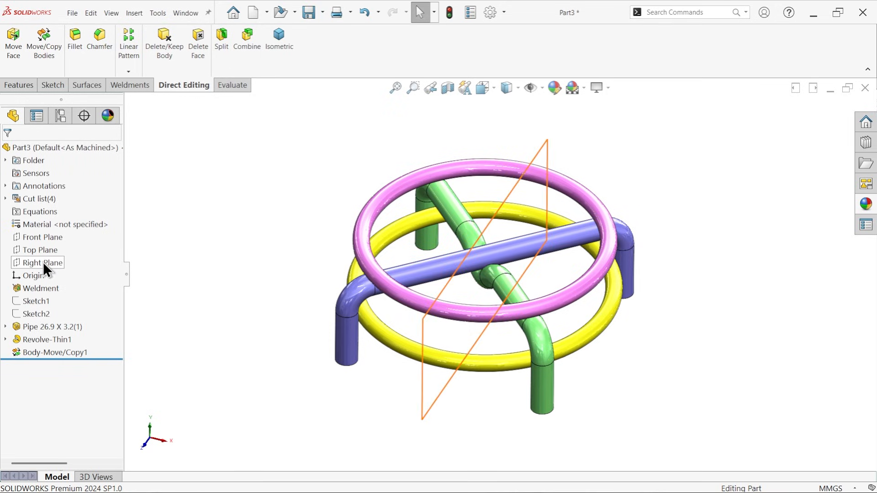
{"action": "left_click", "coordinate": [41, 237]}
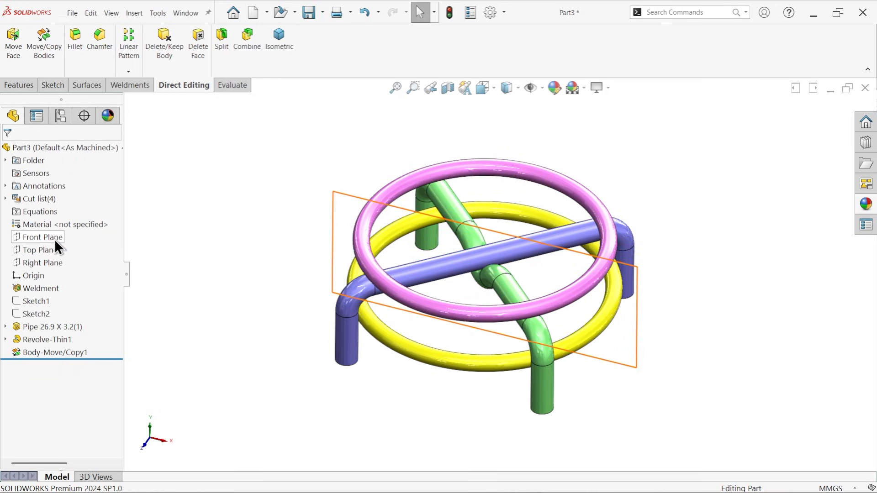
{"action": "left_click", "coordinate": [41, 237]}
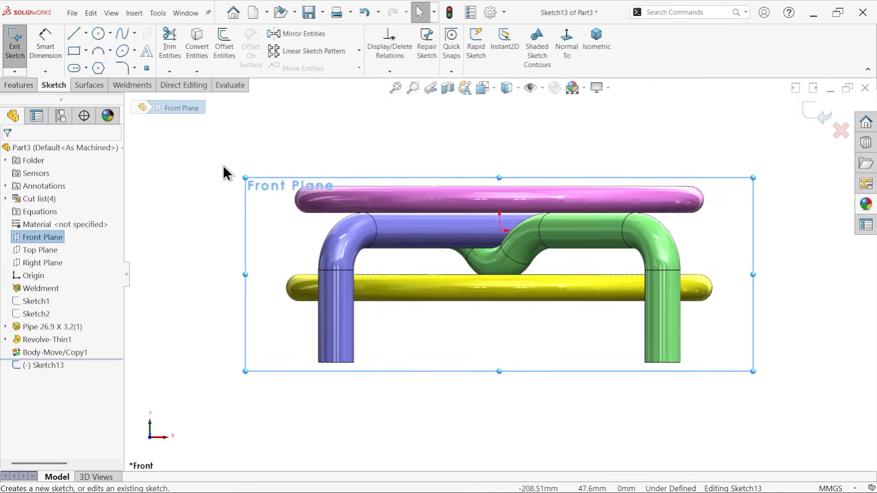
{"action": "left_click", "coordinate": [73, 32]}
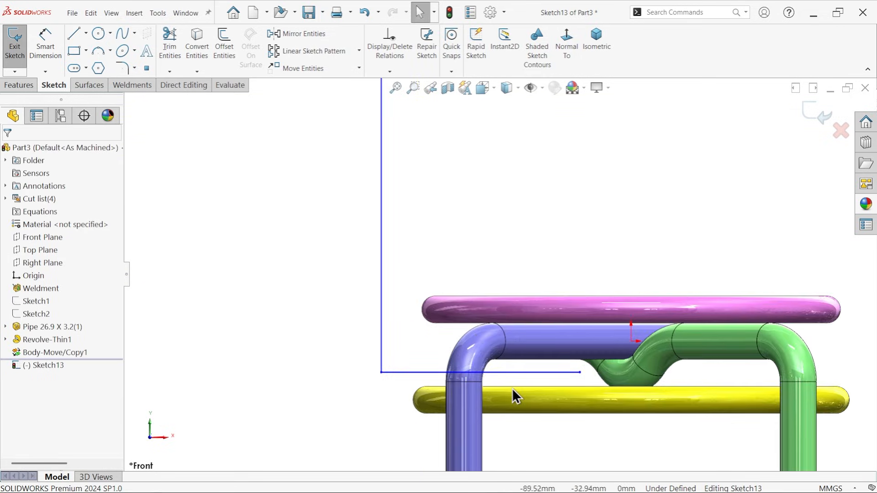
{"action": "mouse_move", "coordinate": [509, 246]}
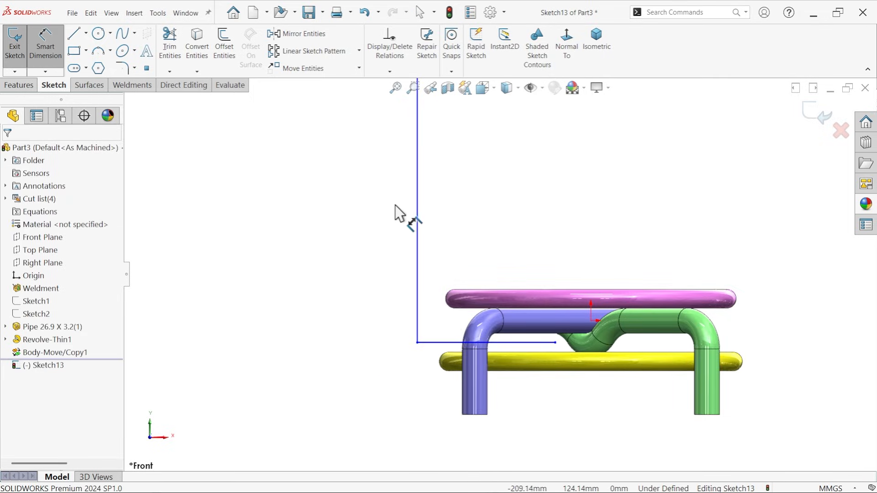
Dimension the profile 300 tall, 120 wide, with 10 mm gap and 20 mm offset to the pipe
{"action": "left_click", "coordinate": [416, 224]}
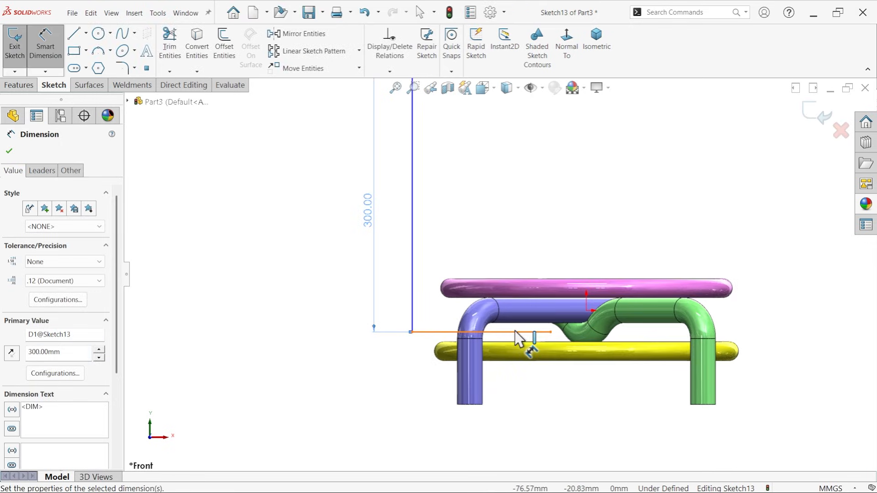
{"action": "left_click", "coordinate": [527, 335]}
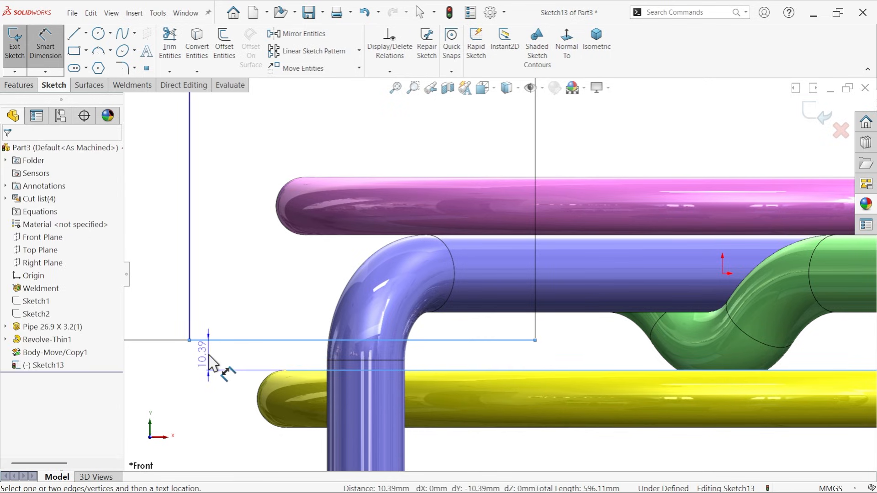
{"action": "left_click", "coordinate": [229, 369]}
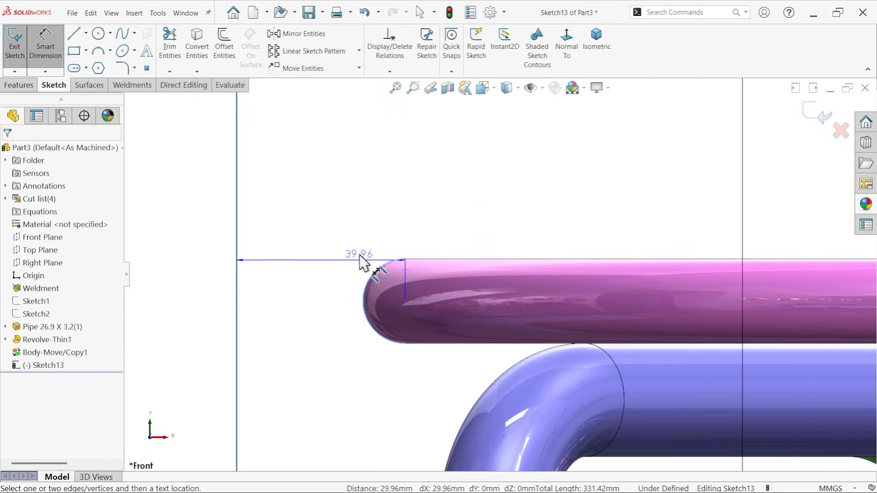
{"action": "left_click", "coordinate": [364, 261]}
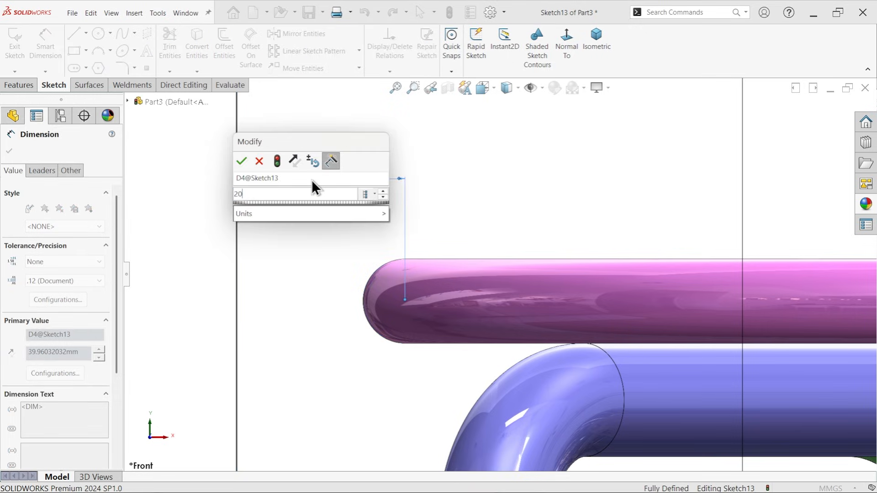
{"action": "left_click", "coordinate": [241, 161]}
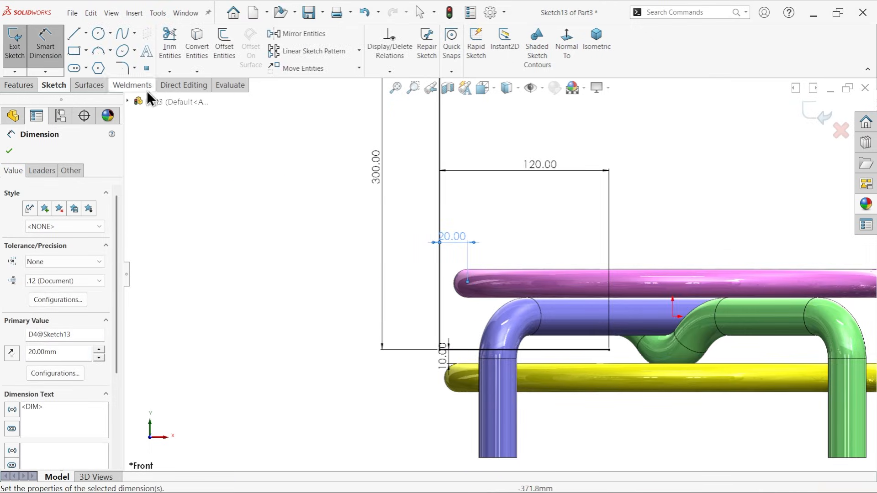
{"action": "left_click", "coordinate": [121, 66]}
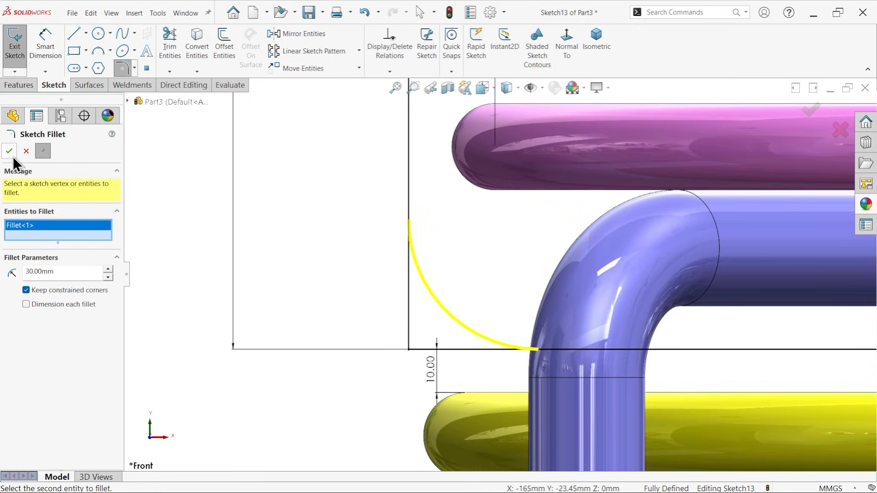
Add the R30 corner fillet and a vertical construction centreline through the origin
{"action": "left_click", "coordinate": [9, 151]}
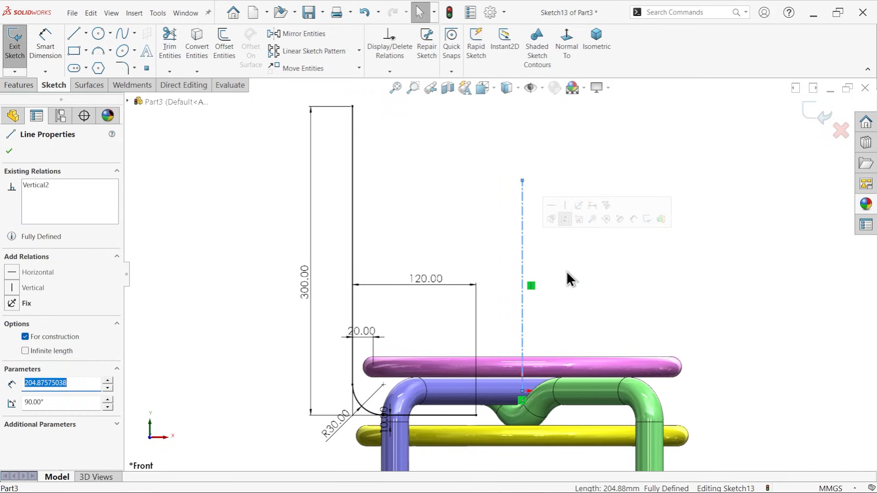
{"action": "left_click", "coordinate": [19, 84]}
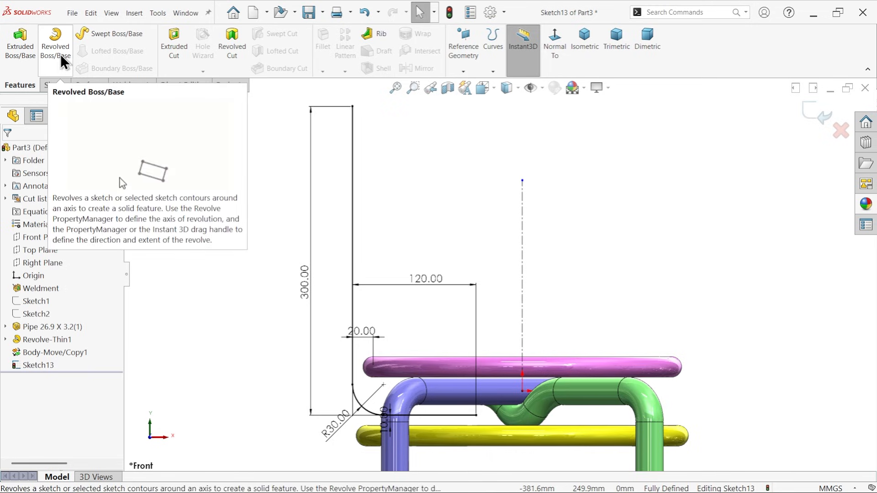
Revolve the open profile as Revolve-Thin2: mid-plane 45°, thin feature 2 mm, without auto-closing the sketch
{"action": "left_click", "coordinate": [55, 44]}
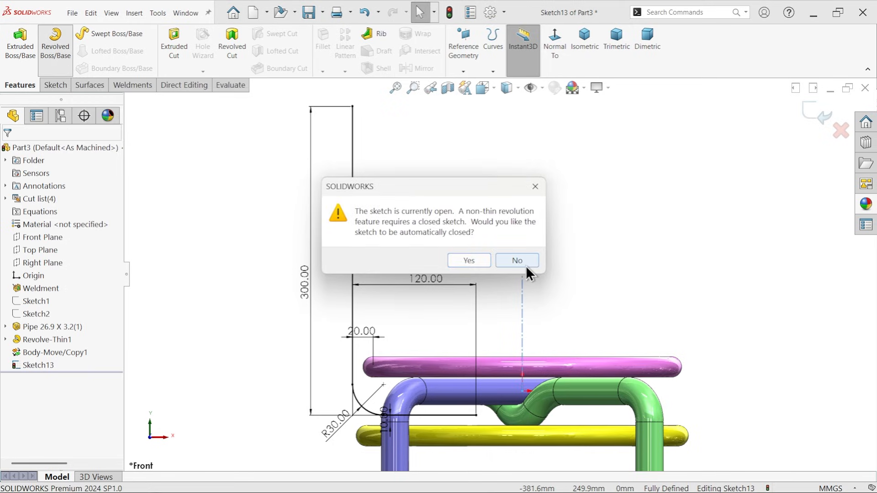
{"action": "left_click", "coordinate": [515, 260]}
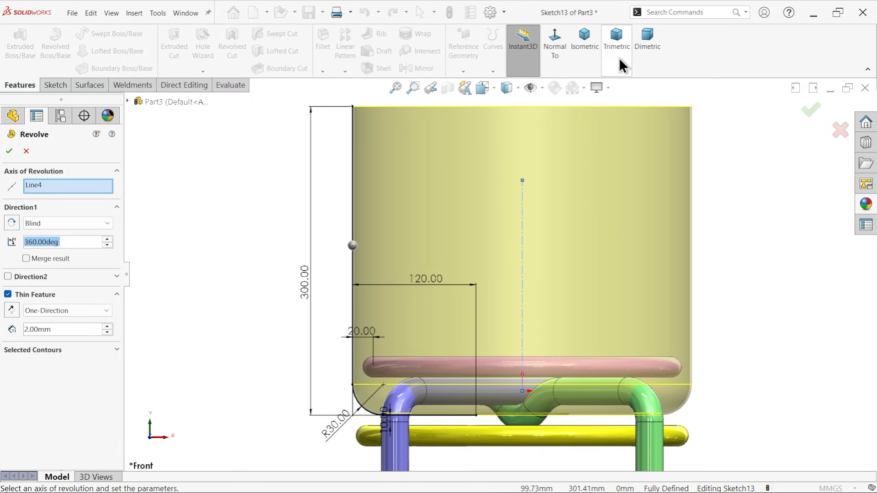
{"action": "left_click", "coordinate": [583, 39]}
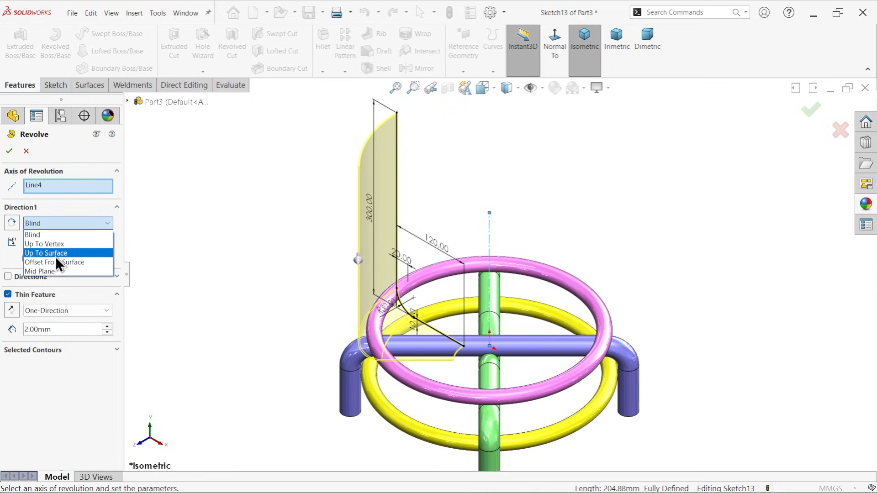
{"action": "left_click", "coordinate": [39, 272]}
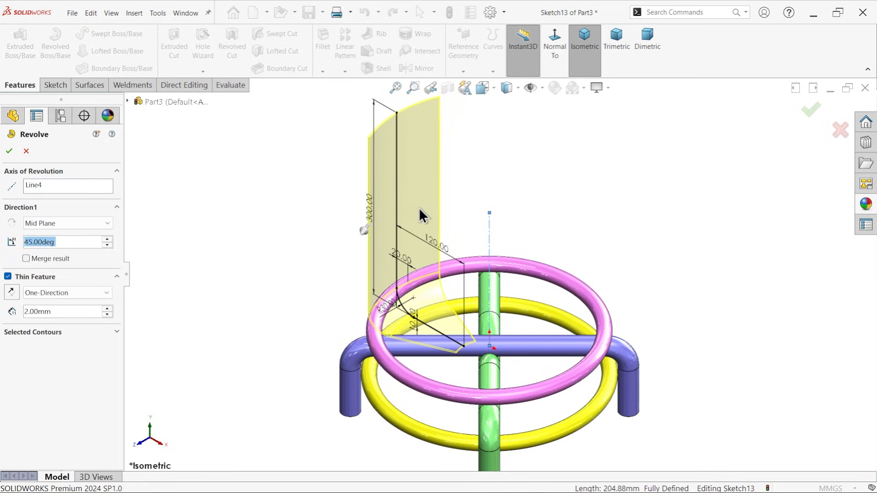
{"action": "scroll", "scroll_direction": "up", "scroll_amount": 3}
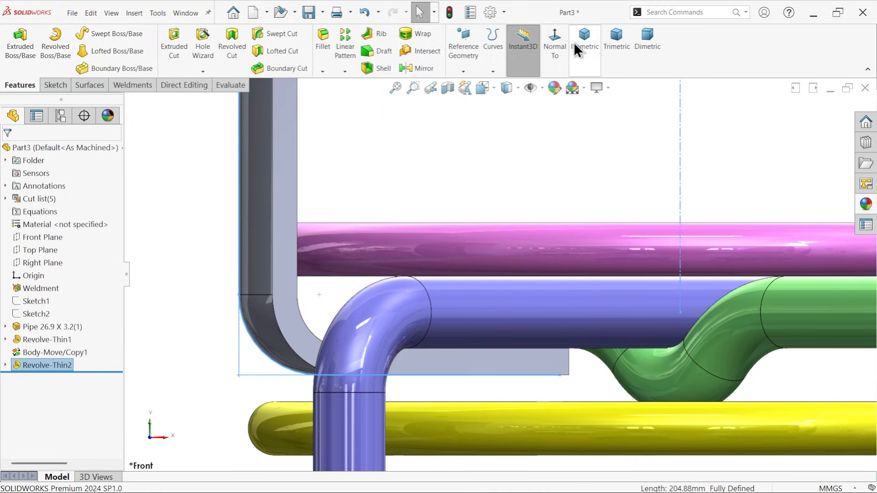
{"action": "left_click", "coordinate": [585, 42]}
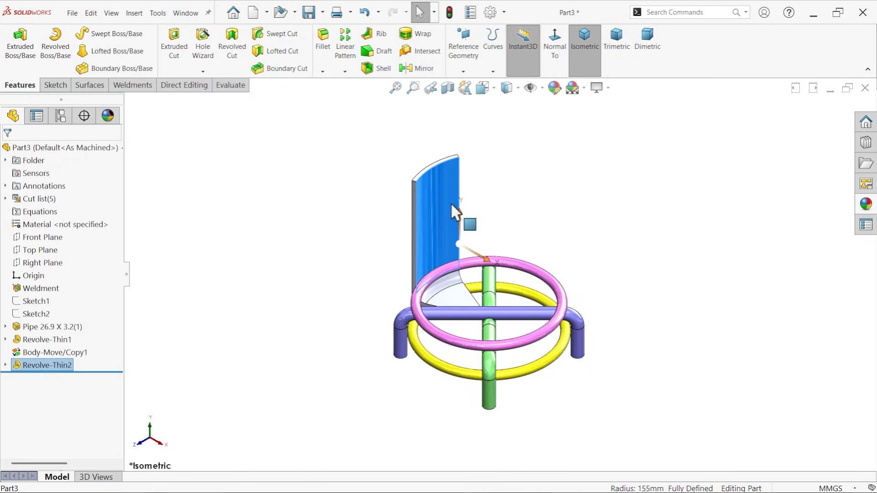
Isolate the backrest body and sketch a vertical line on its bottom face joining the inner arc's ends
{"action": "right_click", "coordinate": [469, 224]}
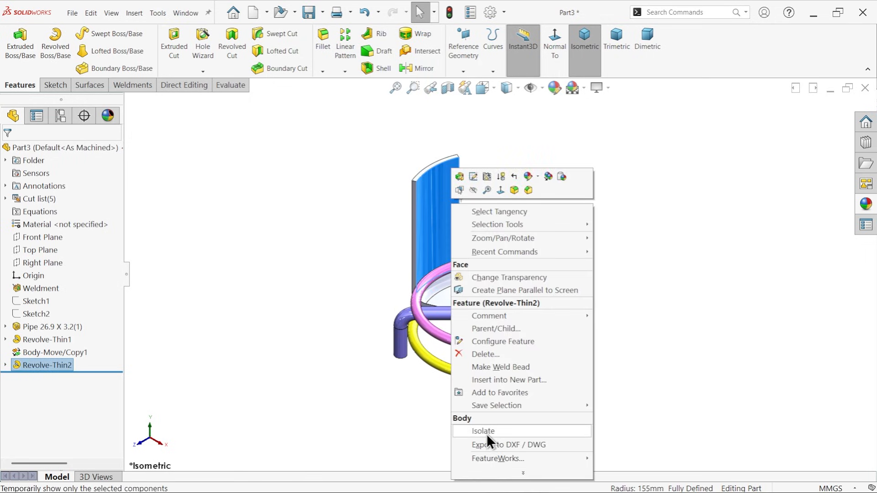
{"action": "left_click", "coordinate": [482, 431]}
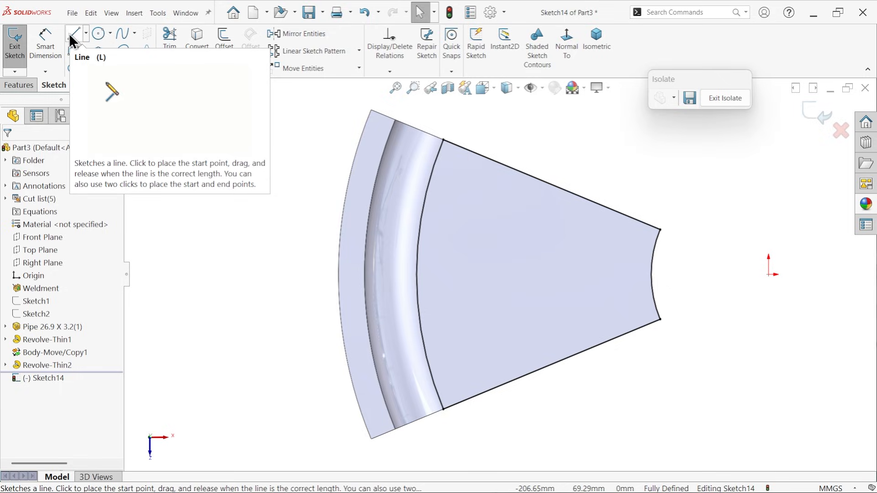
{"action": "left_click", "coordinate": [74, 34]}
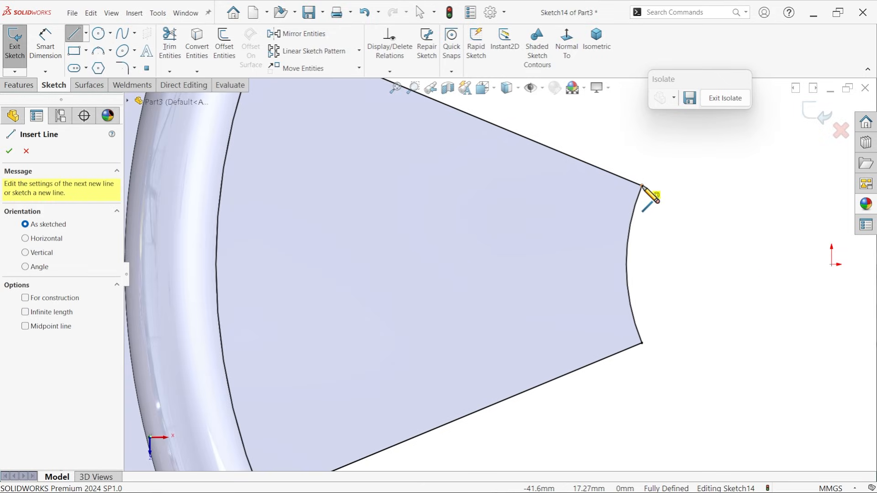
{"action": "left_click_drag", "start_coordinate": [650, 198], "coordinate": [642, 343]}
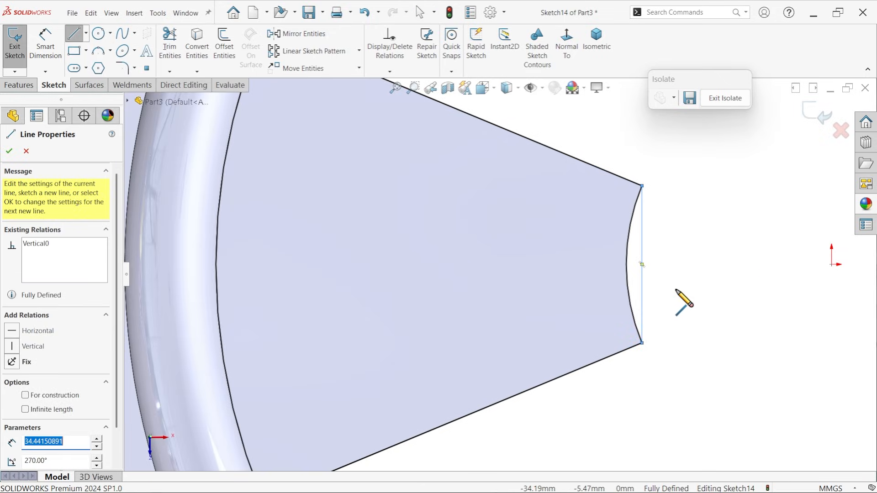
{"action": "left_click", "coordinate": [8, 150]}
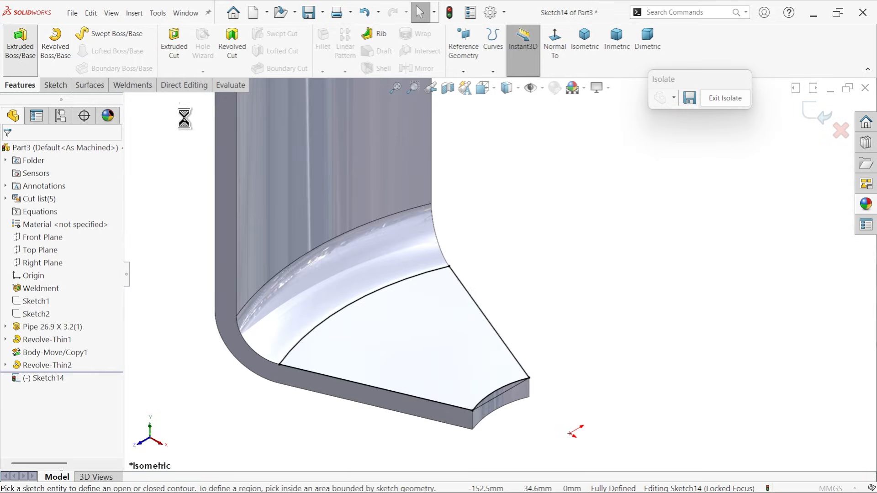
Extrude the closed seat region Up To Surface against the plate face as Boss-Extrude1
{"action": "left_click", "coordinate": [19, 42]}
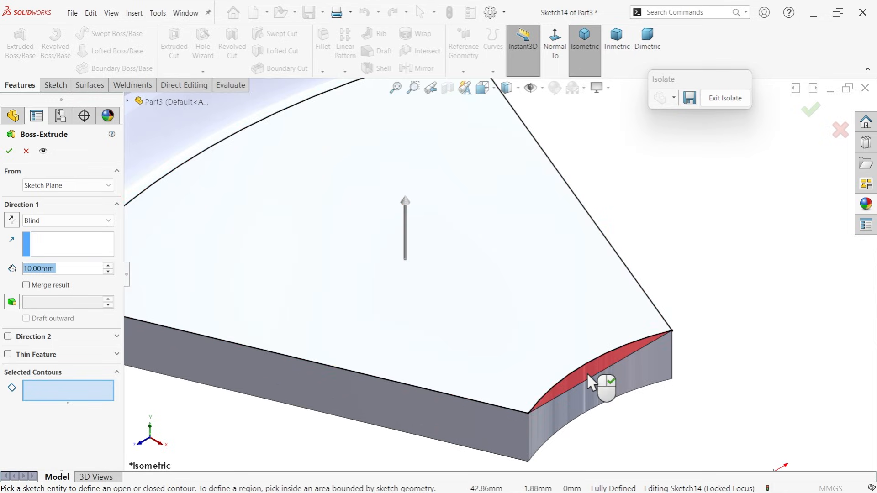
{"action": "left_click", "coordinate": [590, 380]}
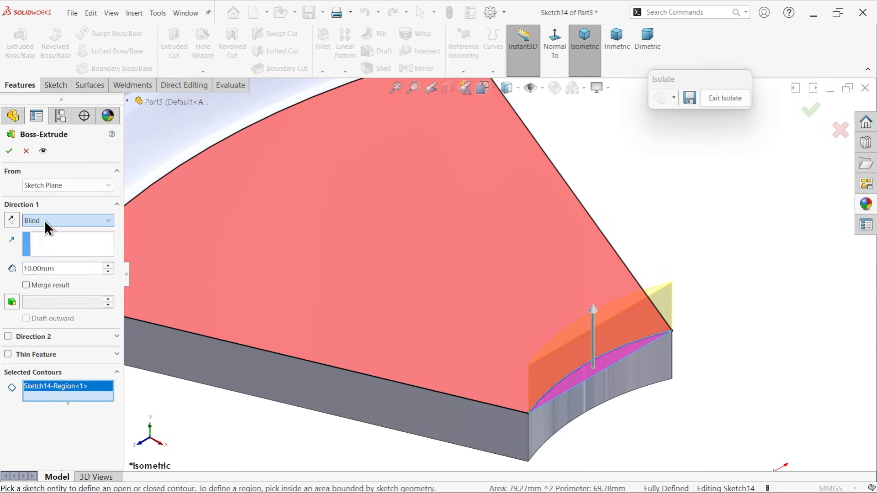
{"action": "left_click", "coordinate": [67, 220]}
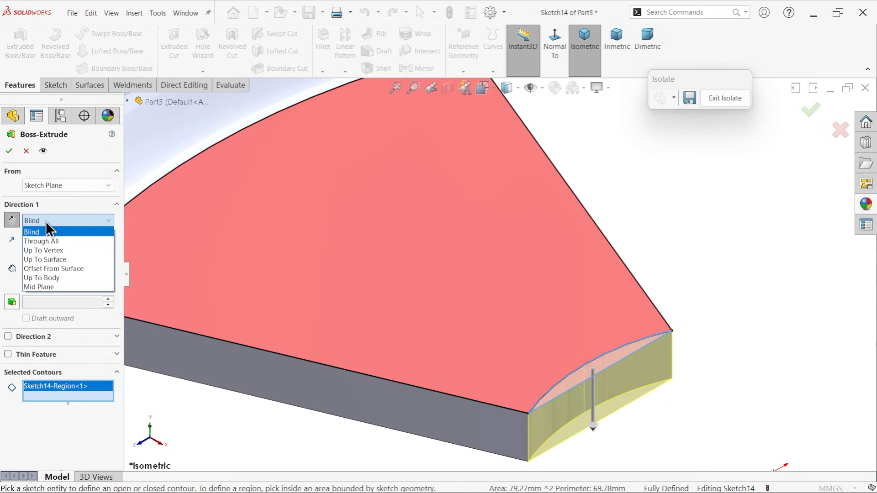
{"action": "mouse_move", "coordinate": [53, 287]}
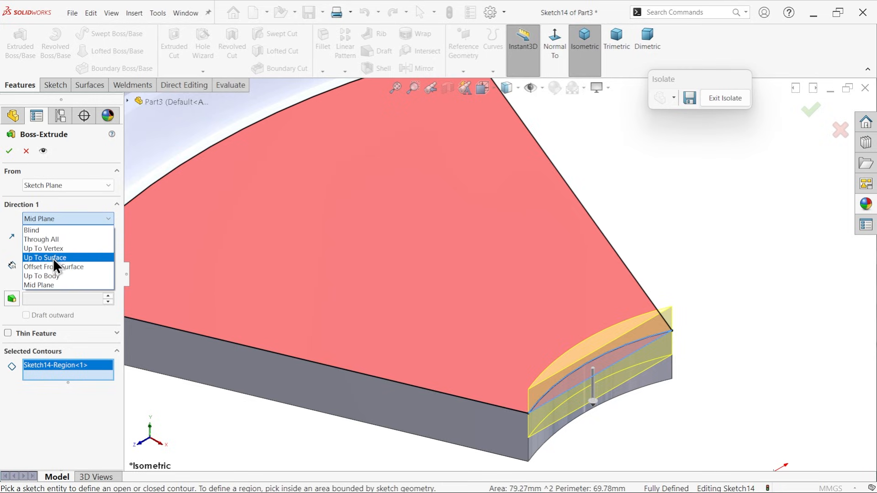
{"action": "left_click", "coordinate": [45, 258]}
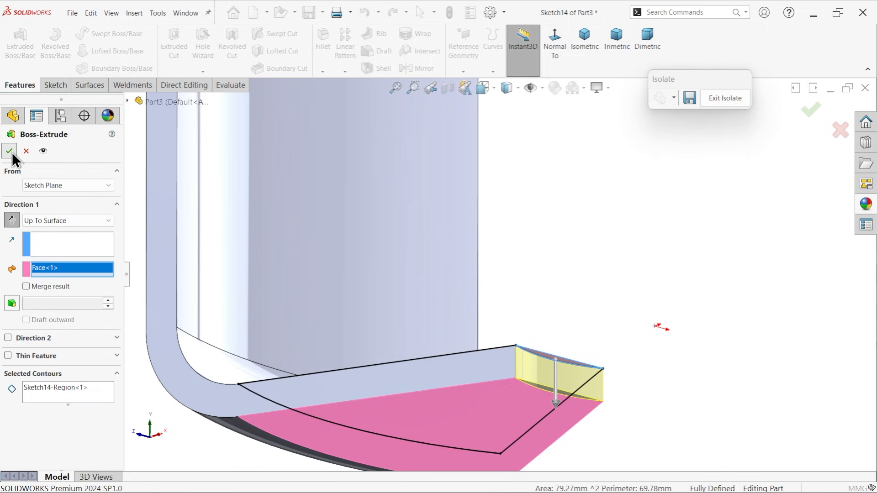
{"action": "left_click", "coordinate": [9, 150]}
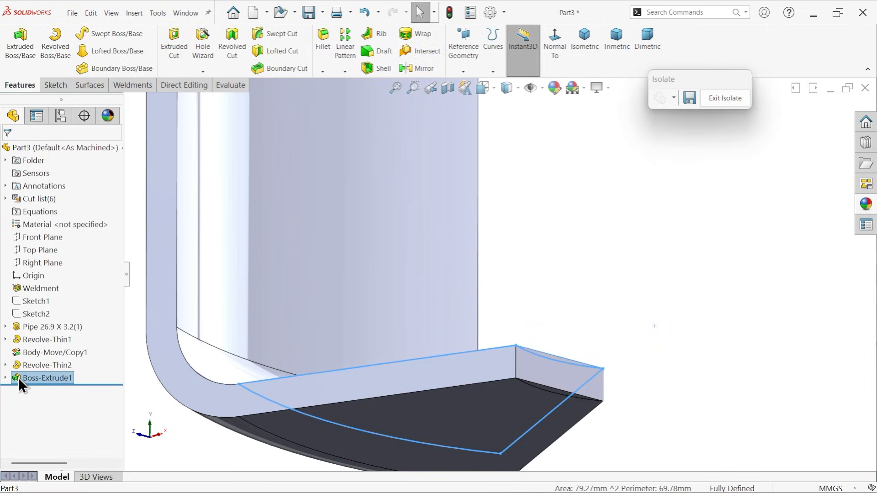
Edit Boss-Extrude1 to enable Merge result so it joins the backrest body
{"action": "double_click", "coordinate": [45, 377]}
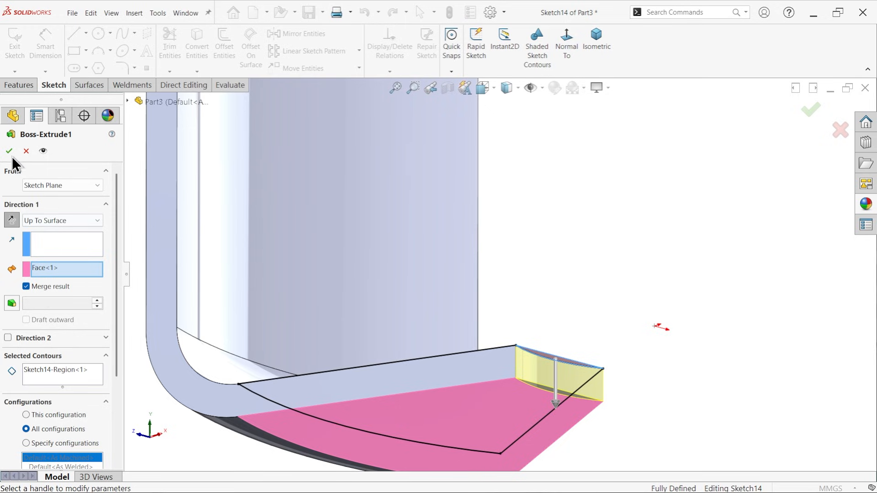
{"action": "left_click", "coordinate": [9, 151]}
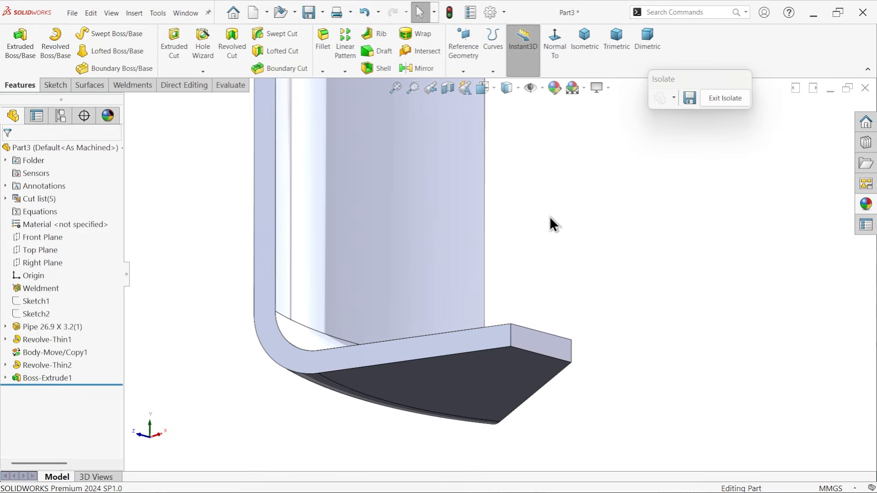
Show the merged seat and backrest solid from the isometric view
{"action": "left_click", "coordinate": [584, 39]}
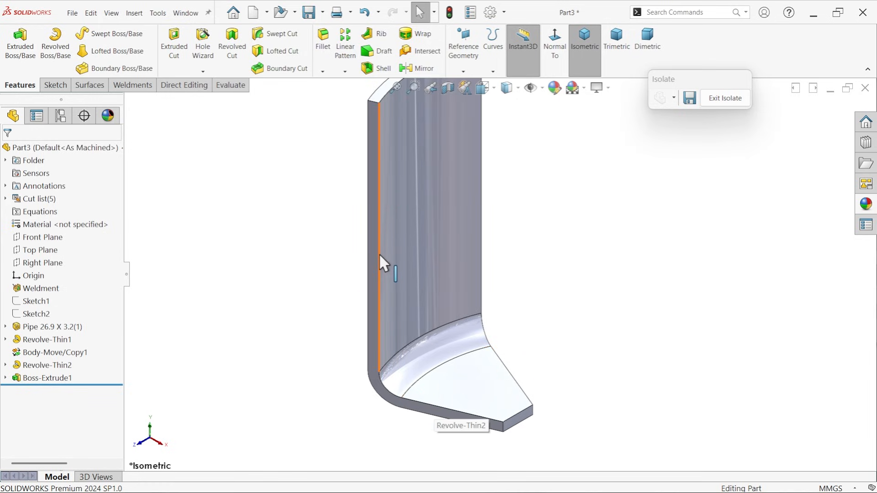
{"action": "mouse_move", "coordinate": [554, 350]}
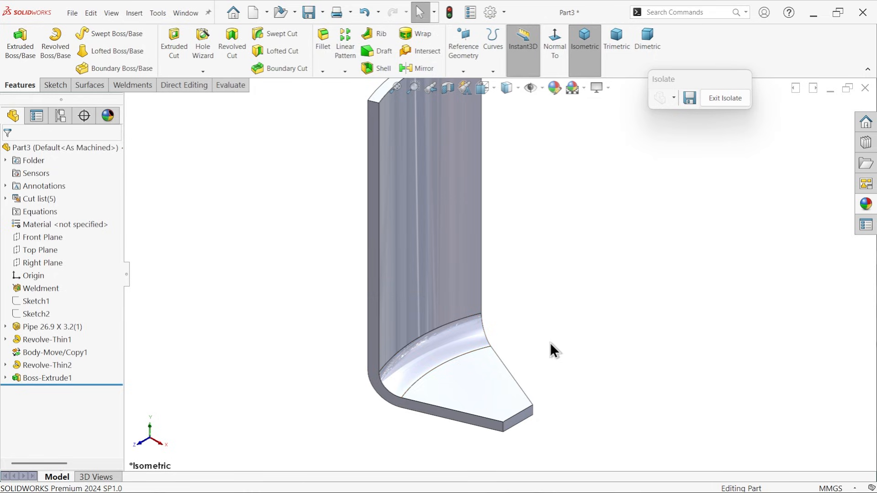
{"action": "mouse_move", "coordinate": [165, 105]}
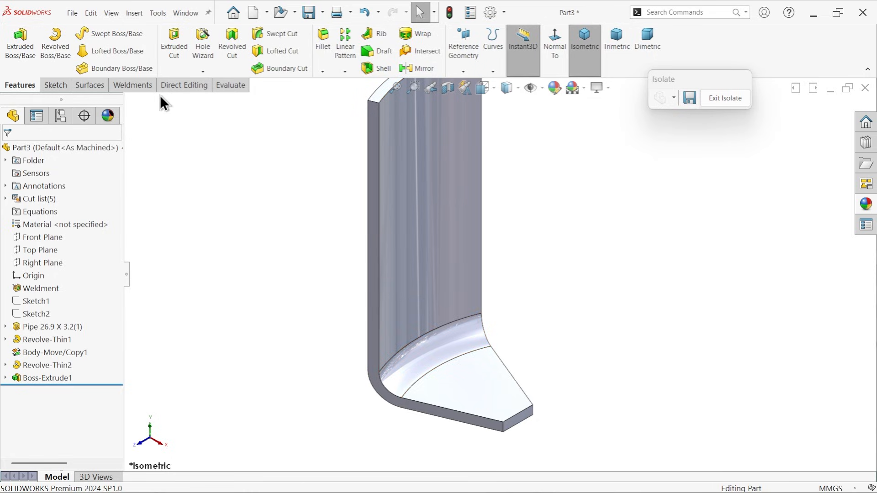
{"action": "mouse_move", "coordinate": [184, 92]}
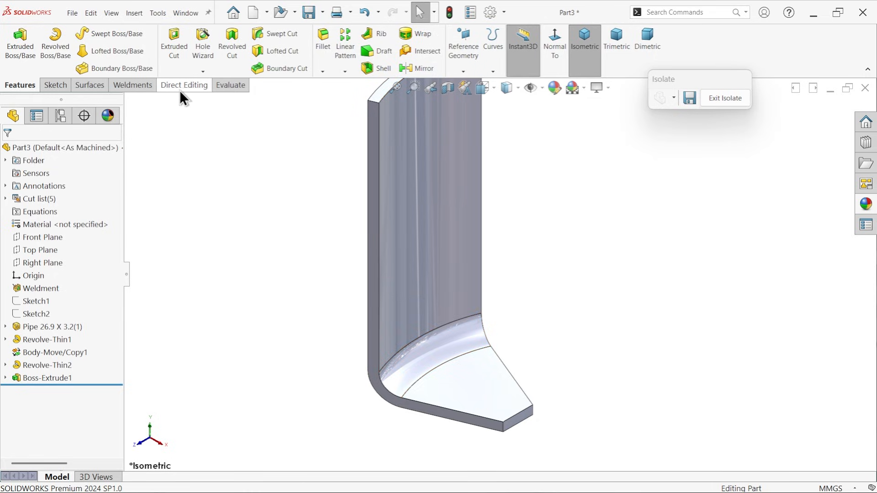
Move Face rotate the first slanted side face by 45/2 deg, reversing direction to square it off
{"action": "left_click", "coordinate": [184, 85]}
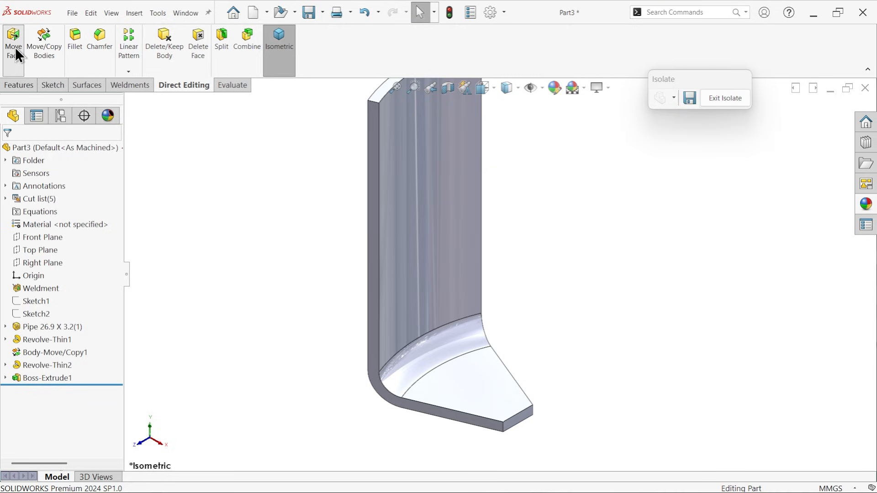
{"action": "left_click", "coordinate": [12, 40]}
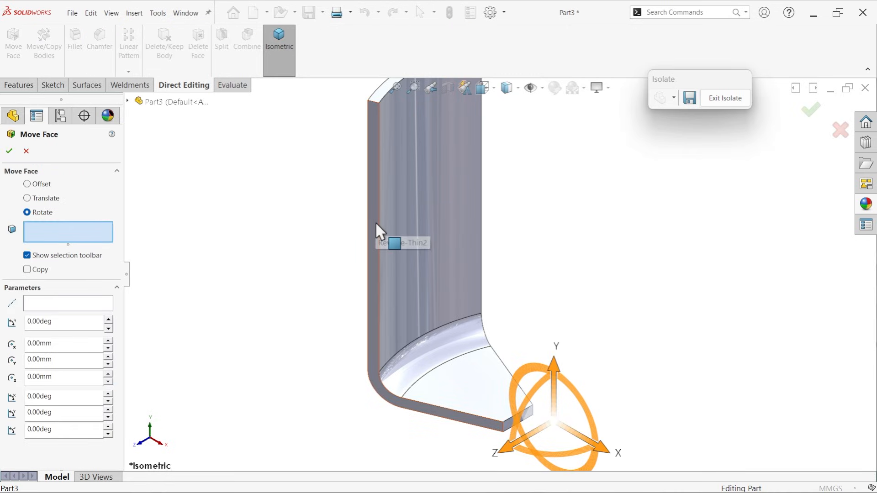
{"action": "left_click", "coordinate": [392, 243]}
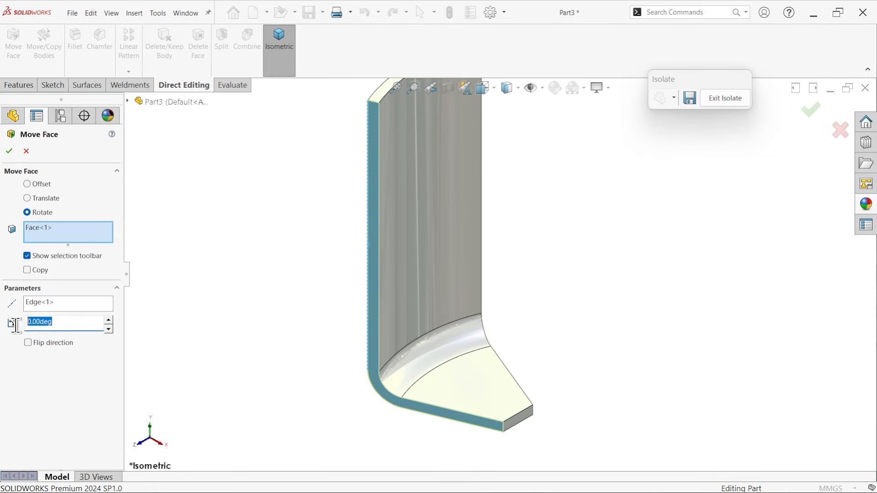
{"action": "type", "text": "45/2"}
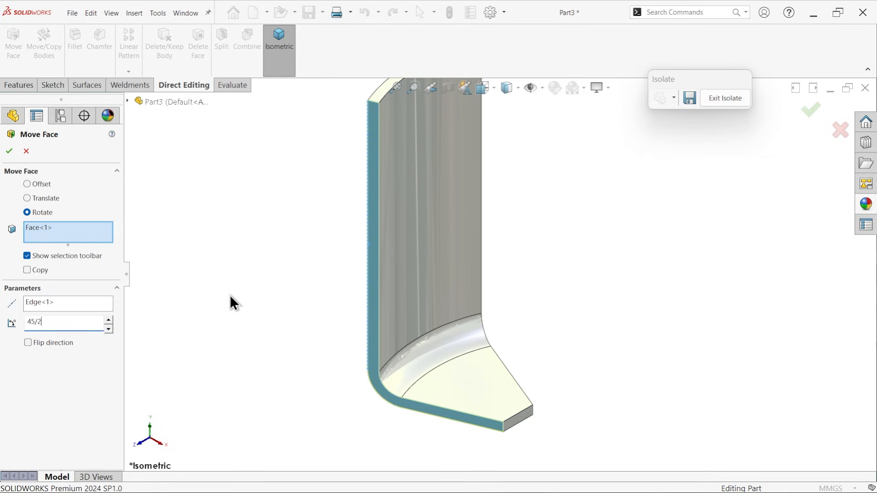
{"action": "left_click", "coordinate": [28, 343]}
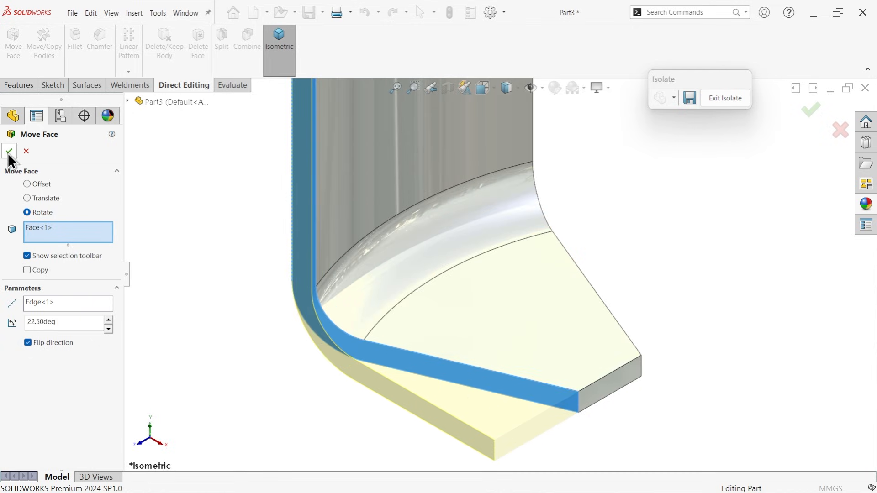
{"action": "left_click", "coordinate": [9, 152]}
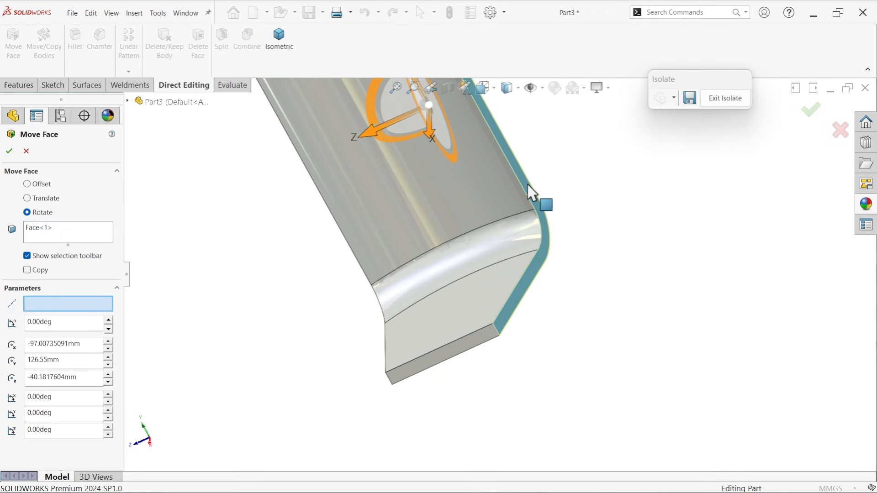
Rotate the opposite side face about its pivot edge by 22.50deg in a second Move Face
{"action": "left_click", "coordinate": [538, 190]}
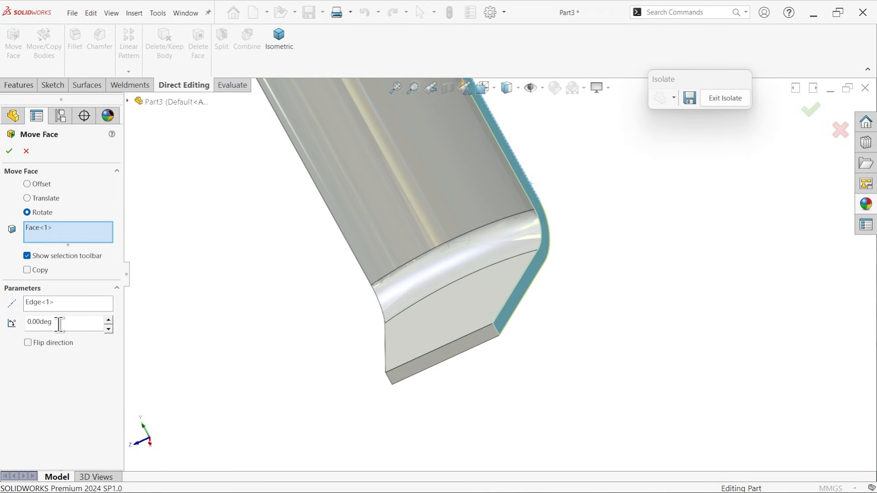
{"action": "type", "text": "4"}
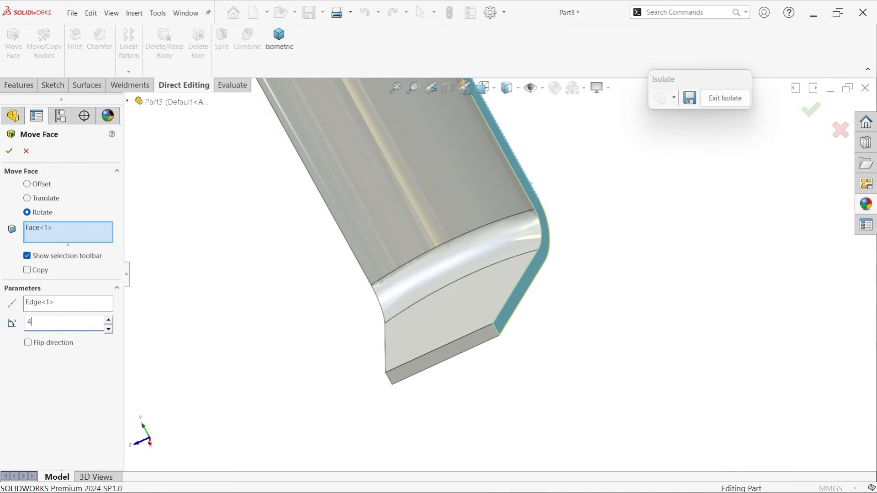
{"action": "type", "text": "22.50deg"}
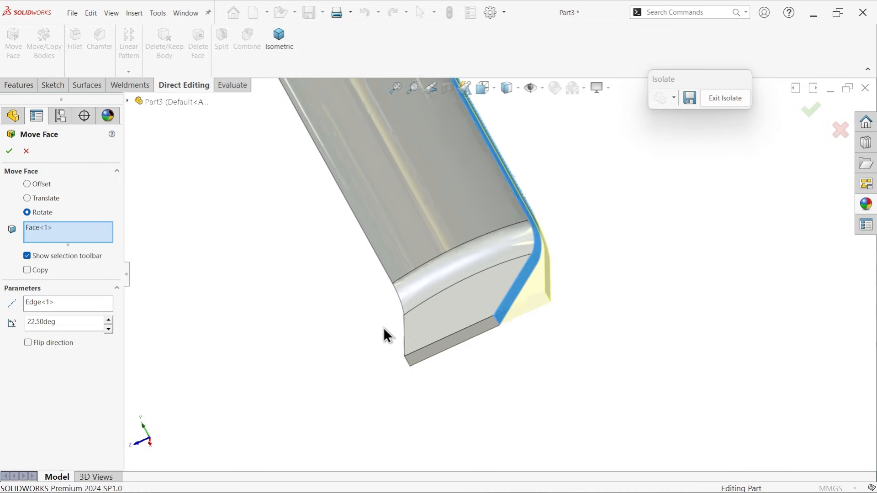
{"action": "left_click", "coordinate": [278, 39]}
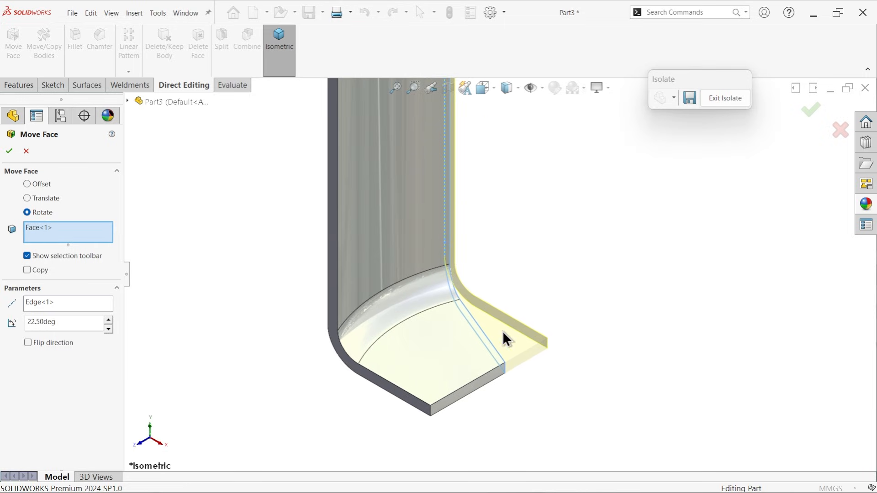
{"action": "mouse_move", "coordinate": [9, 151]}
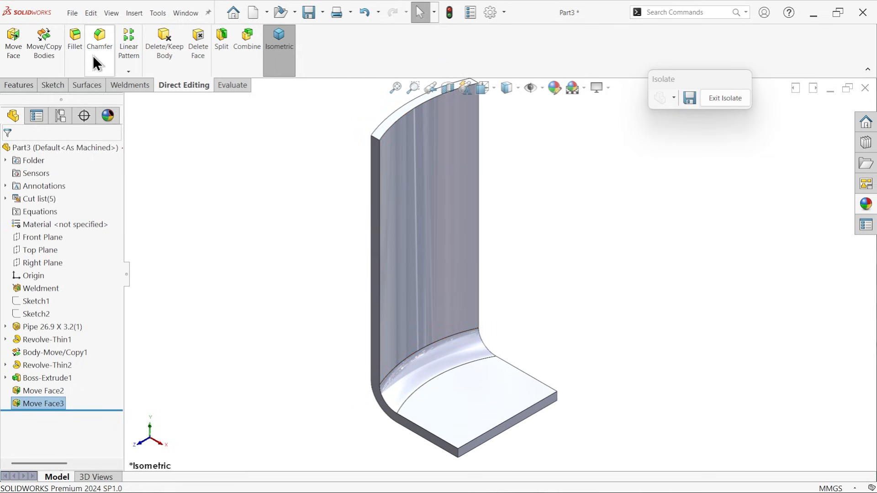
Add Fillet1 rounding the four outer corner edges of the plate with 30.00mm radius
{"action": "left_click", "coordinate": [74, 42]}
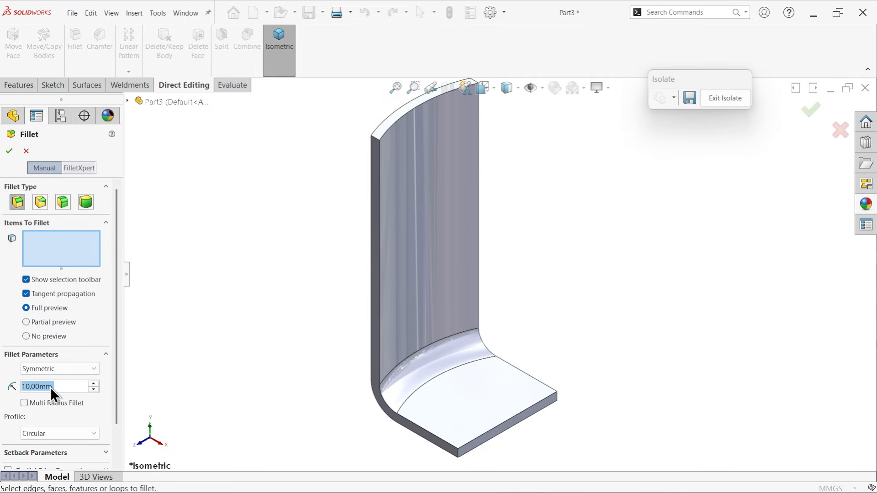
{"action": "type", "text": "30.00mm"}
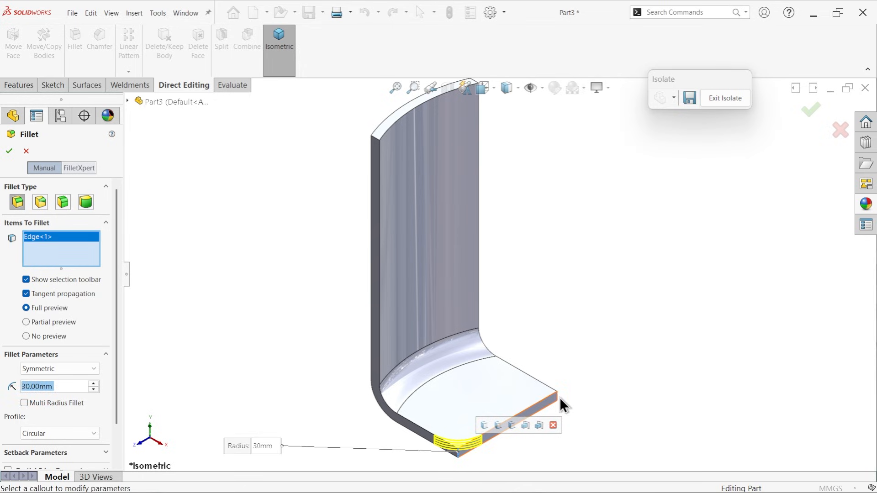
{"action": "left_click", "coordinate": [380, 140]}
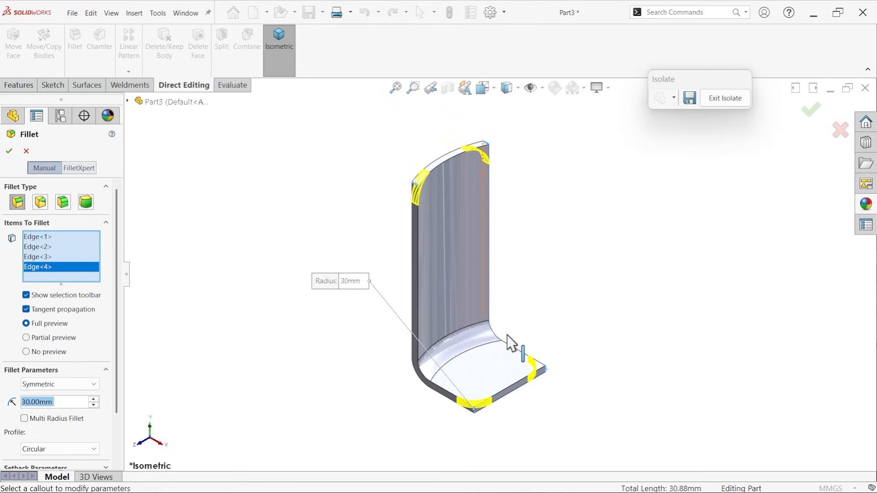
{"action": "left_click", "coordinate": [8, 151]}
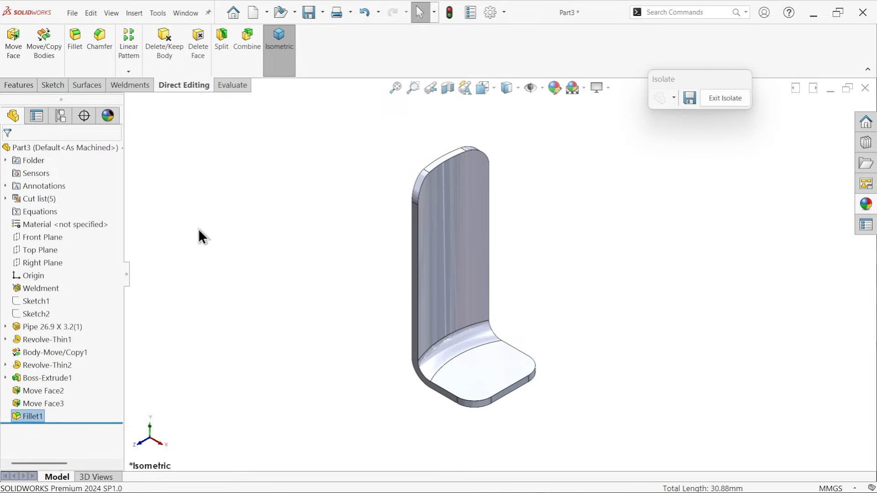
{"action": "left_click", "coordinate": [53, 84]}
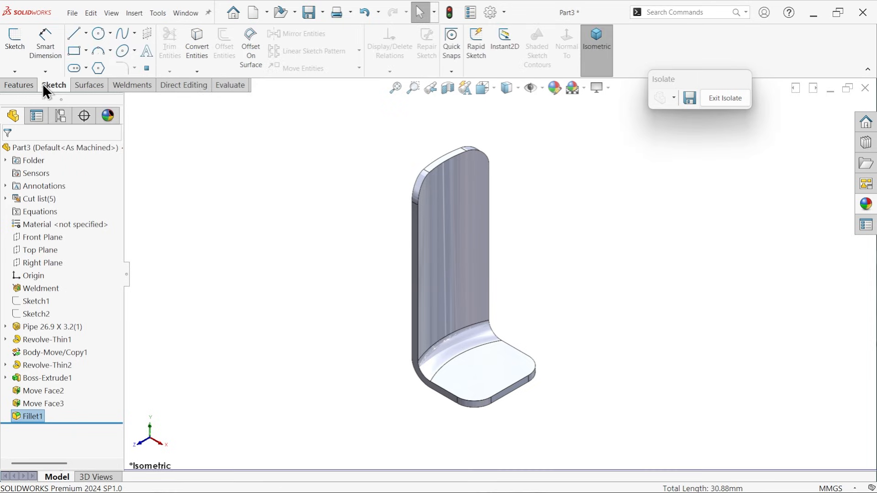
Start a Swept Boss with circular profile and pick the closed outer edge chain as path via SelectionManager
{"action": "left_click", "coordinate": [19, 85]}
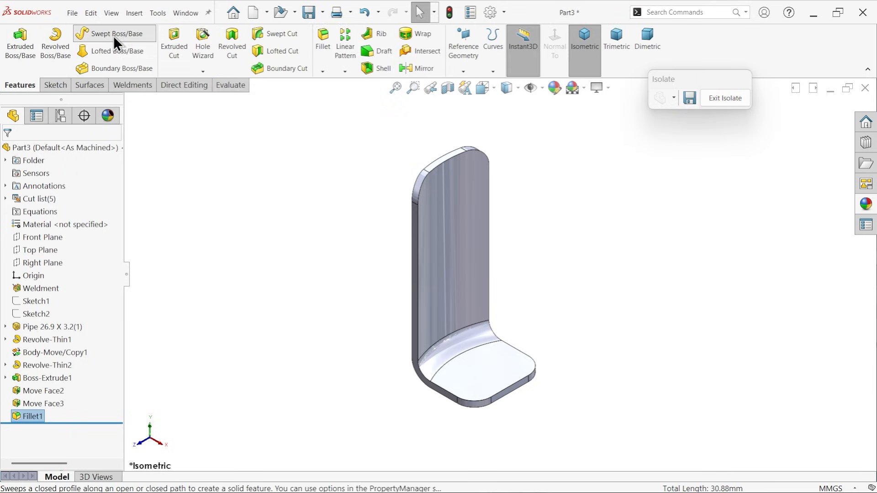
{"action": "left_click", "coordinate": [114, 34]}
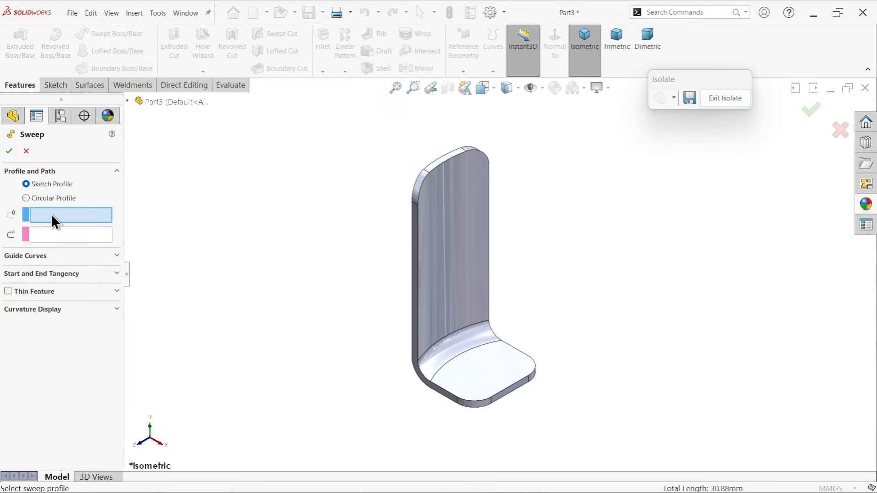
{"action": "left_click", "coordinate": [26, 198]}
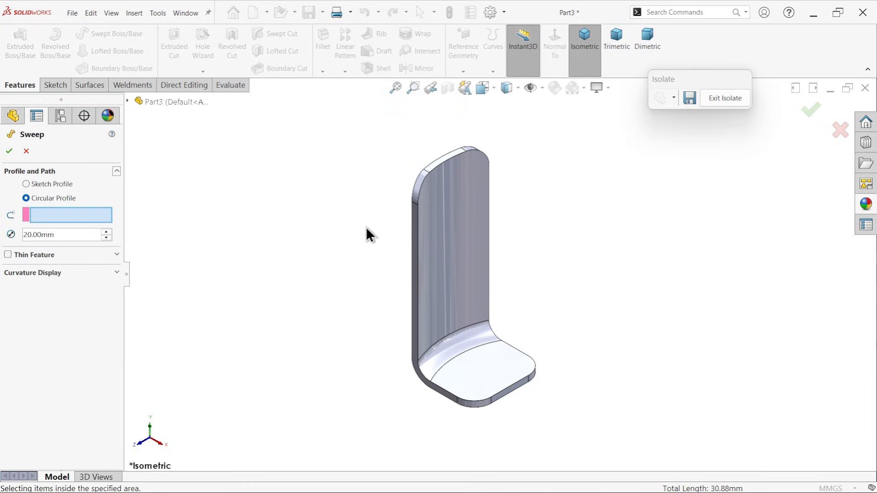
{"action": "left_click", "coordinate": [417, 180]}
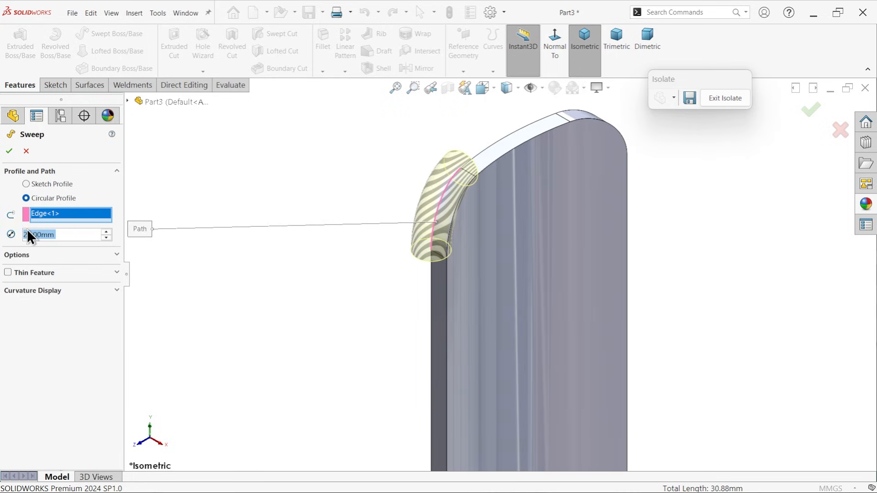
{"action": "right_click", "coordinate": [69, 213]}
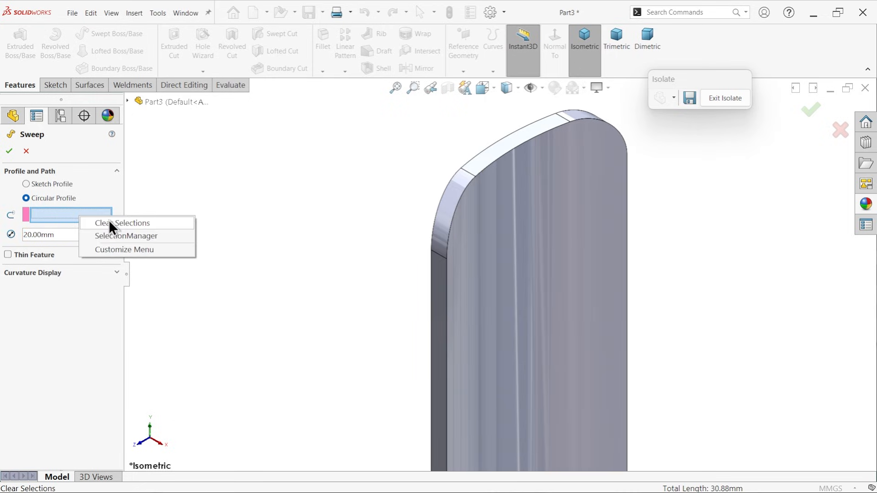
{"action": "left_click", "coordinate": [126, 236]}
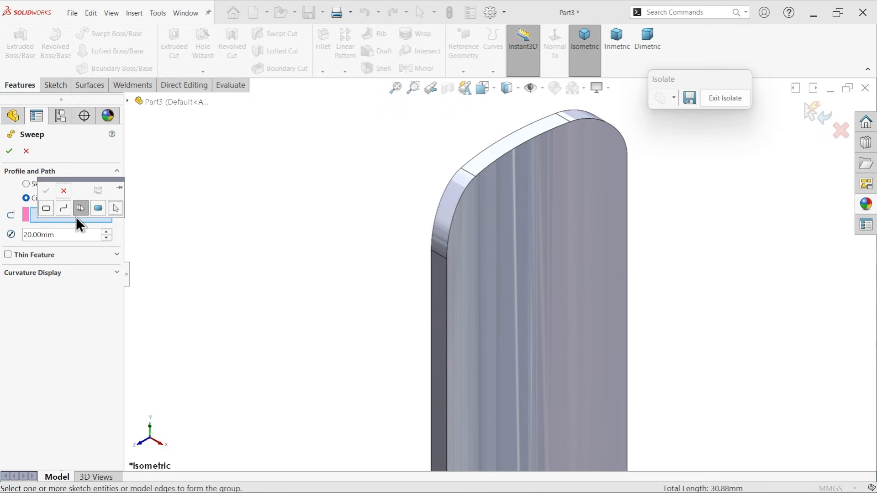
{"action": "left_click_drag", "start_coordinate": [79, 201], "coordinate": [276, 210]}
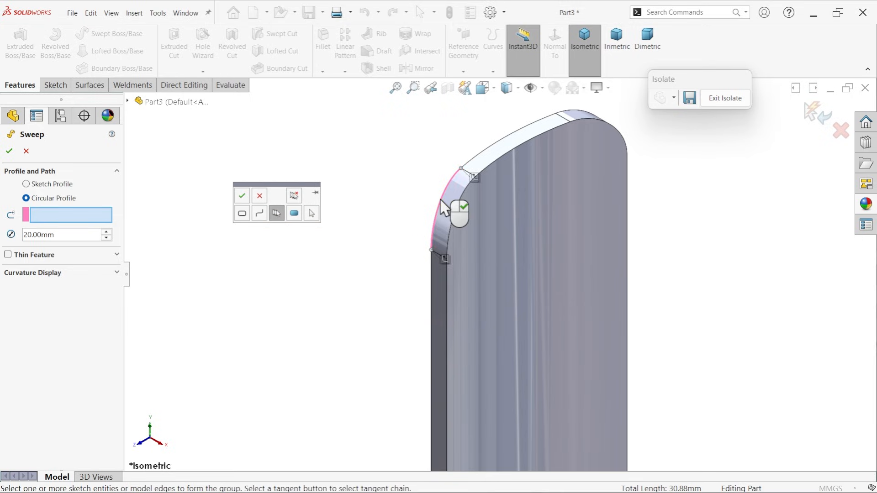
{"action": "left_click", "coordinate": [459, 169]}
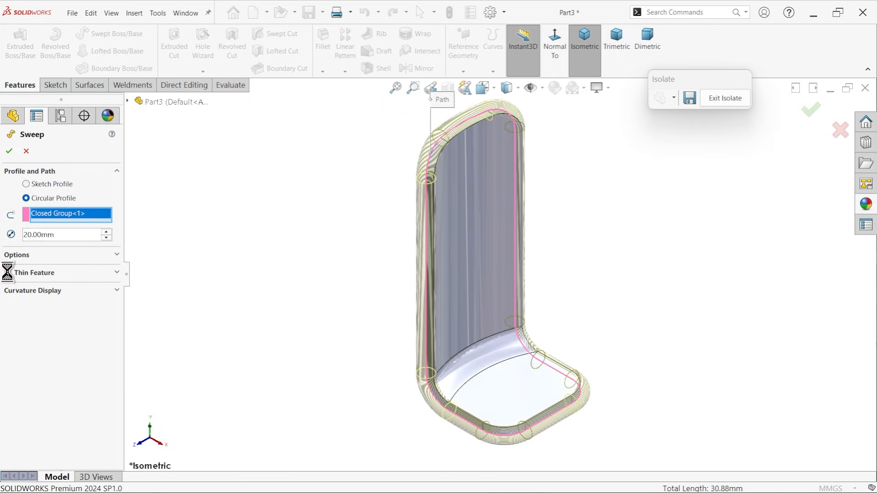
Make the sweep a 20 mm tube with 2 mm one-direction thin wall and create Sweep-Thin1
{"action": "left_click", "coordinate": [9, 272]}
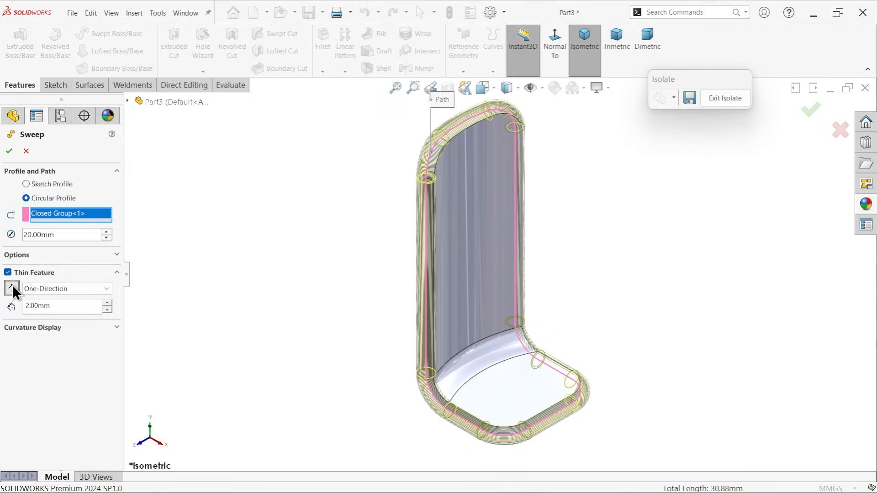
{"action": "left_click", "coordinate": [64, 289]}
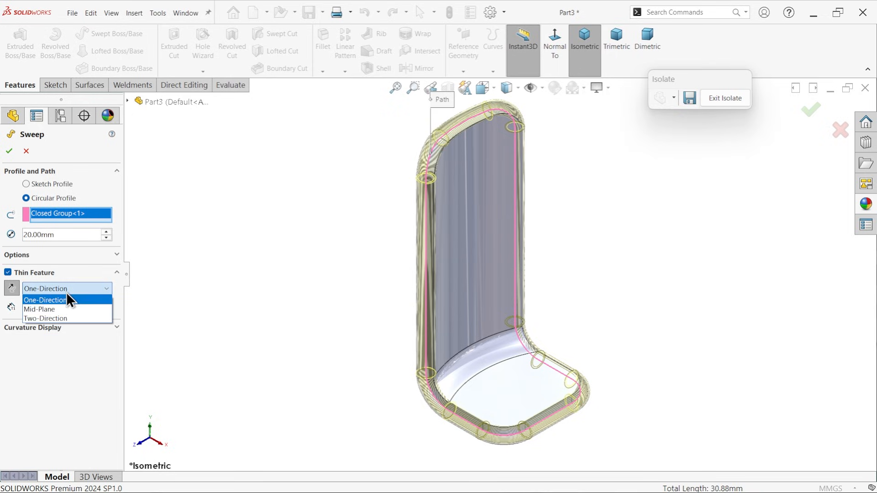
{"action": "left_click", "coordinate": [45, 300]}
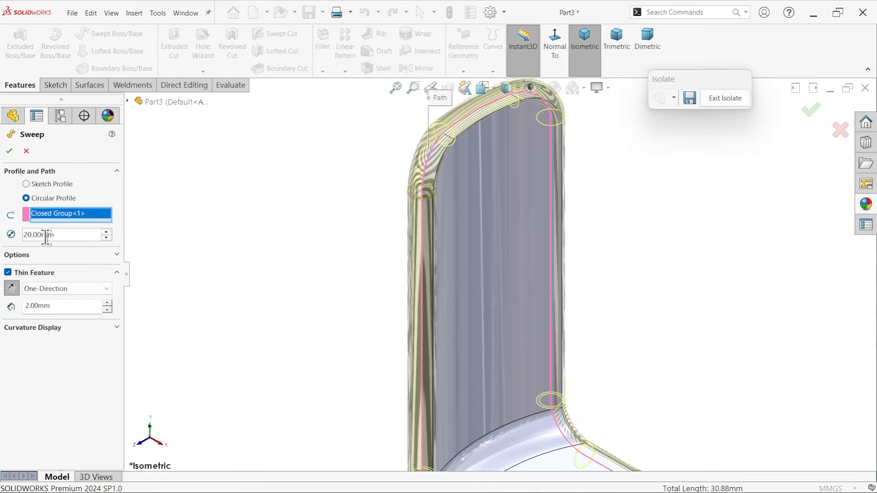
{"action": "left_click", "coordinate": [16, 255]}
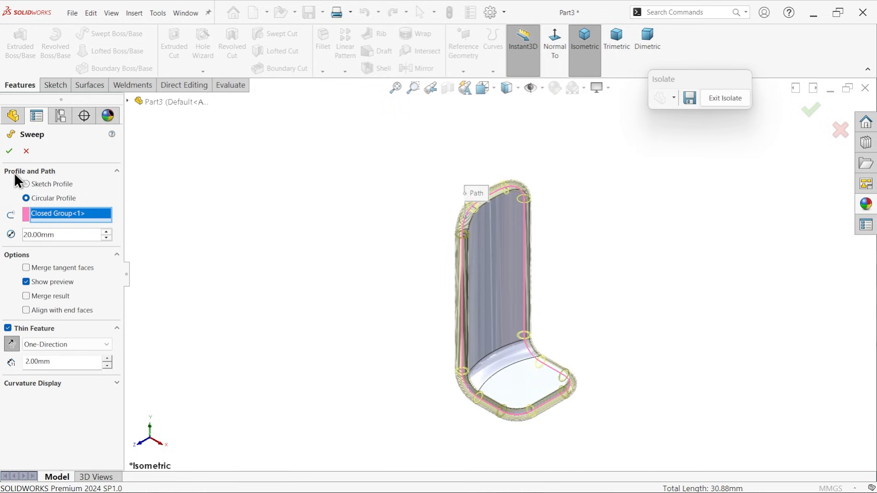
{"action": "left_click", "coordinate": [9, 151]}
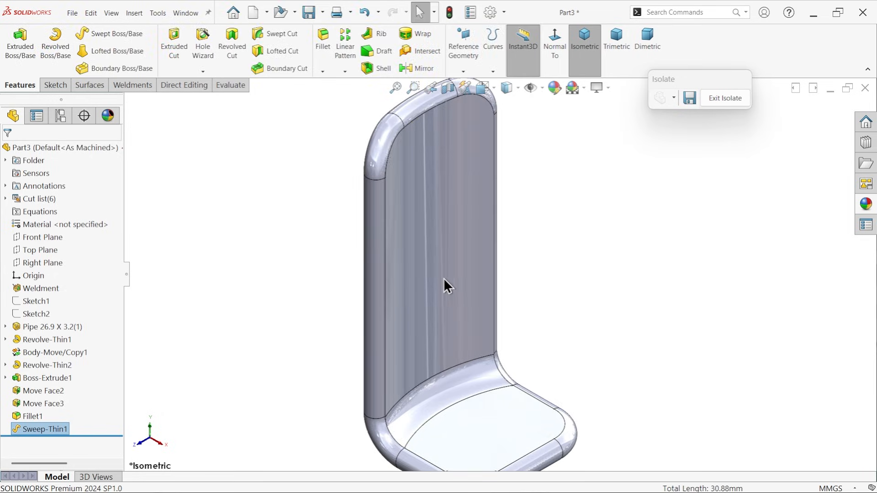
Use Delete/Keep Body to remove the Fillet1 panel body, leaving only the hollow tube rim
{"action": "left_click", "coordinate": [184, 85]}
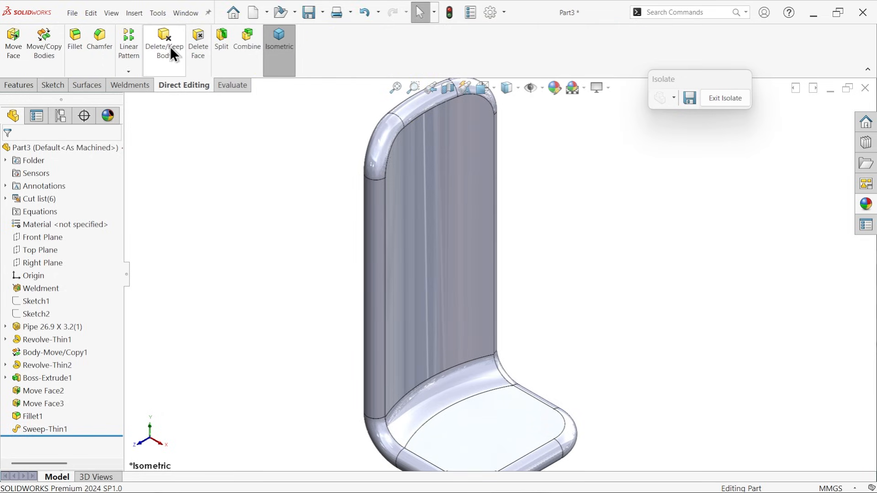
{"action": "left_click", "coordinate": [164, 42]}
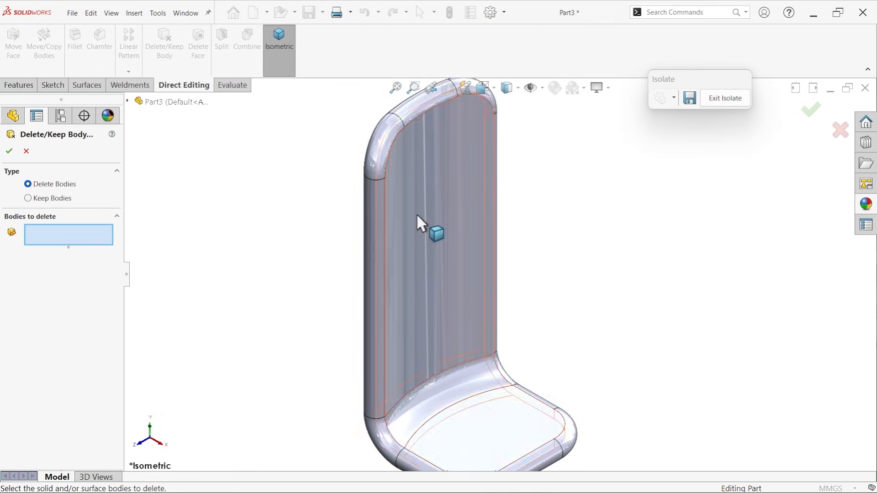
{"action": "left_click", "coordinate": [435, 234]}
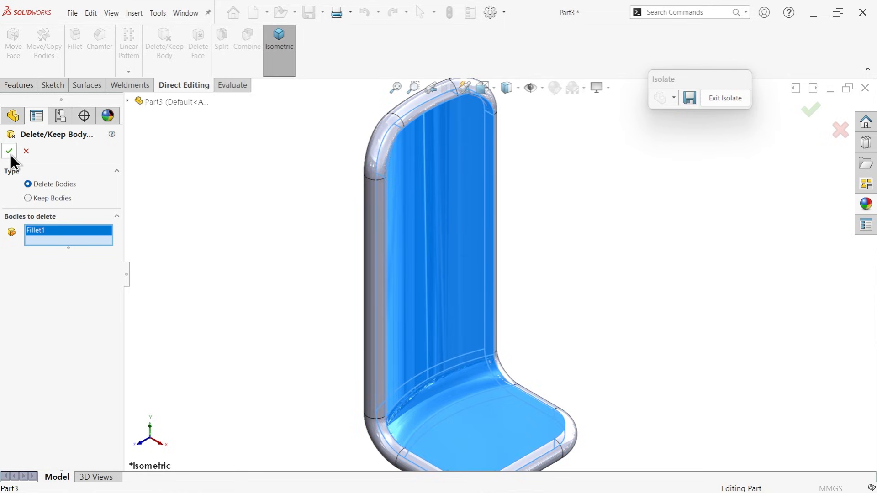
{"action": "left_click", "coordinate": [9, 151]}
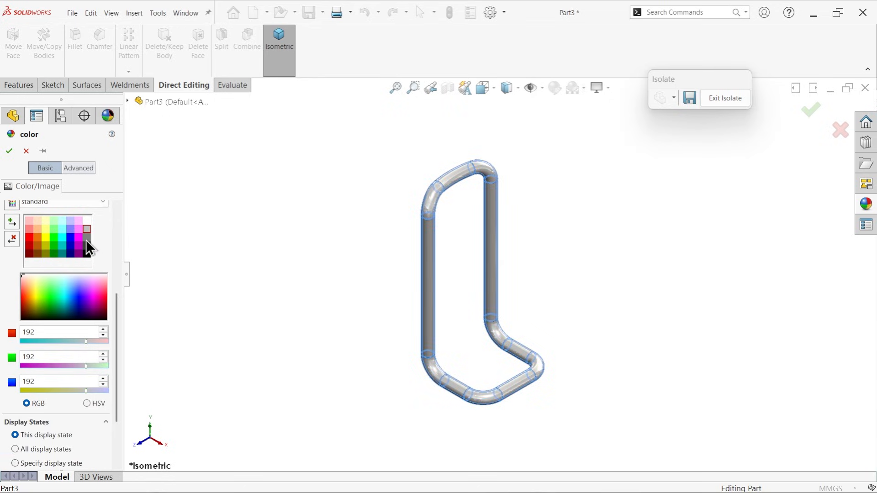
Colour the backrest tube grey (192,192,192) and exit Isolate to show all bodies
{"action": "left_click", "coordinate": [86, 229]}
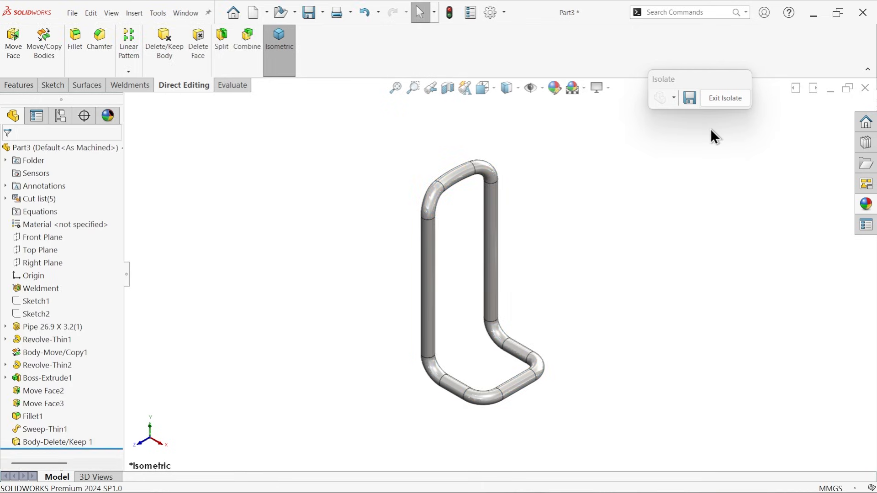
{"action": "left_click", "coordinate": [724, 98]}
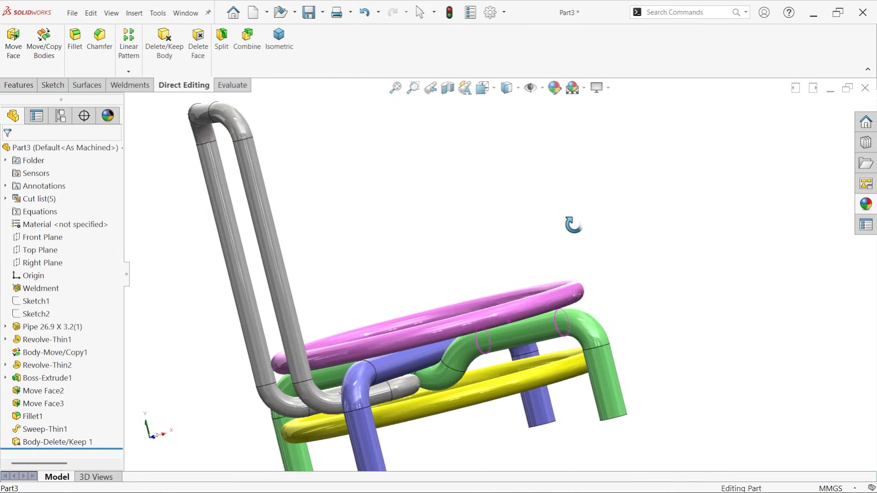
Check the drawing's front-view heights 32.5, 80 and 100 in Photos, then return to the model
{"action": "left_click", "coordinate": [279, 39]}
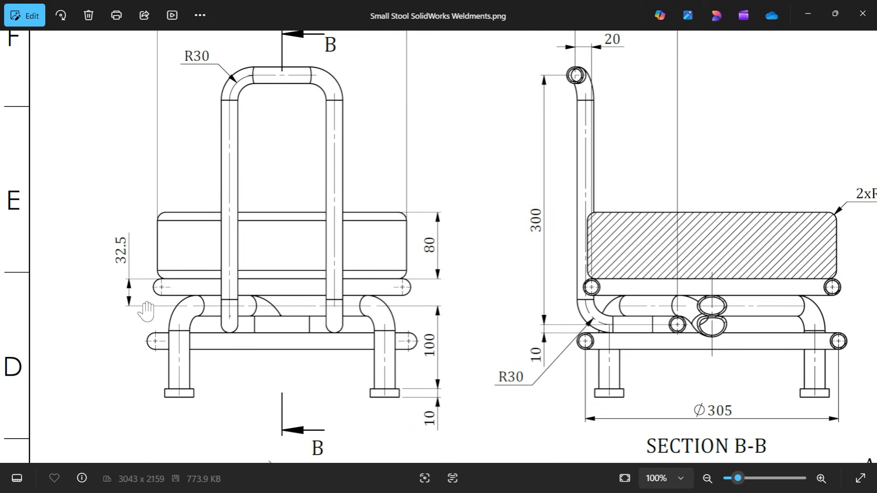
{"action": "mouse_move", "coordinate": [135, 269]}
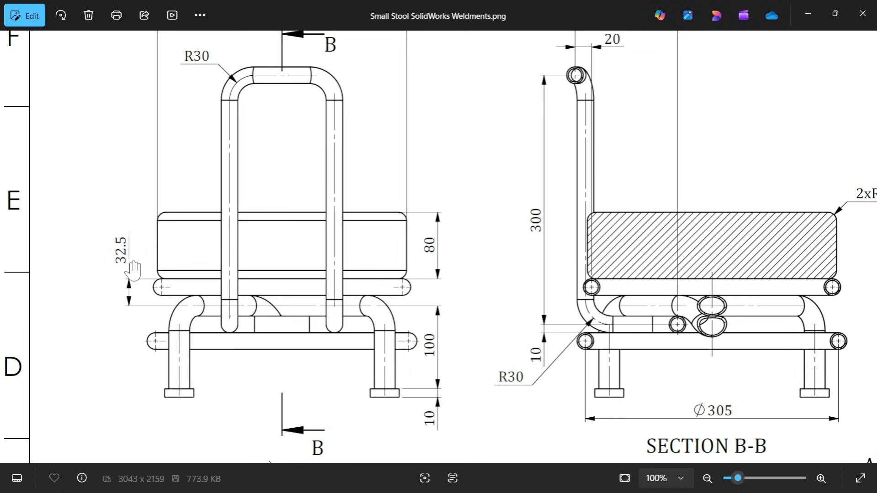
{"action": "mouse_move", "coordinate": [270, 314]}
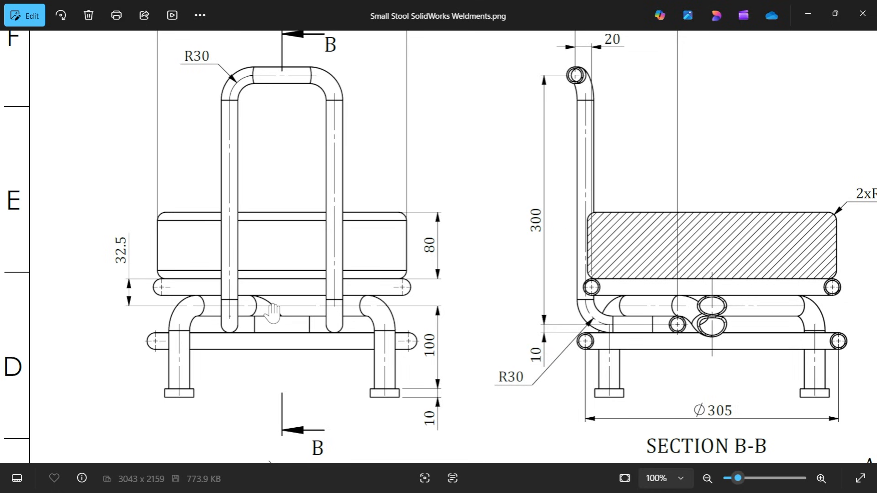
{"action": "left_click", "coordinate": [706, 478]}
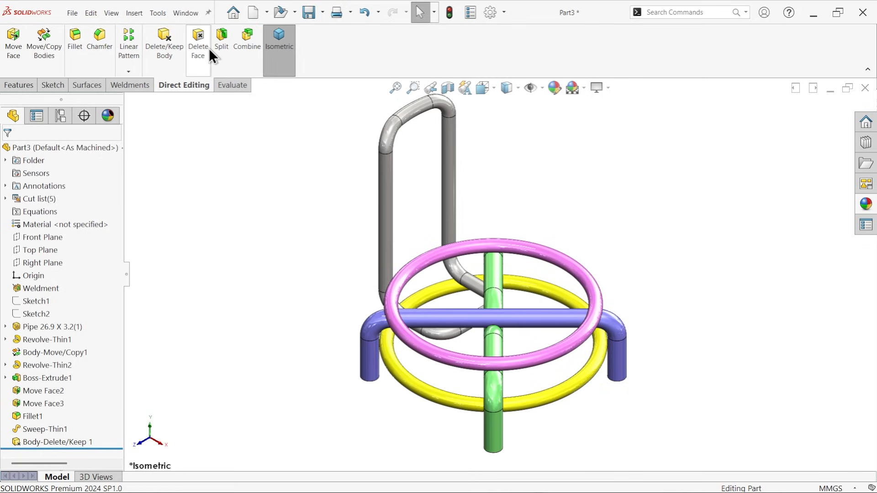
Add End cap1 on the four leg end faces, 10 mm thick with a 5 mm offset
{"action": "left_click", "coordinate": [130, 85]}
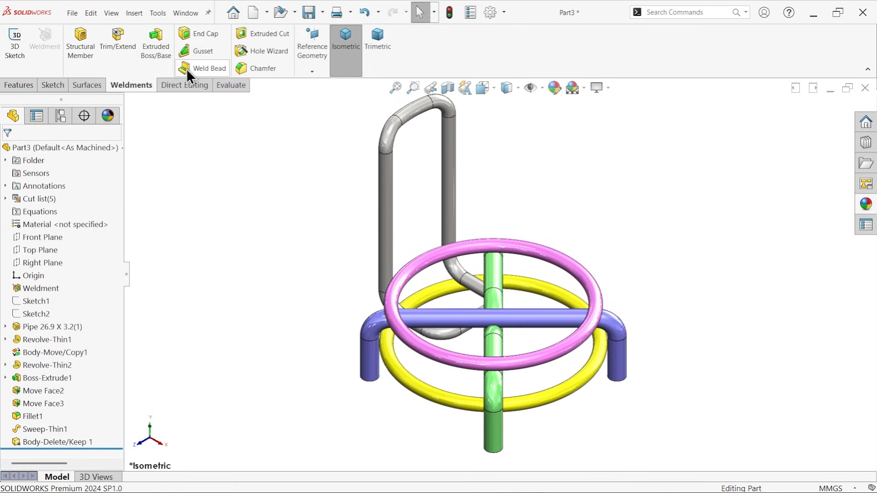
{"action": "left_click", "coordinate": [206, 32]}
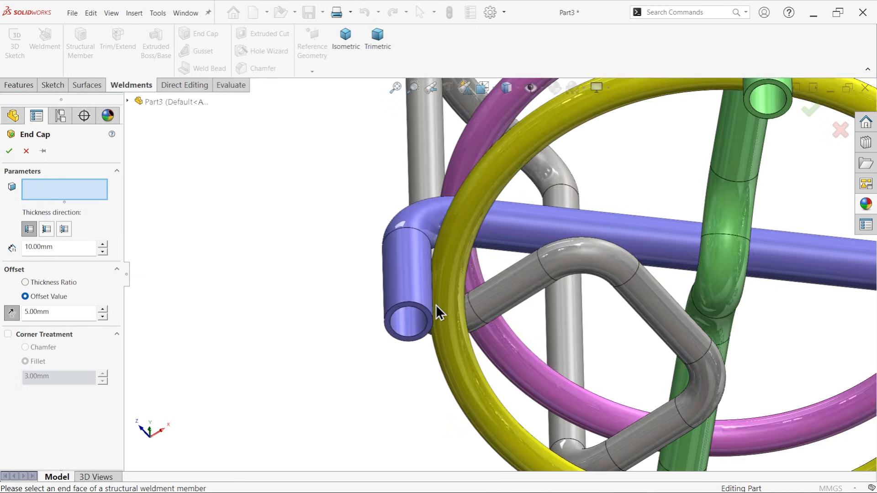
{"action": "left_click", "coordinate": [408, 313]}
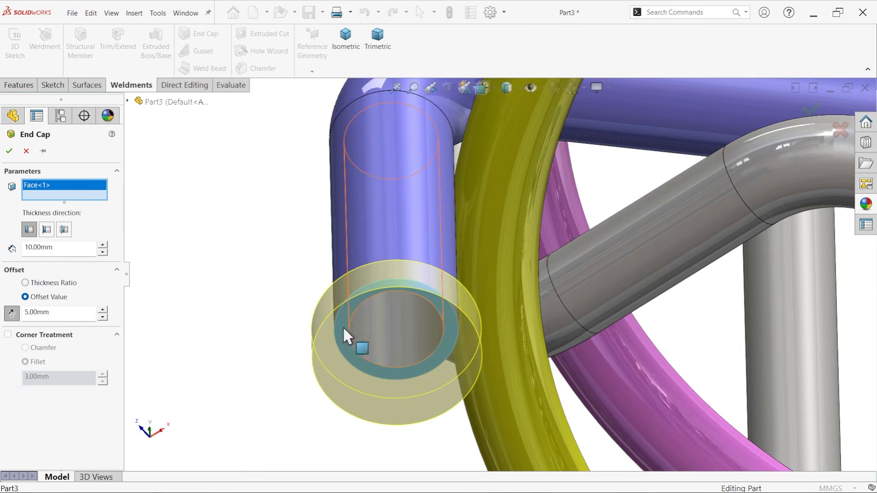
{"action": "left_click", "coordinate": [29, 230]}
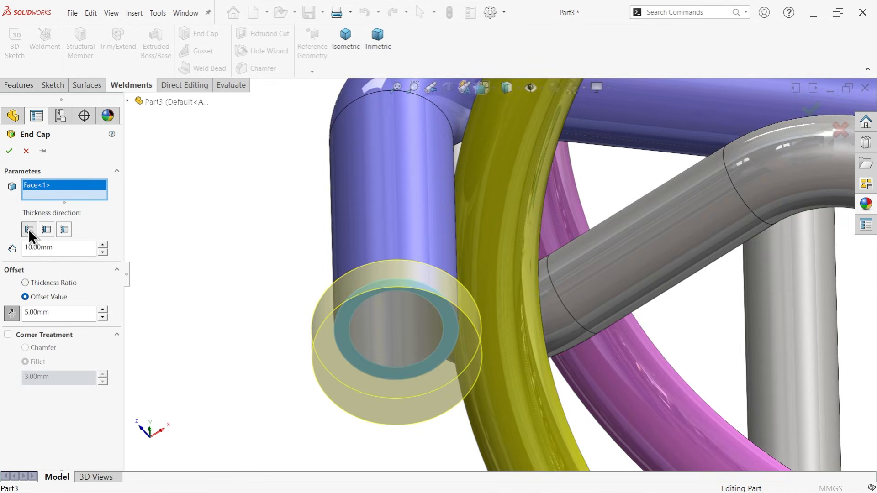
{"action": "left_click", "coordinate": [29, 229]}
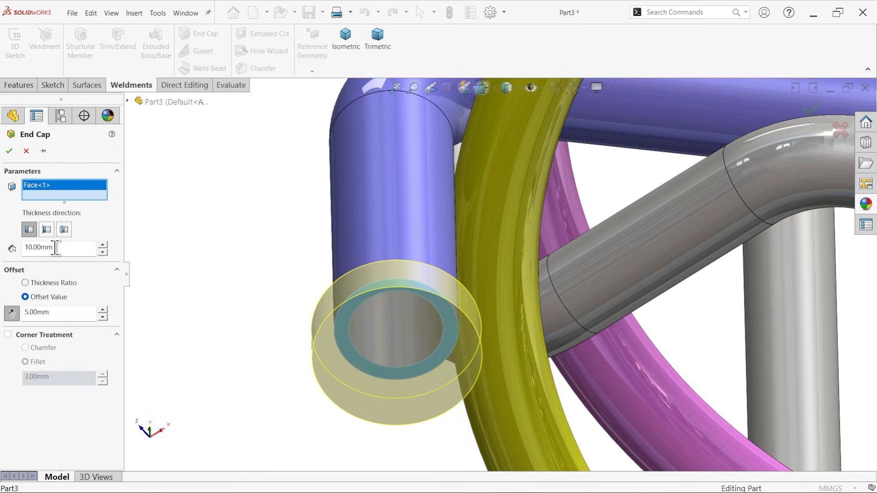
{"action": "mouse_move", "coordinate": [358, 300]}
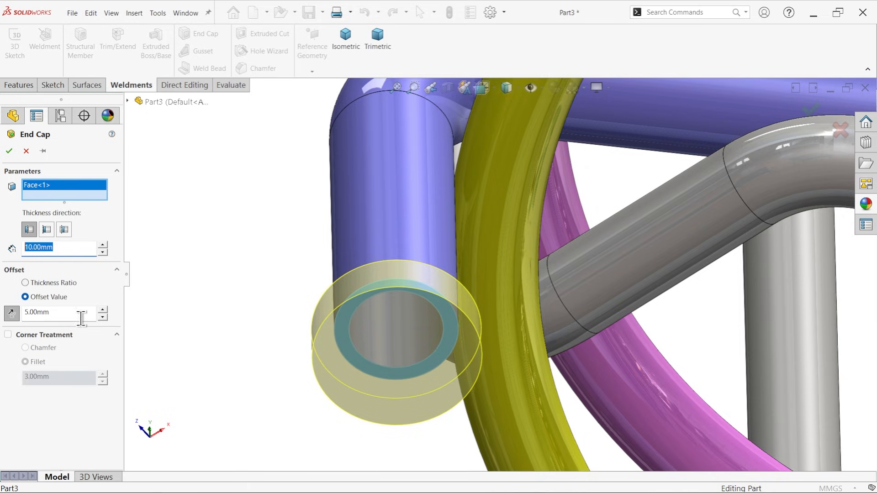
{"action": "mouse_move", "coordinate": [340, 340]}
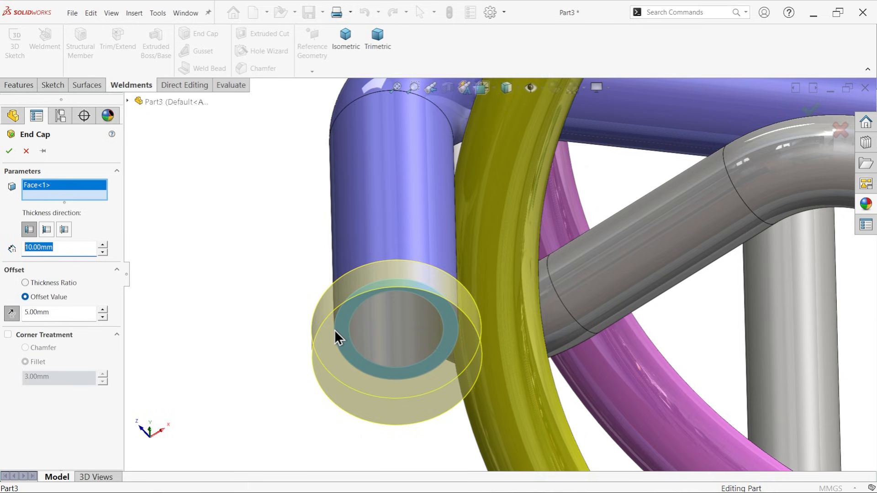
{"action": "mouse_move", "coordinate": [376, 240]}
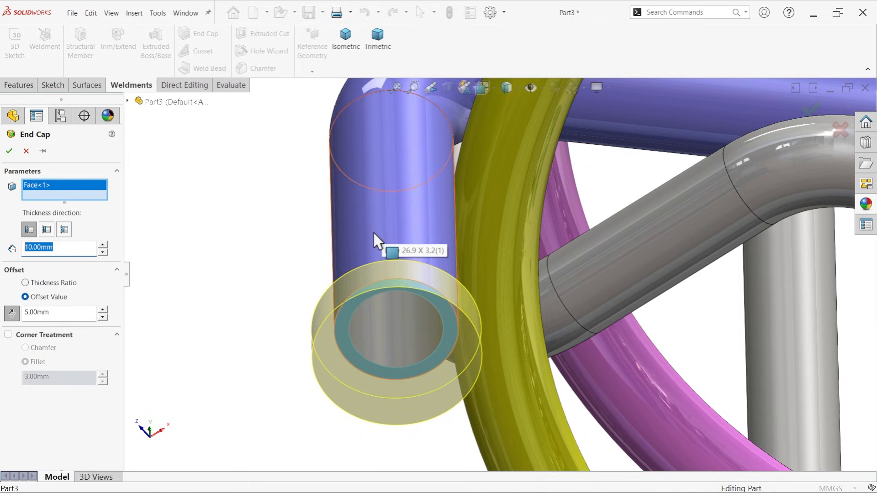
{"action": "mouse_move", "coordinate": [397, 220]}
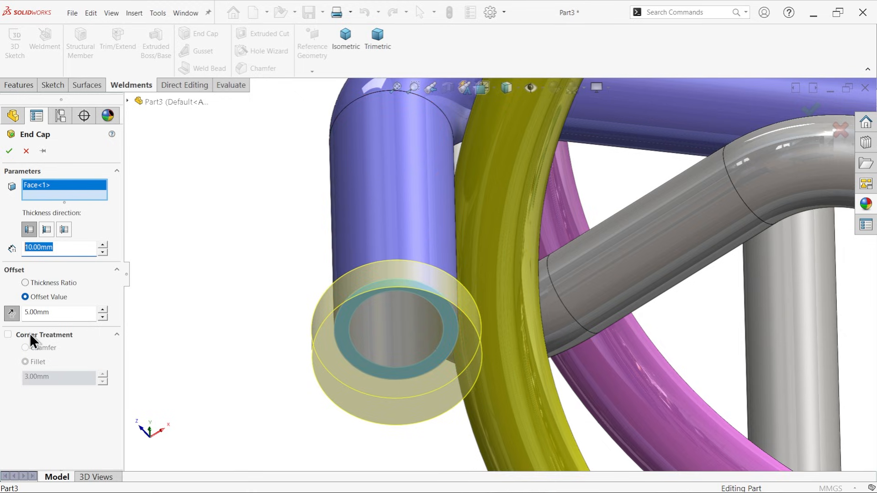
{"action": "mouse_move", "coordinate": [332, 336]}
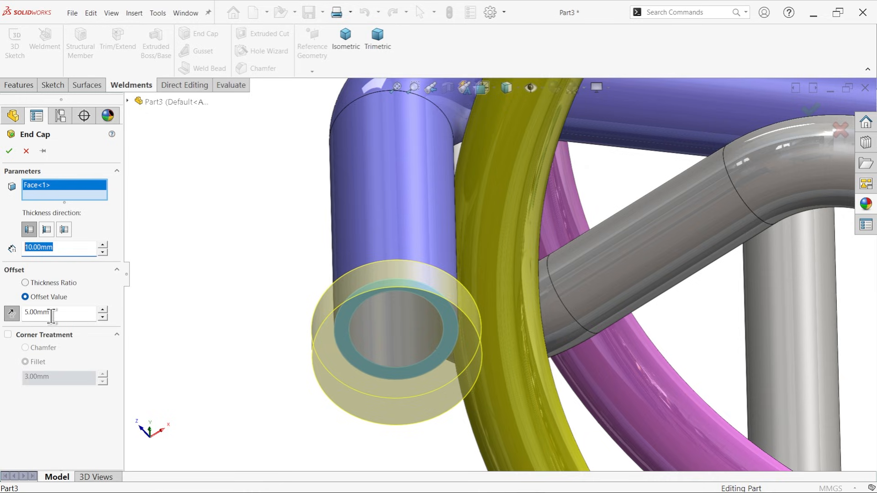
{"action": "mouse_move", "coordinate": [364, 302]}
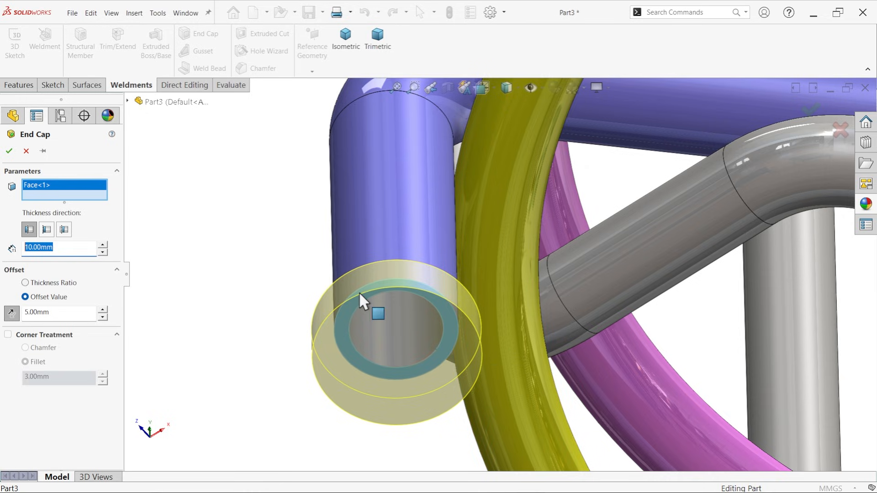
{"action": "left_click", "coordinate": [56, 312]}
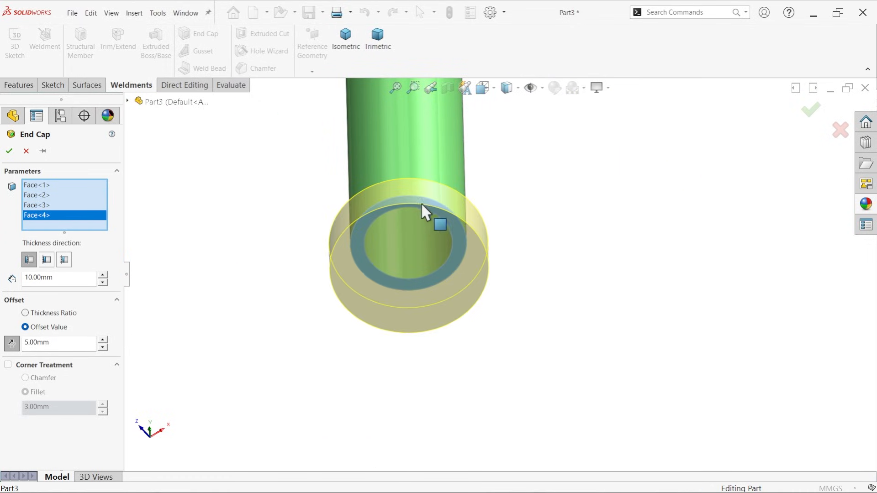
{"action": "left_click", "coordinate": [345, 37]}
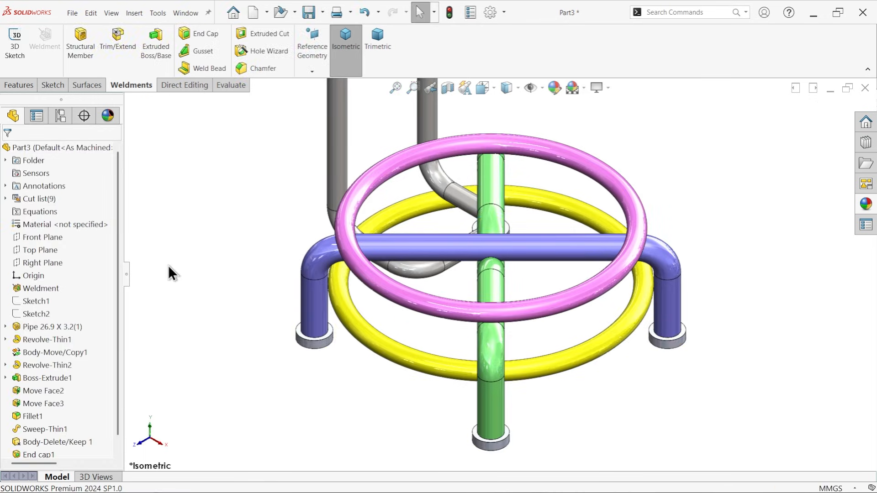
Sketch a fully defined Ø300 circle on the Top Plane as the seat outline
{"action": "left_click", "coordinate": [40, 249]}
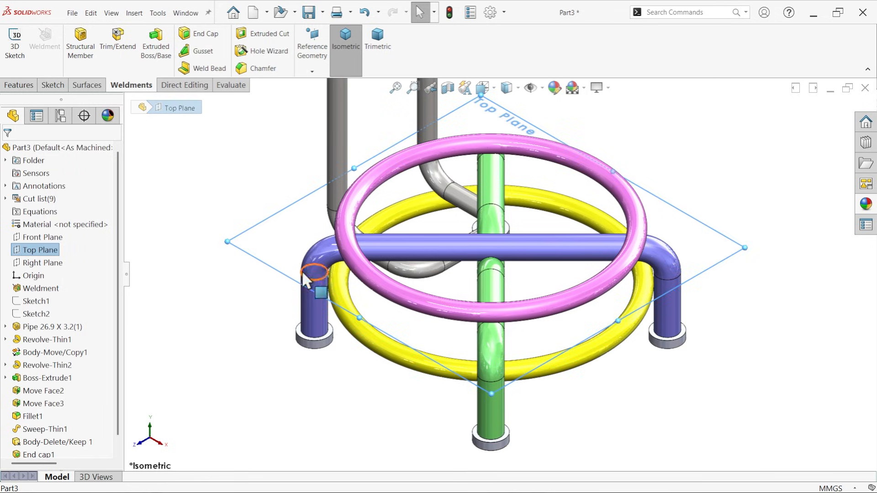
{"action": "mouse_move", "coordinate": [53, 84]}
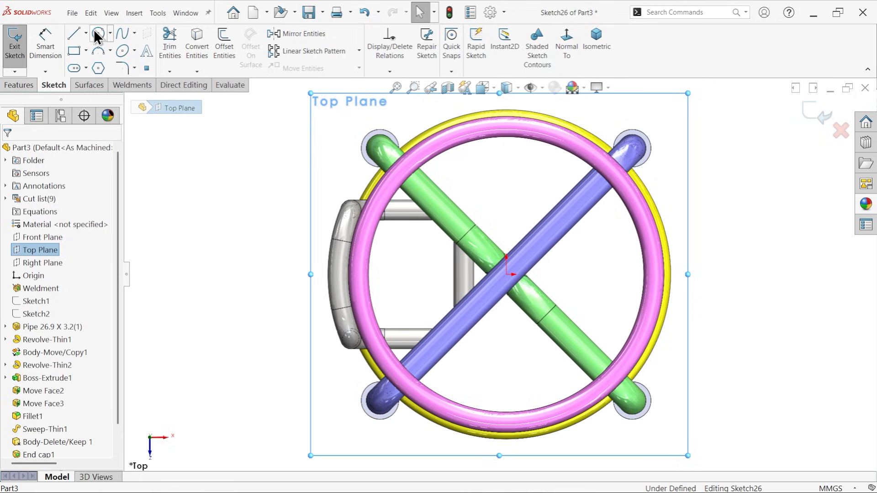
{"action": "left_click", "coordinate": [98, 33]}
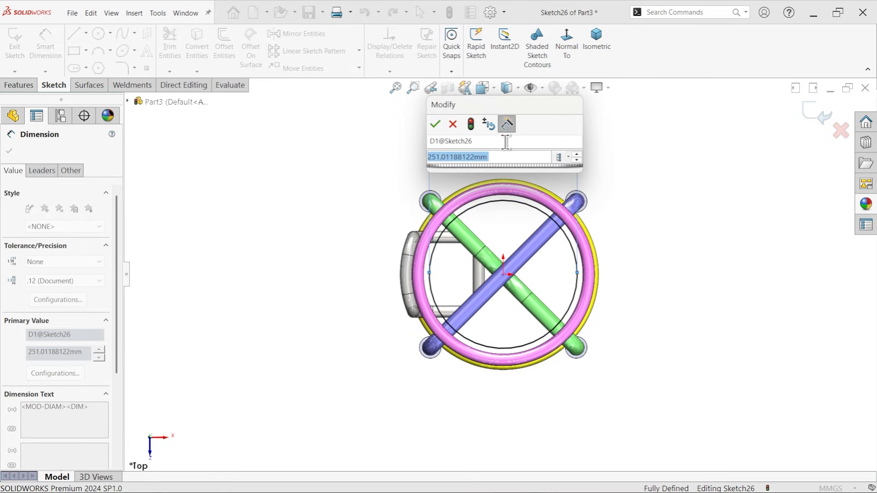
{"action": "left_click", "coordinate": [435, 125]}
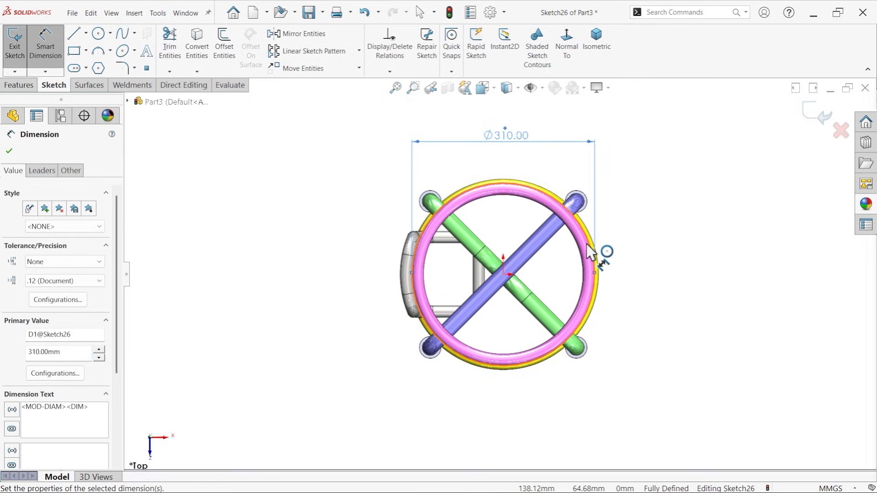
{"action": "double_click", "coordinate": [505, 135]}
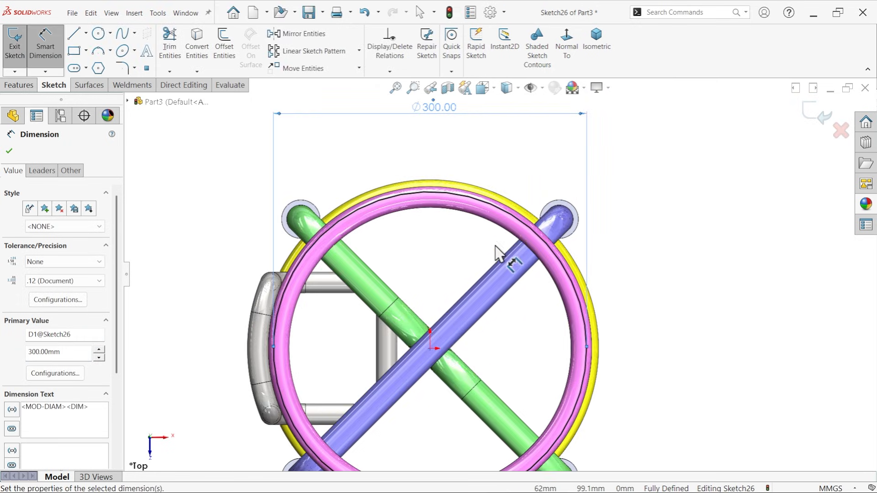
{"action": "left_click", "coordinate": [18, 85]}
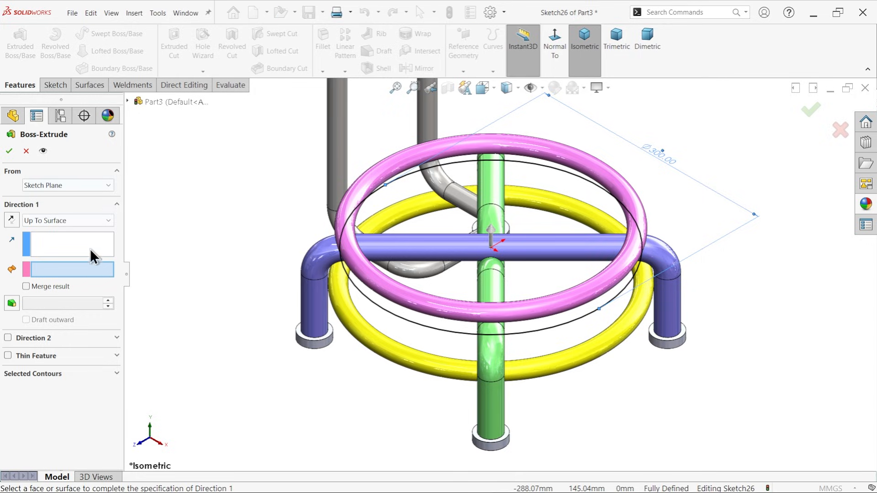
Set the boss extrusion to Blind 80 mm, starting 32.5 mm offset from the sketch plane
{"action": "left_click", "coordinate": [67, 220]}
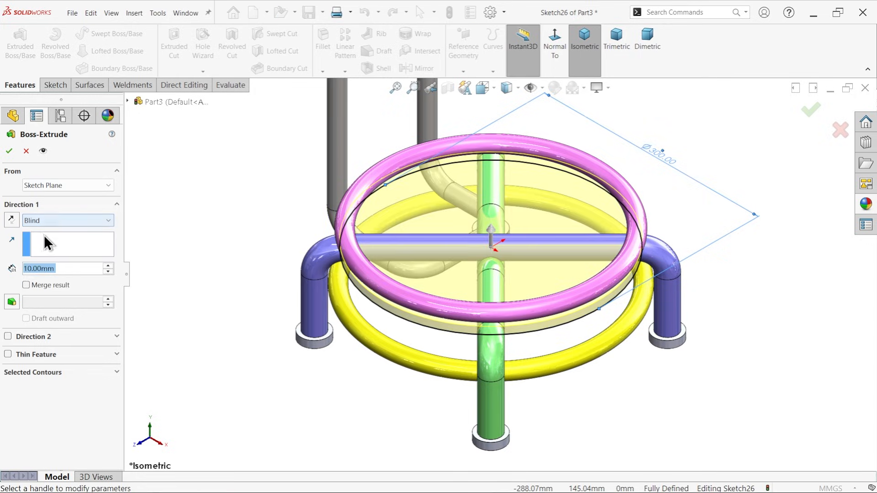
{"action": "type", "text": "80.00mm"}
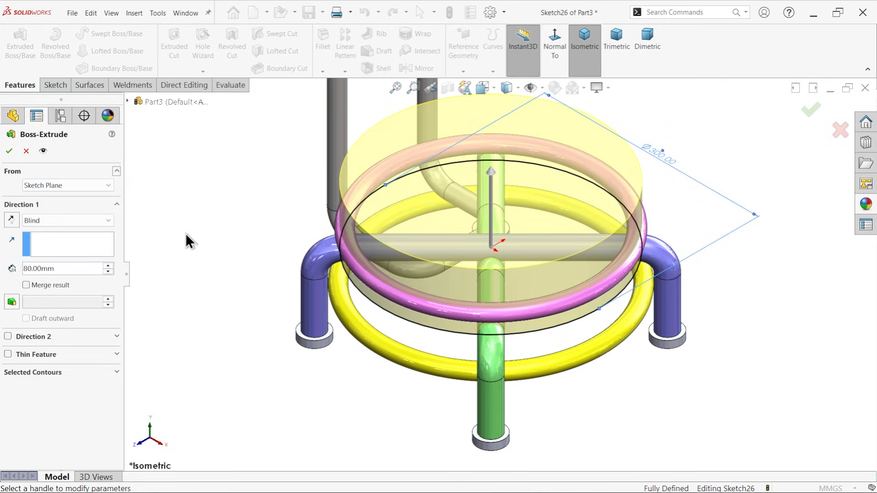
{"action": "left_click", "coordinate": [554, 42]}
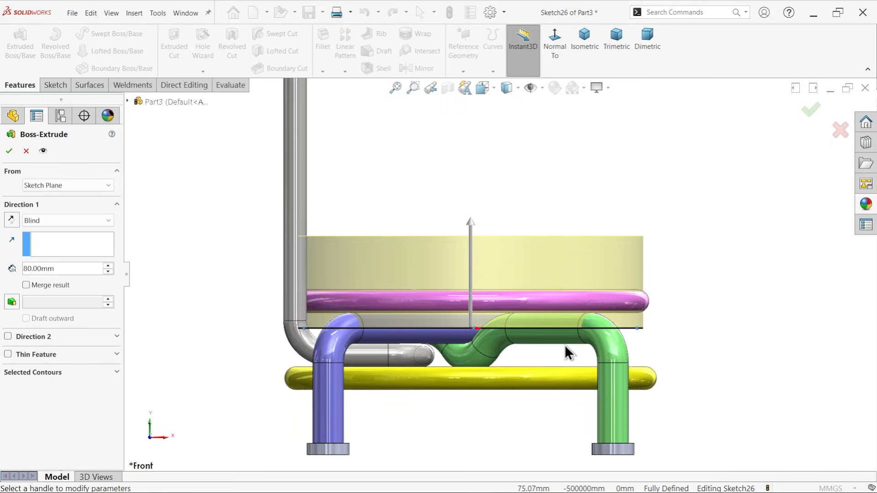
{"action": "left_click", "coordinate": [67, 186]}
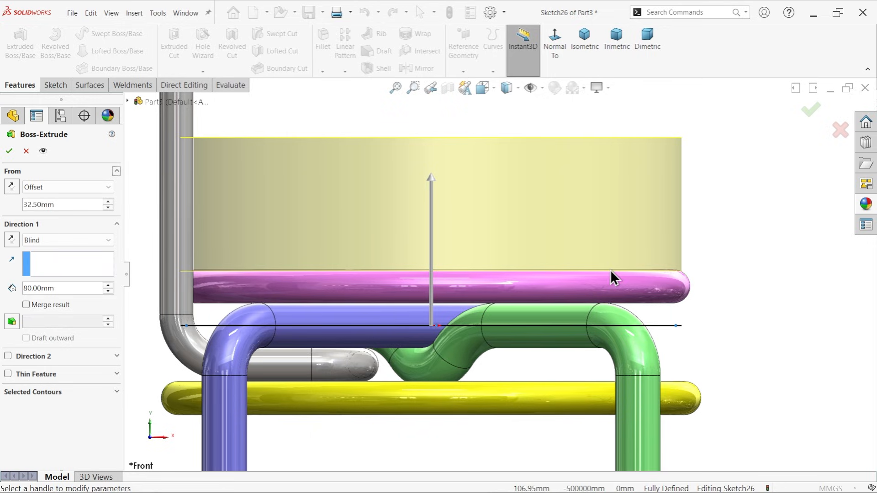
{"action": "mouse_move", "coordinate": [507, 300]}
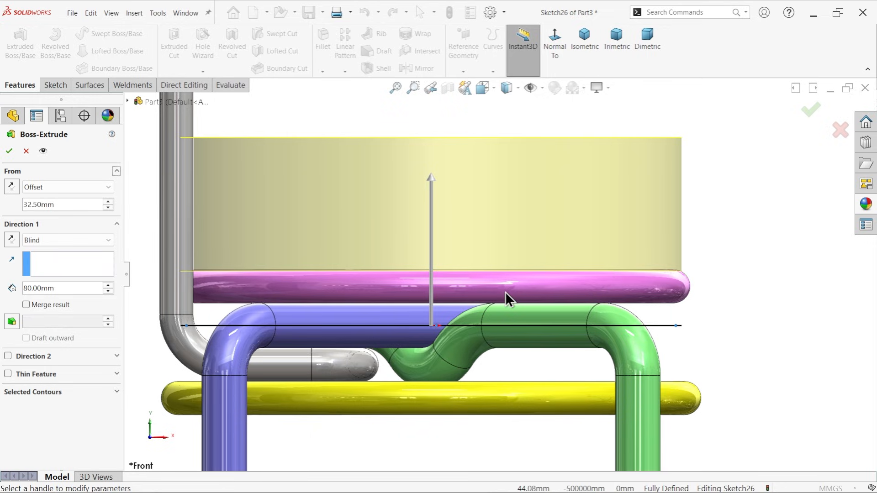
{"action": "mouse_move", "coordinate": [477, 329]}
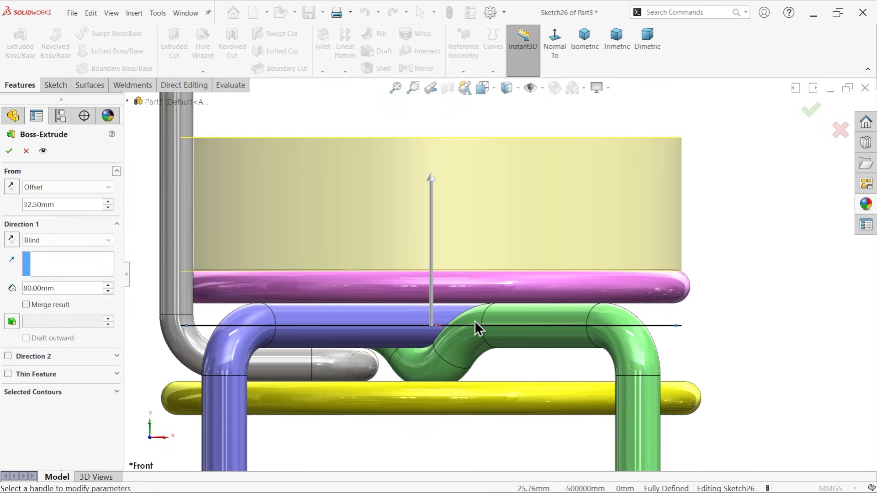
{"action": "mouse_move", "coordinate": [480, 315]}
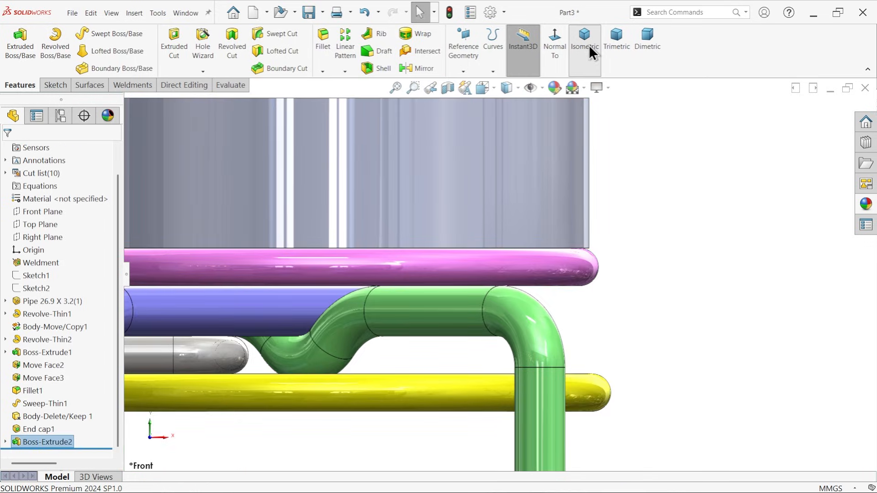
Apply a 10 mm Fillet2 to the seat cylinder's top edge and cancel the leftover extrude edit
{"action": "left_click", "coordinate": [584, 40]}
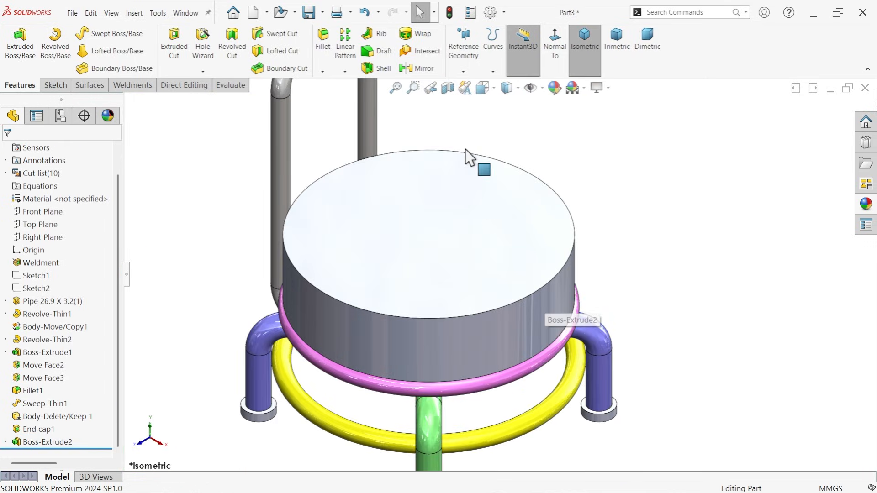
{"action": "left_click", "coordinate": [323, 42]}
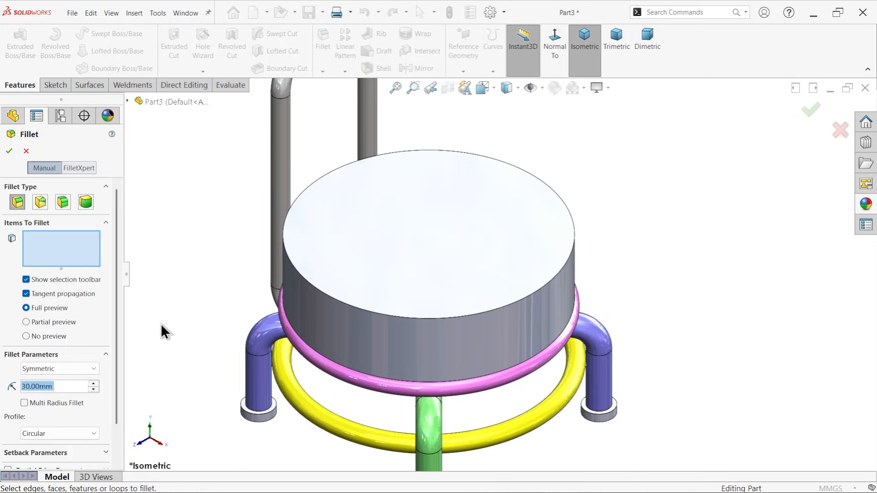
{"action": "type", "text": "10.00mm"}
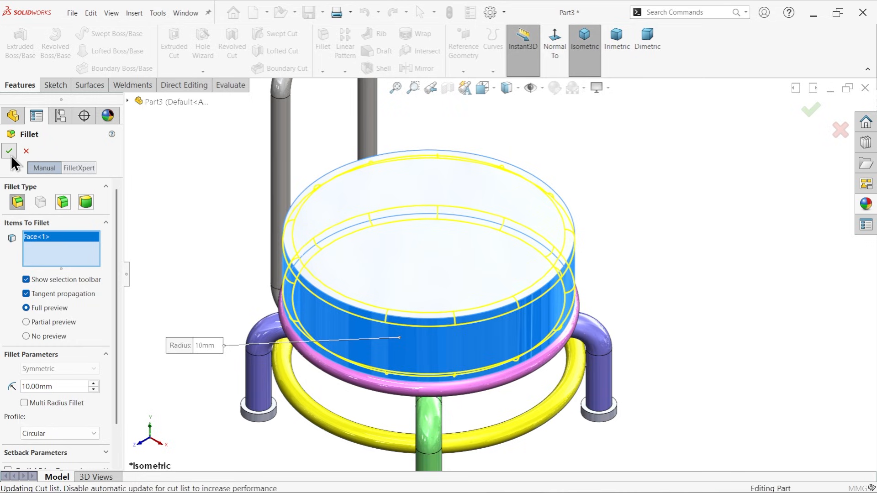
{"action": "left_click", "coordinate": [9, 151]}
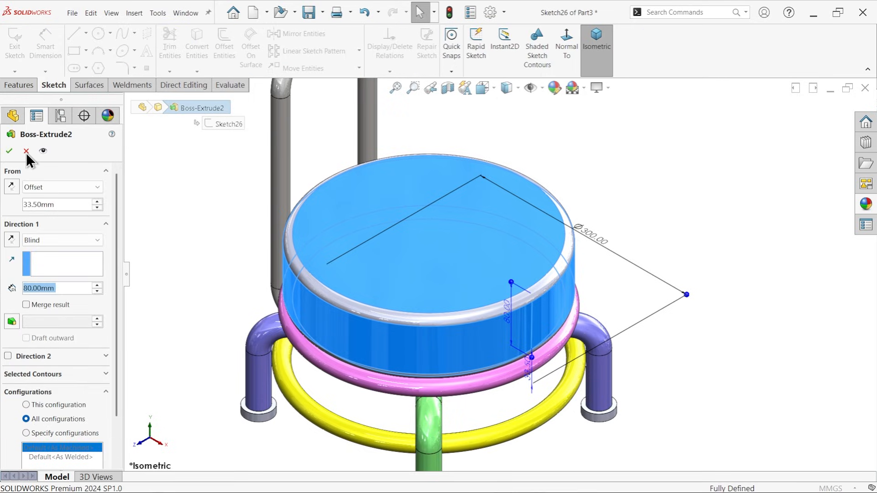
{"action": "left_click", "coordinate": [26, 151]}
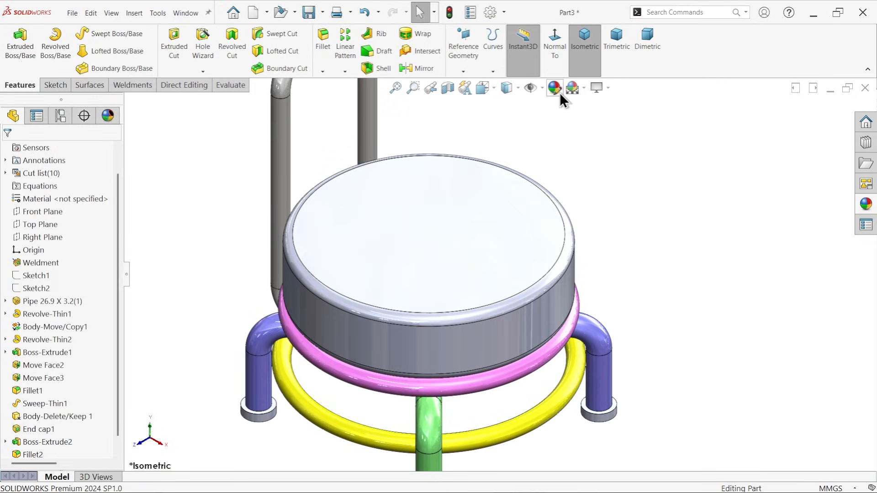
Give the seat cushion body an orange appearance (RGB 232,113,8)
{"action": "left_click", "coordinate": [553, 87]}
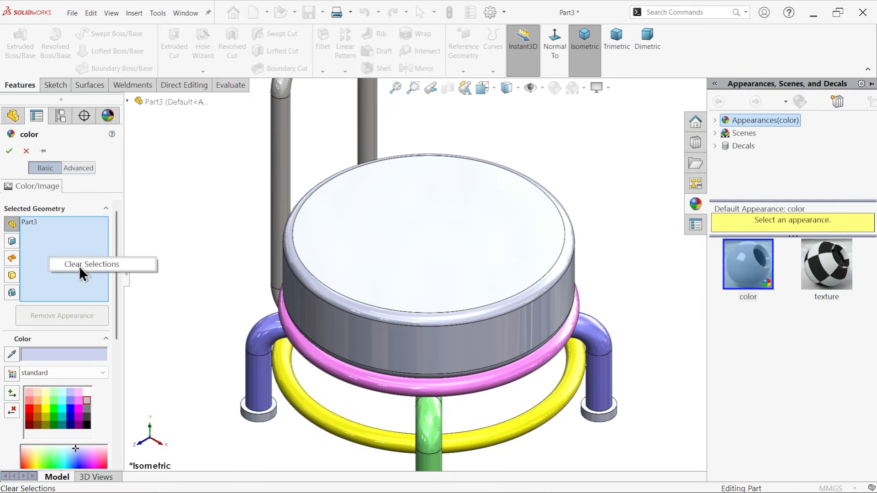
{"action": "left_click", "coordinate": [91, 264]}
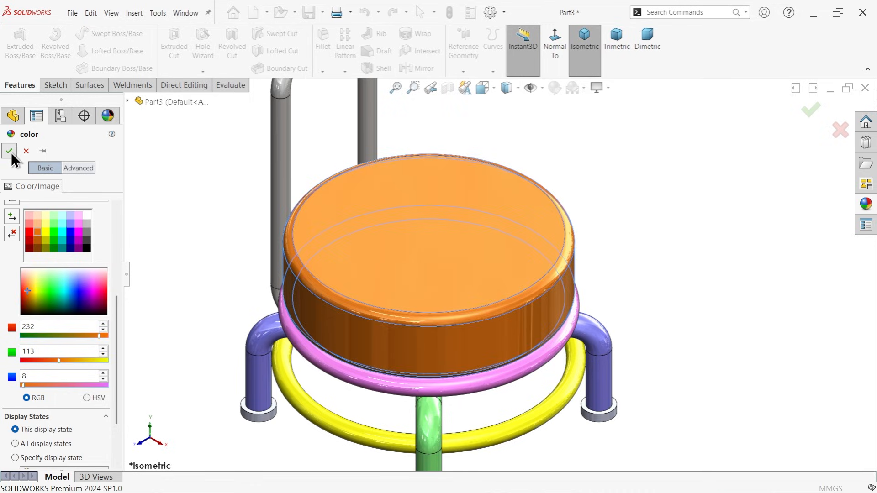
{"action": "left_click", "coordinate": [9, 151]}
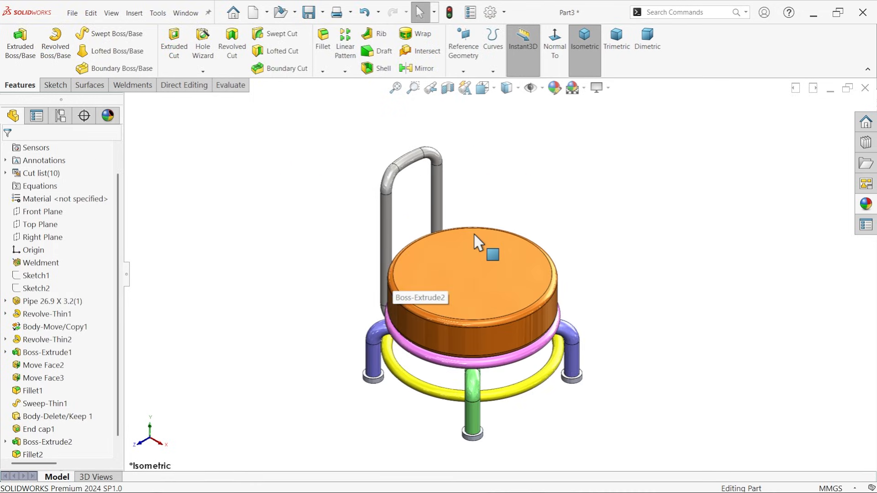
{"action": "mouse_move", "coordinate": [649, 351]}
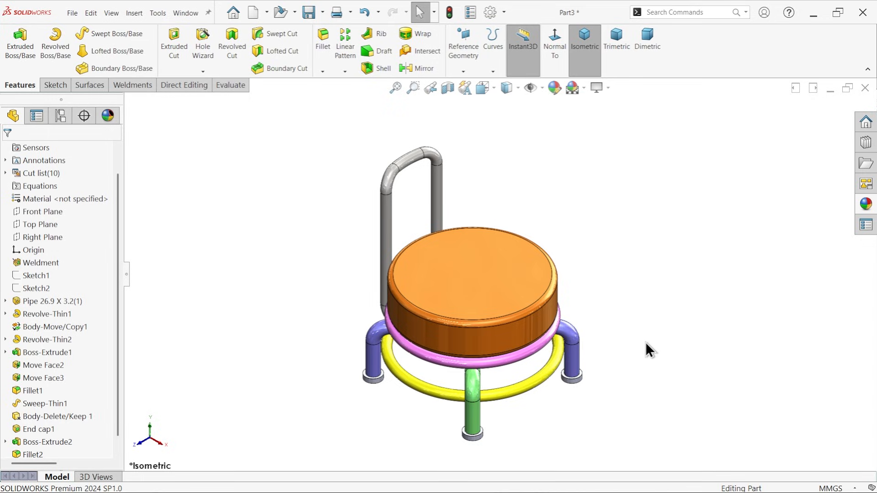
{"action": "mouse_move", "coordinate": [665, 335]}
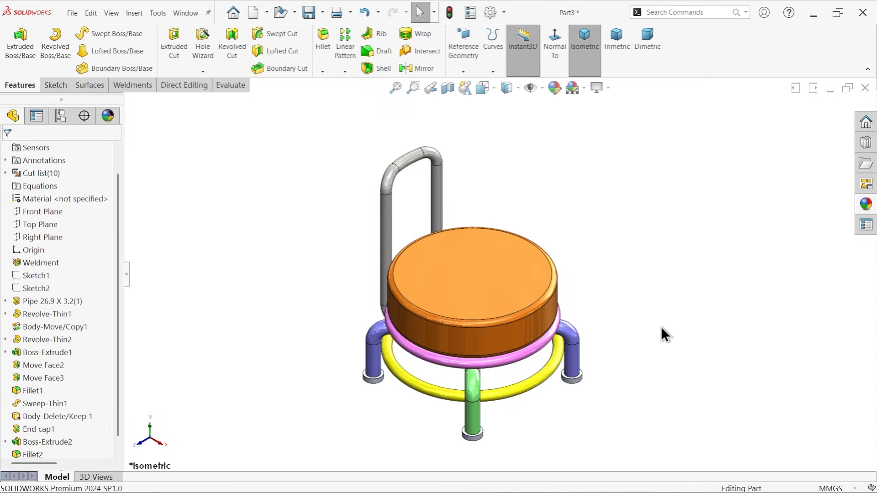